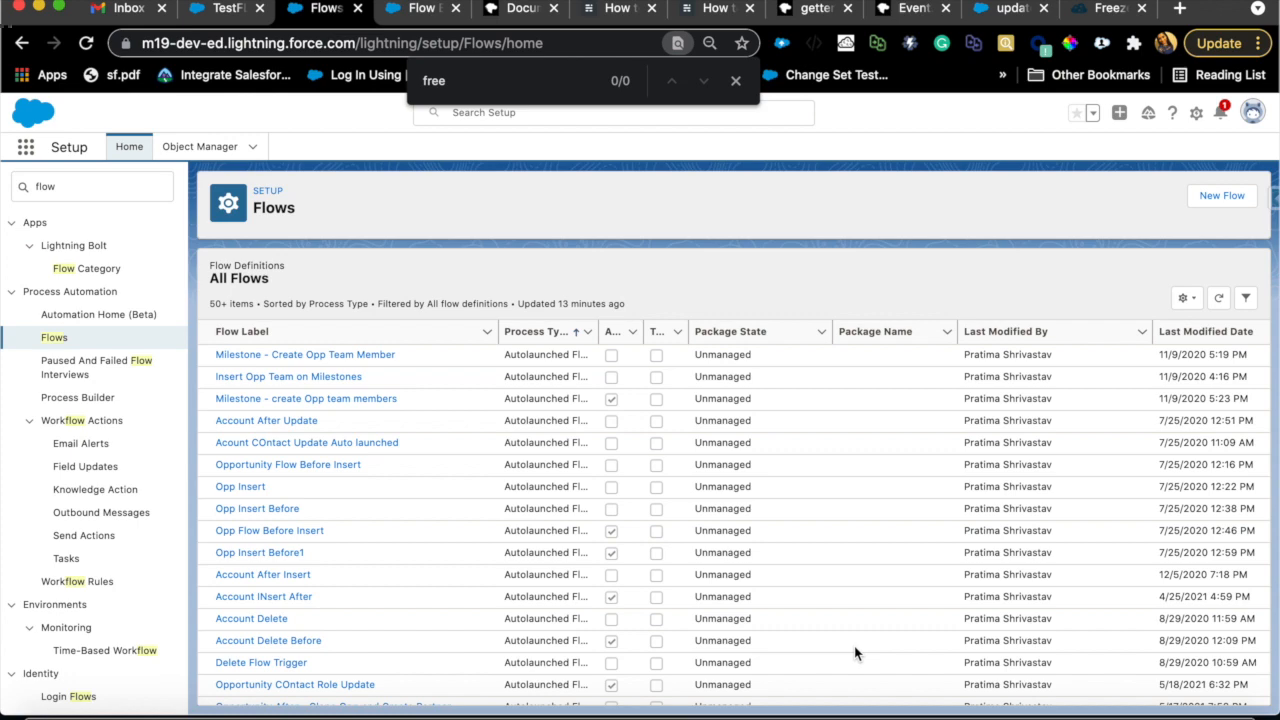
pyautogui.moveTo(296, 238)
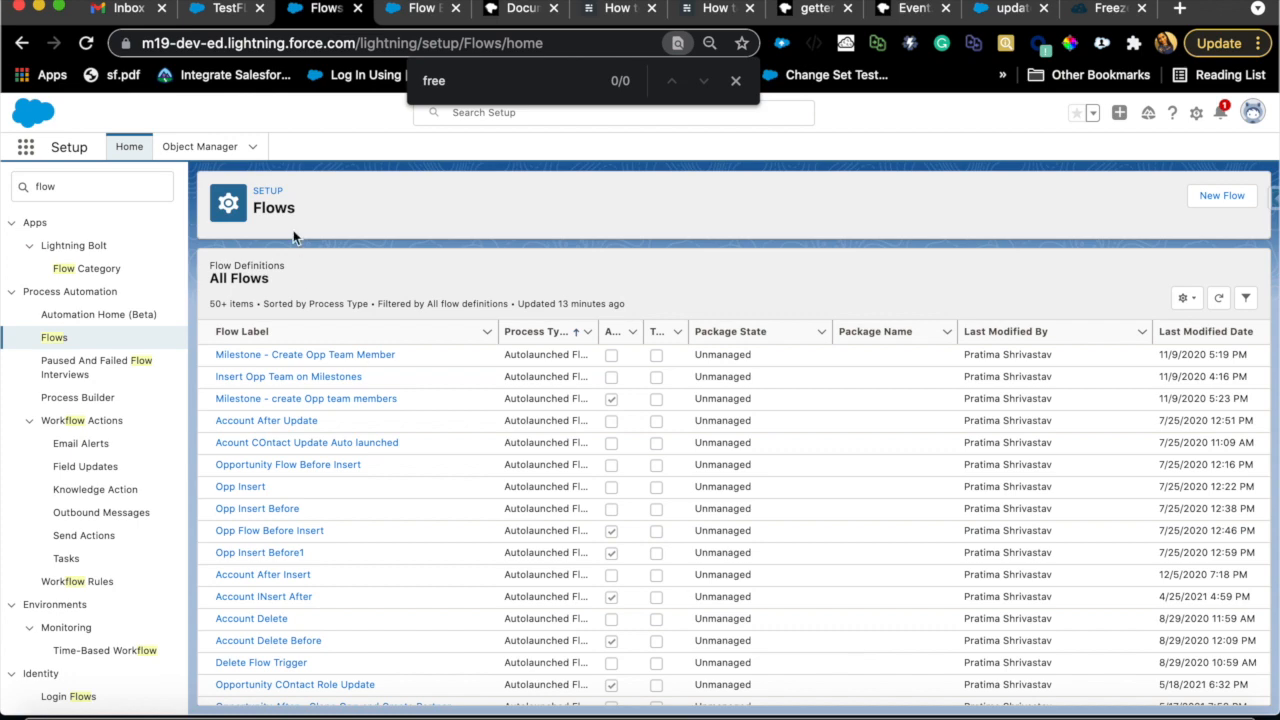
# Step: View the TestFLow Qualification opportunity's Activity section, which has no upcoming tasks
pyautogui.click(224, 8)
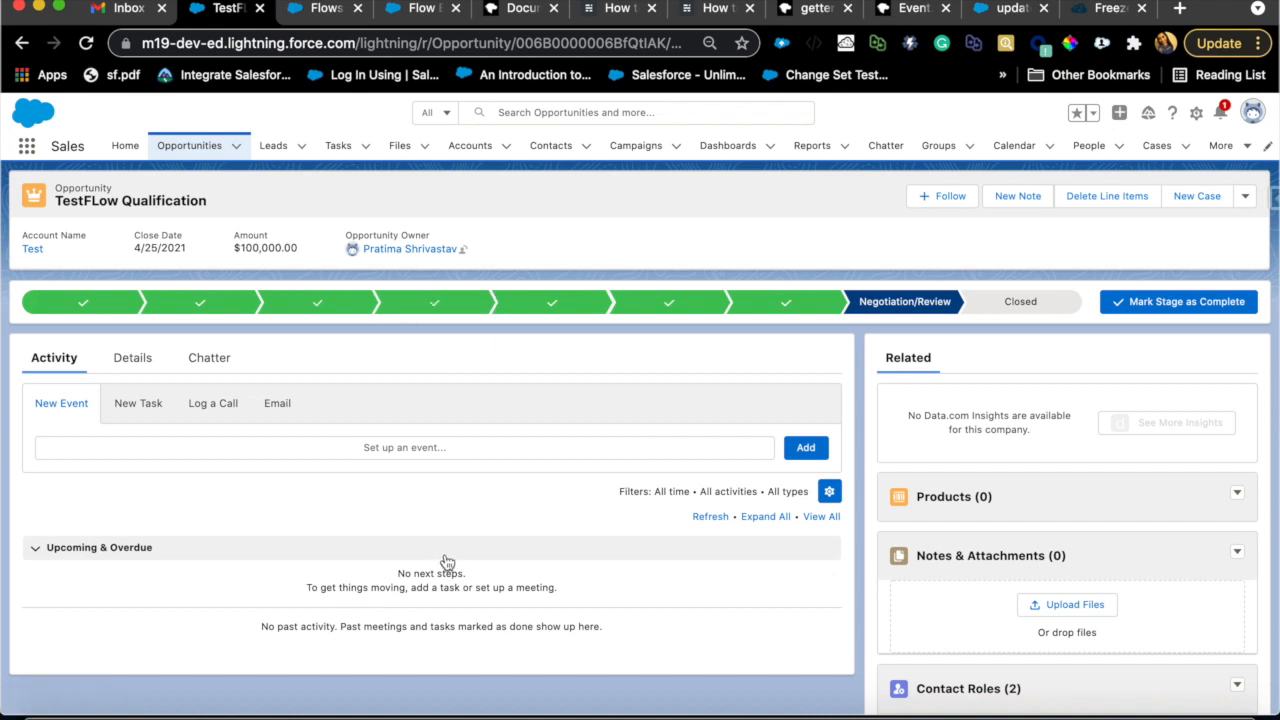
pyautogui.moveTo(446, 560)
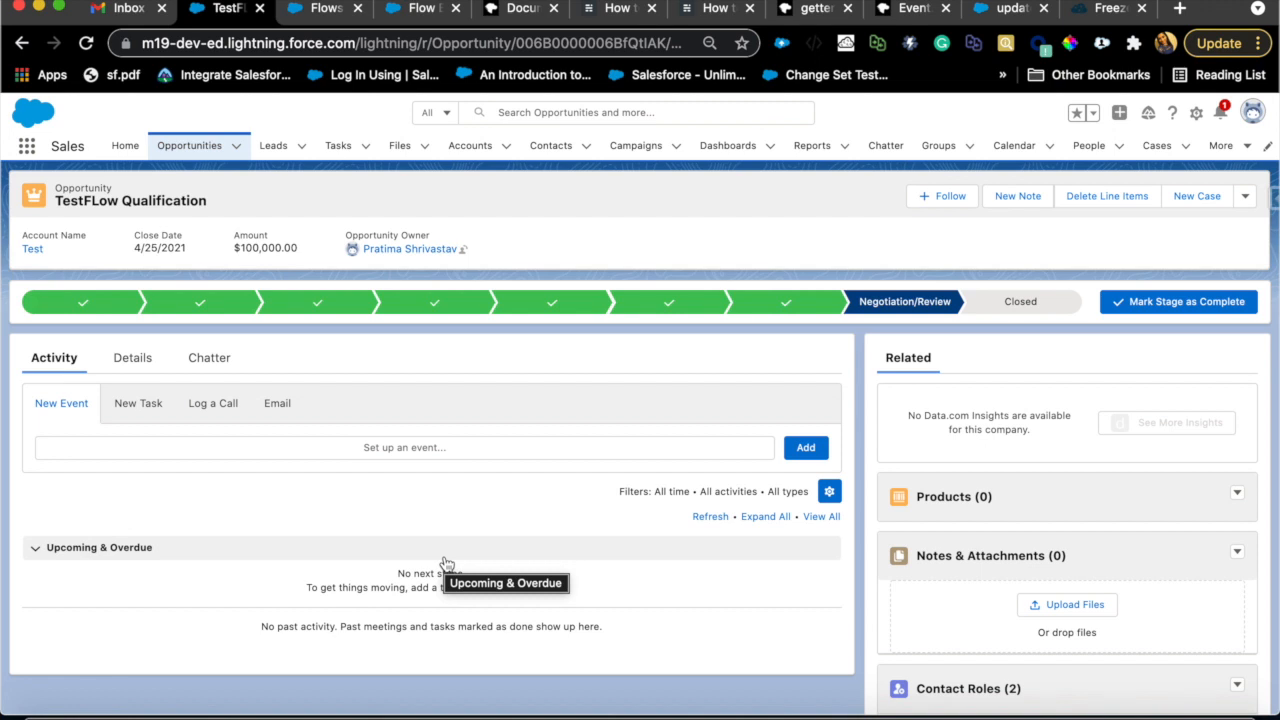
pyautogui.moveTo(366, 322)
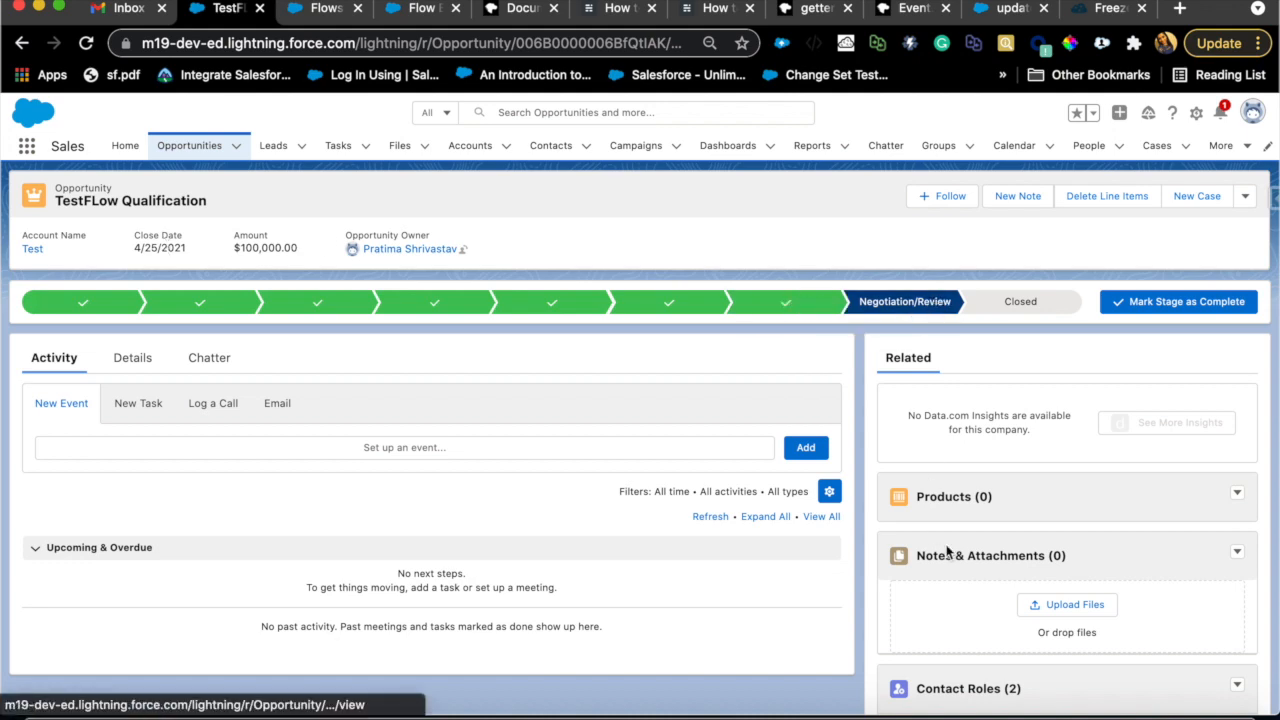
pyautogui.scroll(-3)
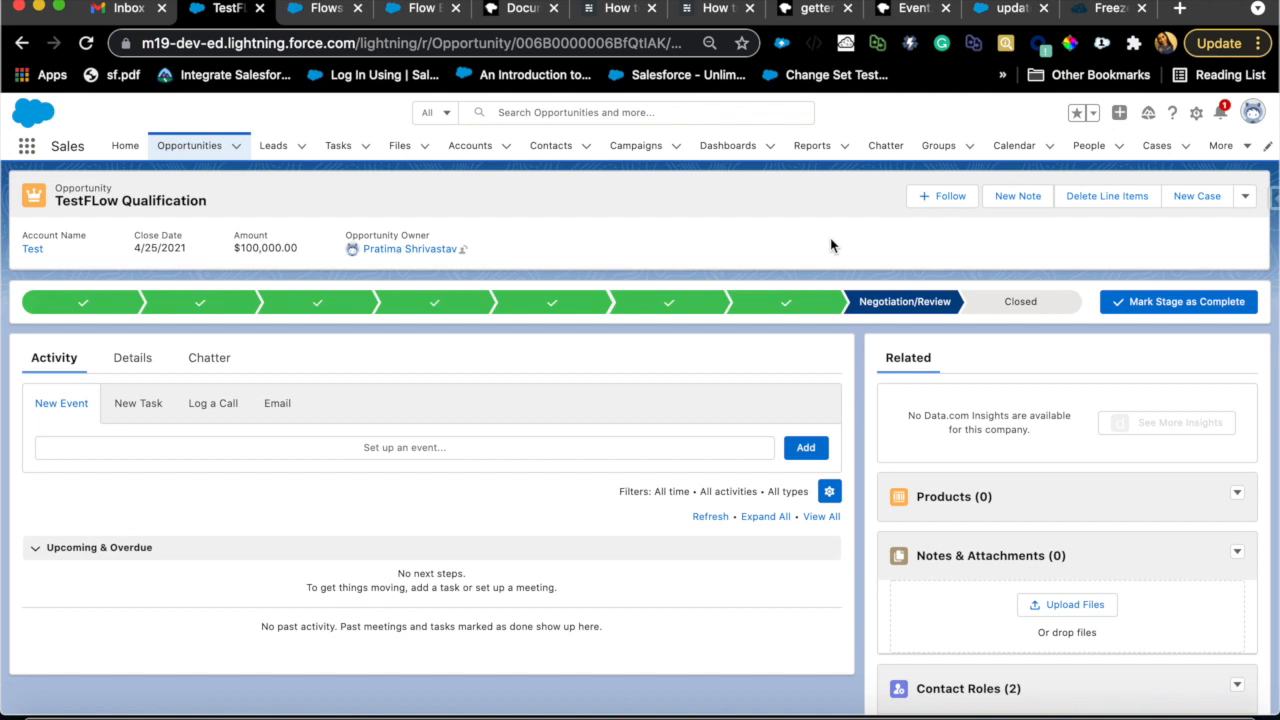
pyautogui.moveTo(844, 248)
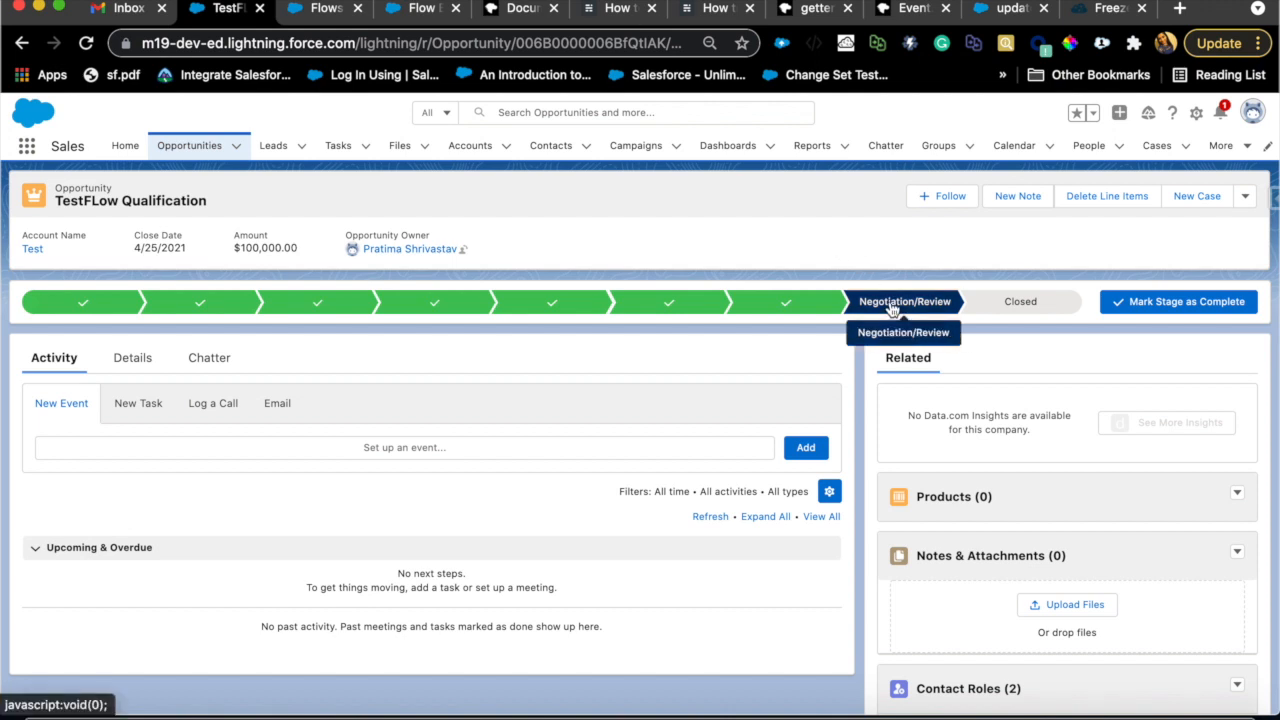
pyautogui.moveTo(1032, 348)
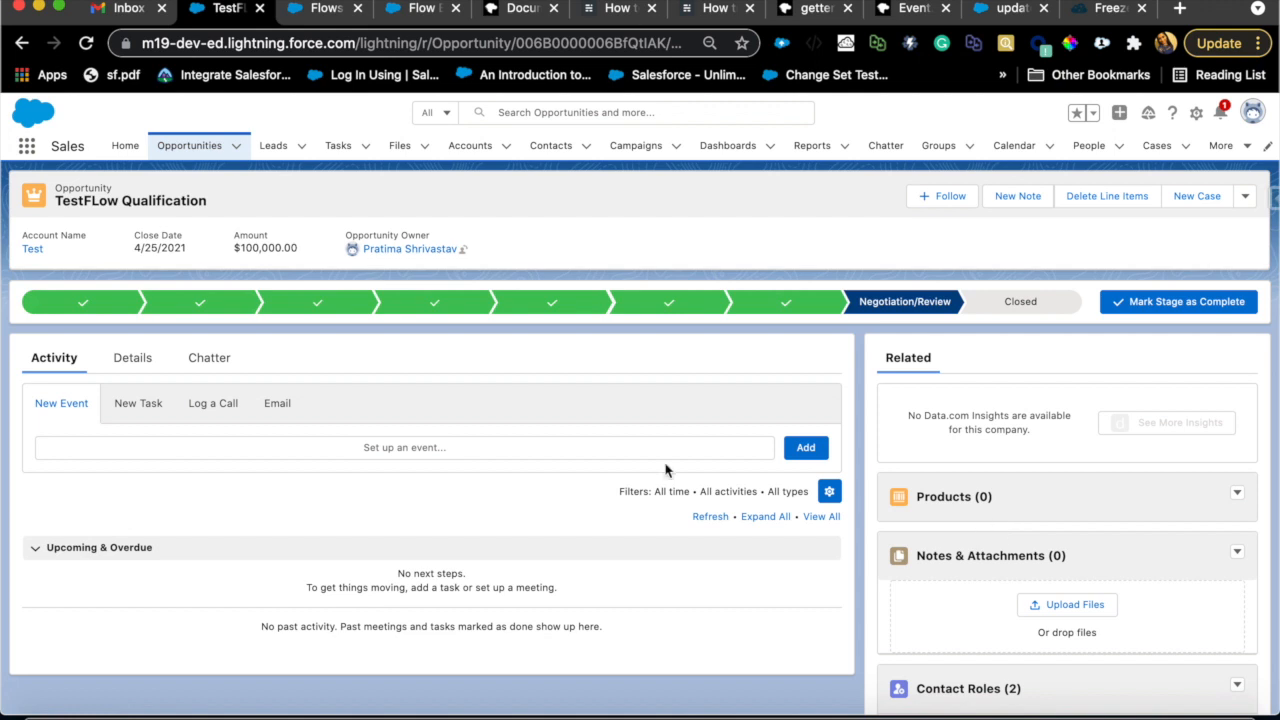
pyautogui.moveTo(412, 218)
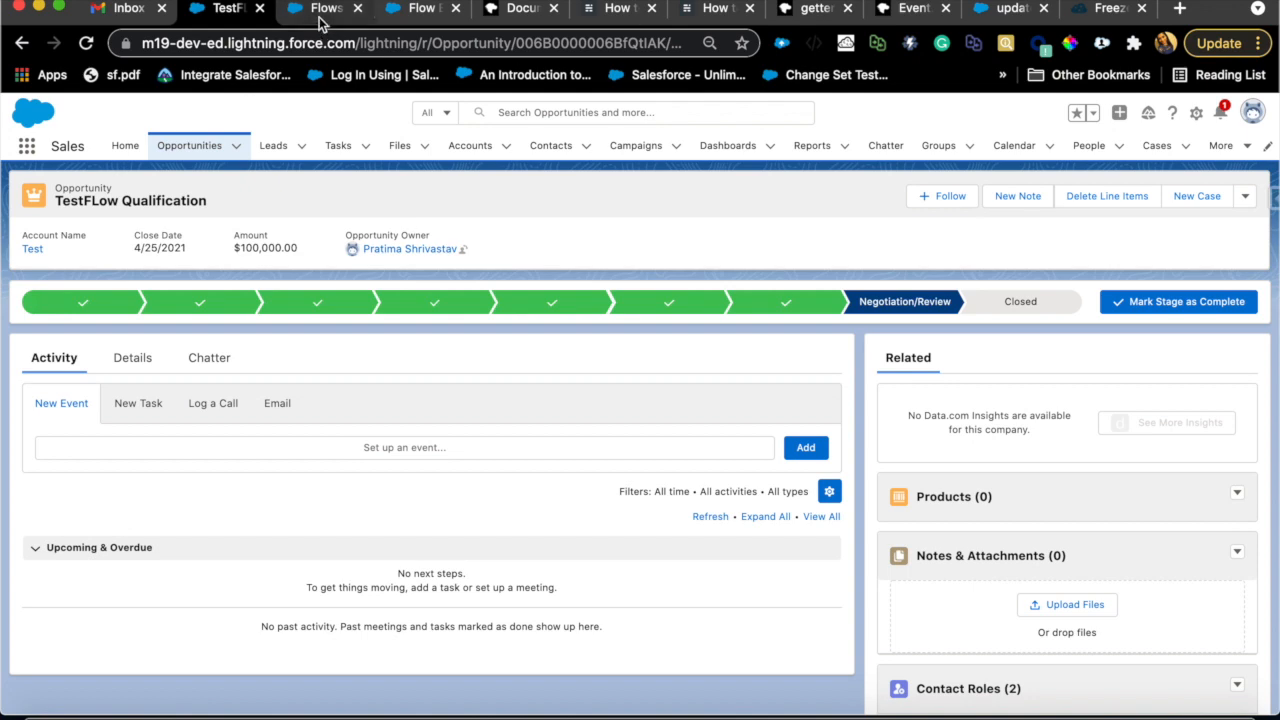
# Step: Return to the Flows setup list and start a new flow
pyautogui.click(320, 8)
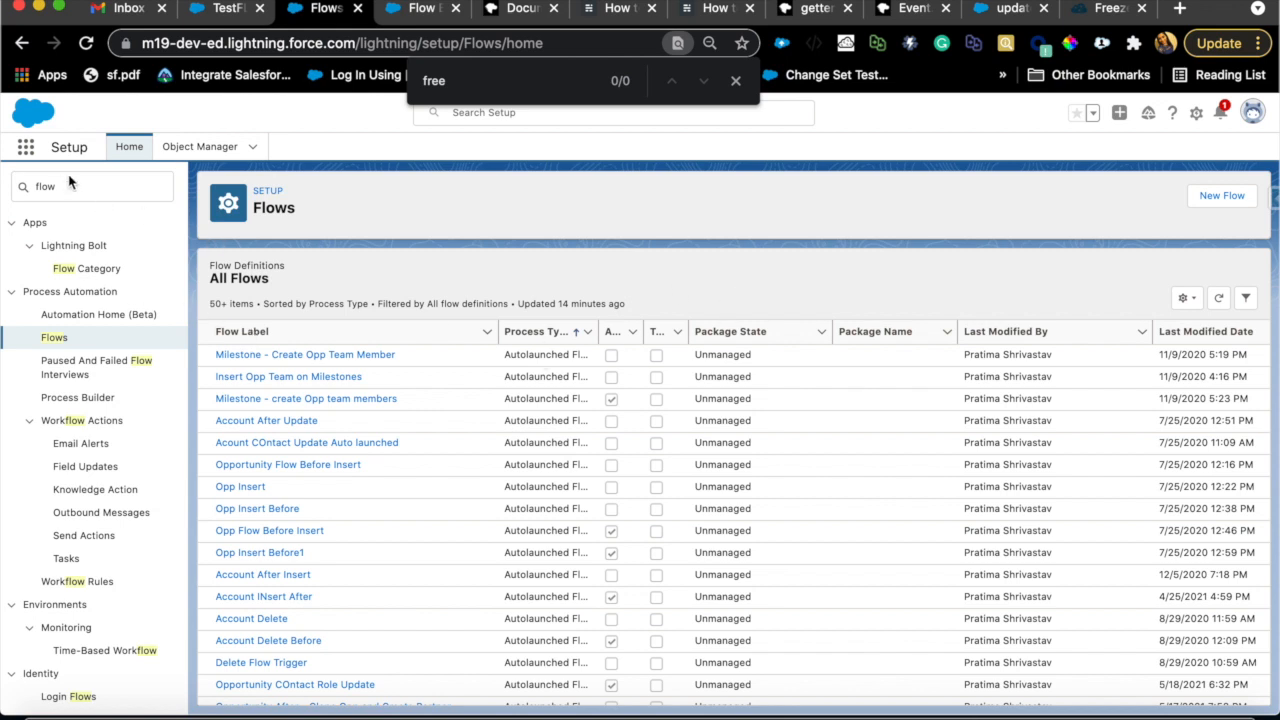
pyautogui.moveTo(588, 344)
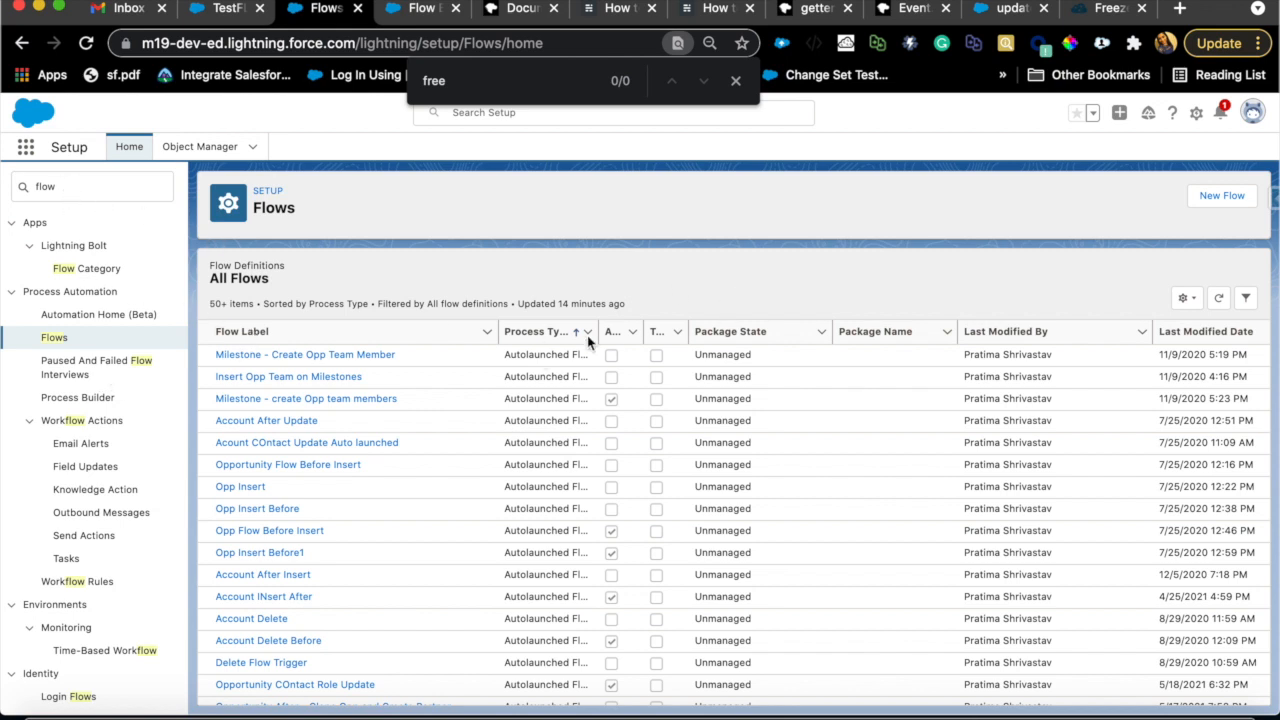
pyautogui.moveTo(1220, 196)
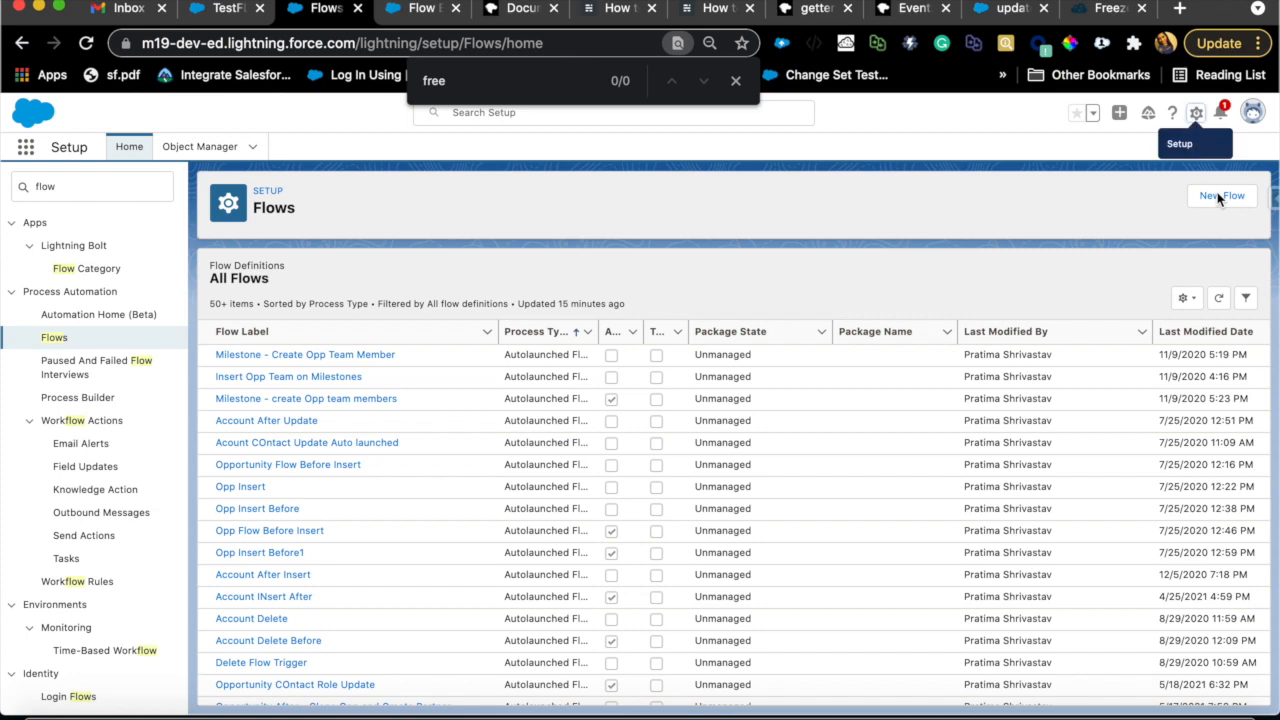
pyautogui.click(1220, 196)
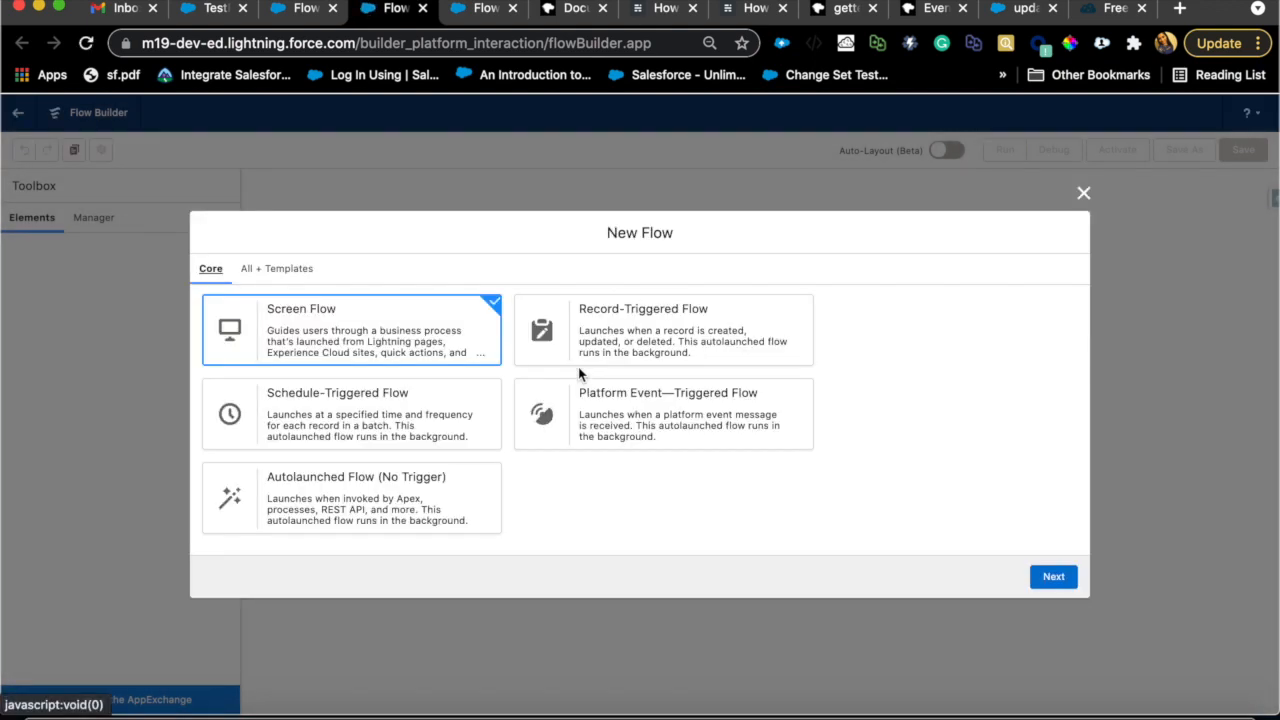
# Step: Choose Schedule-Triggered Flow as the new flow's type and continue
pyautogui.click(352, 414)
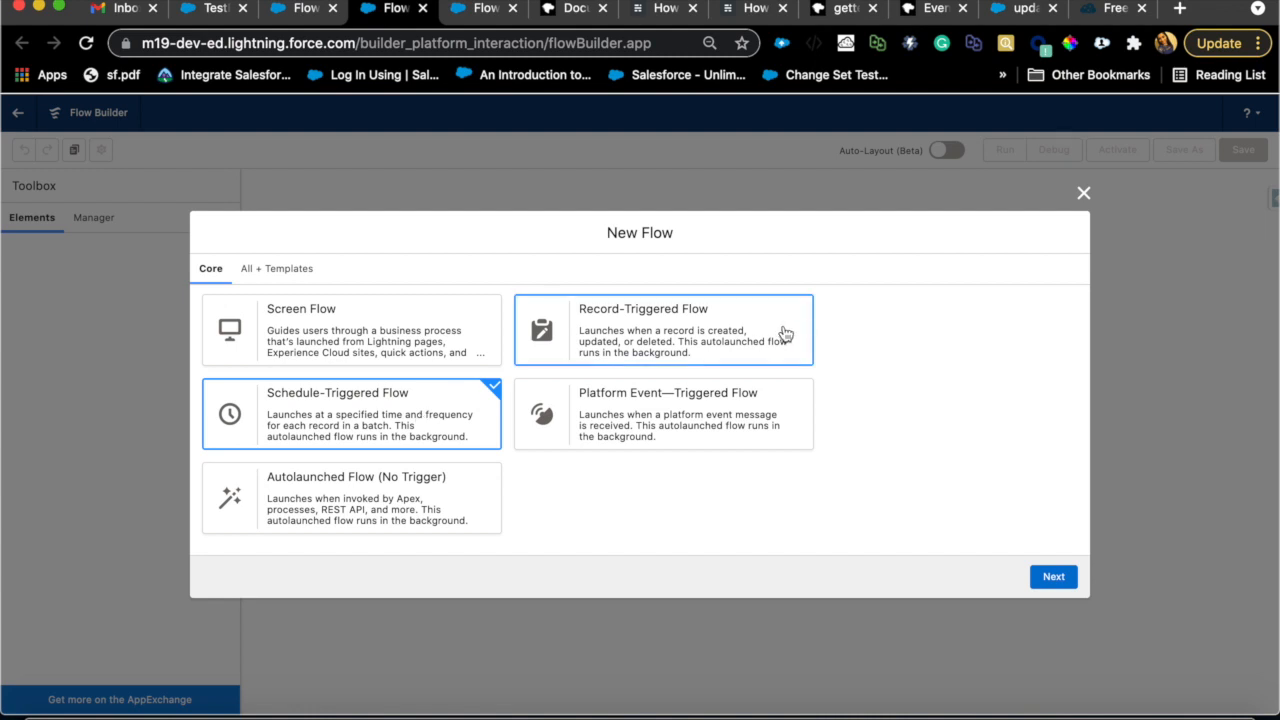
pyautogui.moveTo(784, 332)
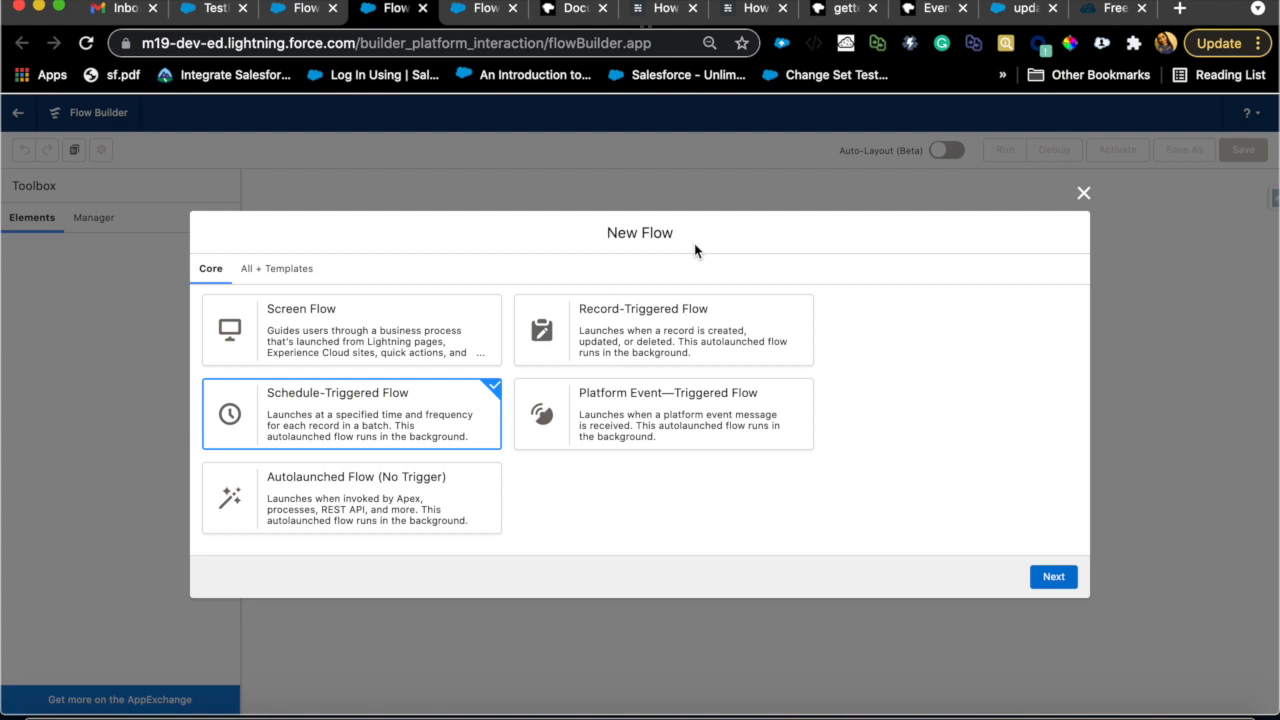
pyautogui.moveTo(340, 428)
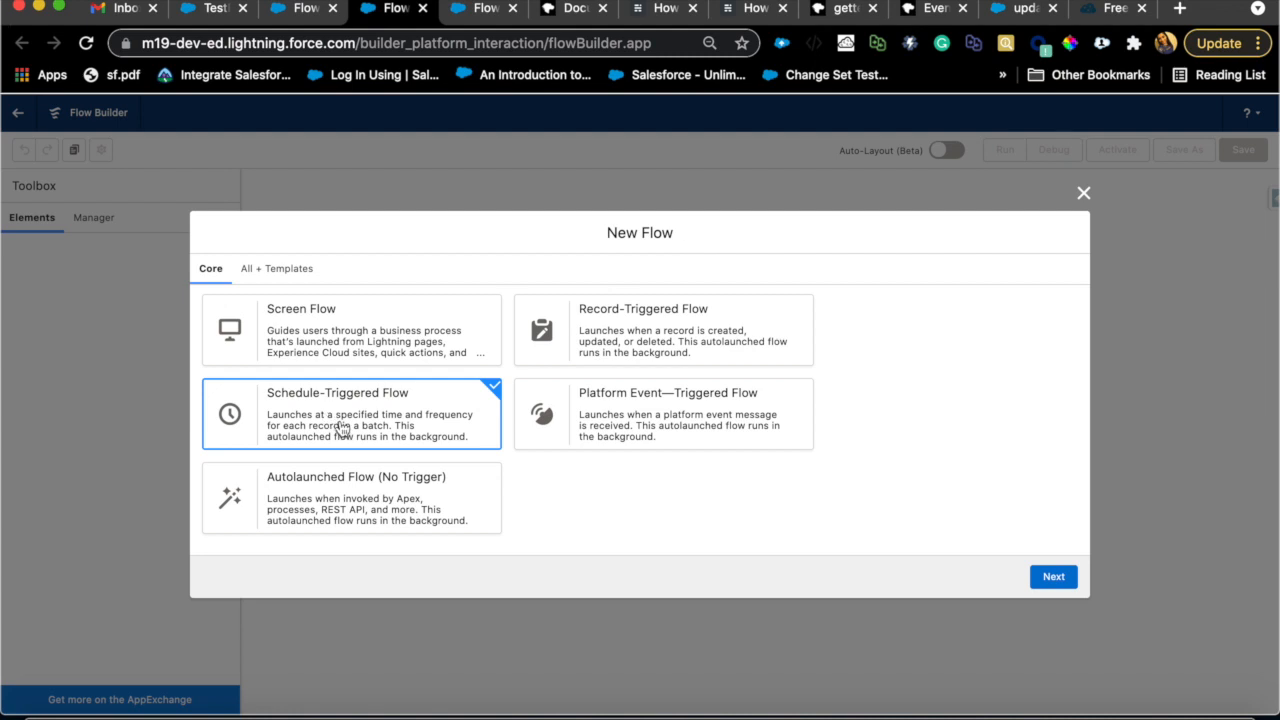
pyautogui.moveTo(350, 420)
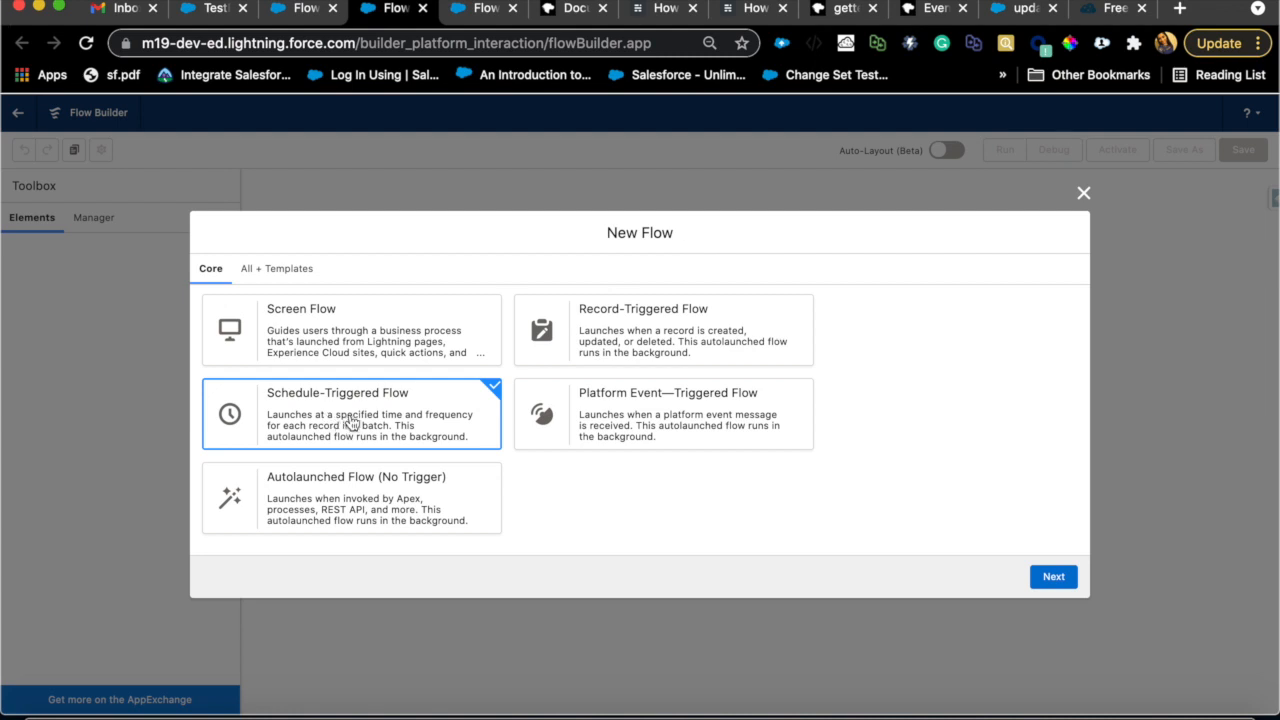
pyautogui.moveTo(390, 414)
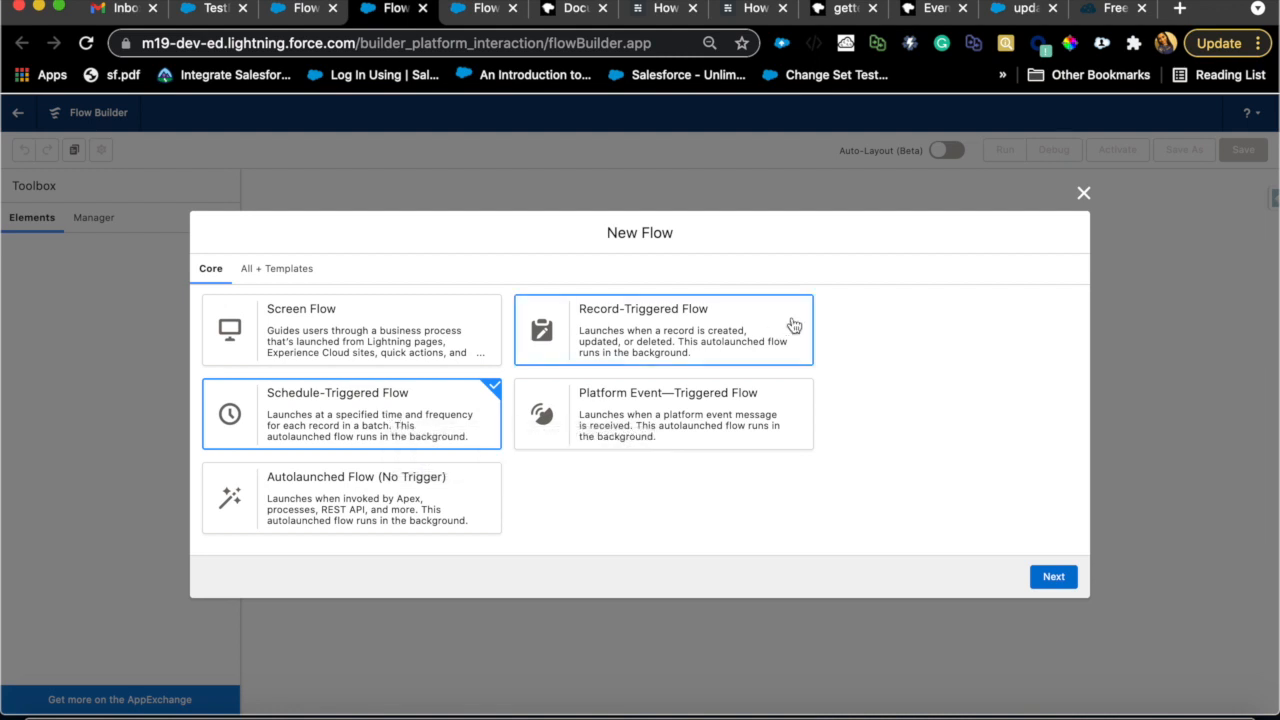
pyautogui.moveTo(750, 556)
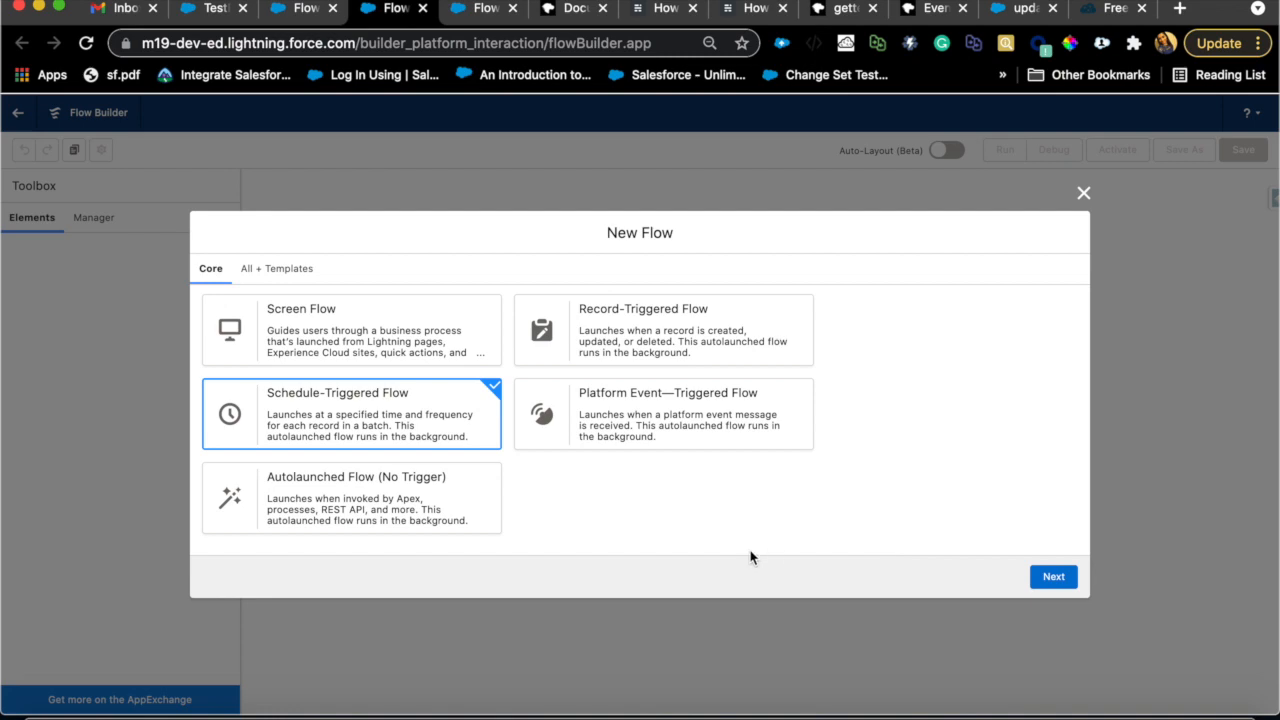
pyautogui.click(1052, 576)
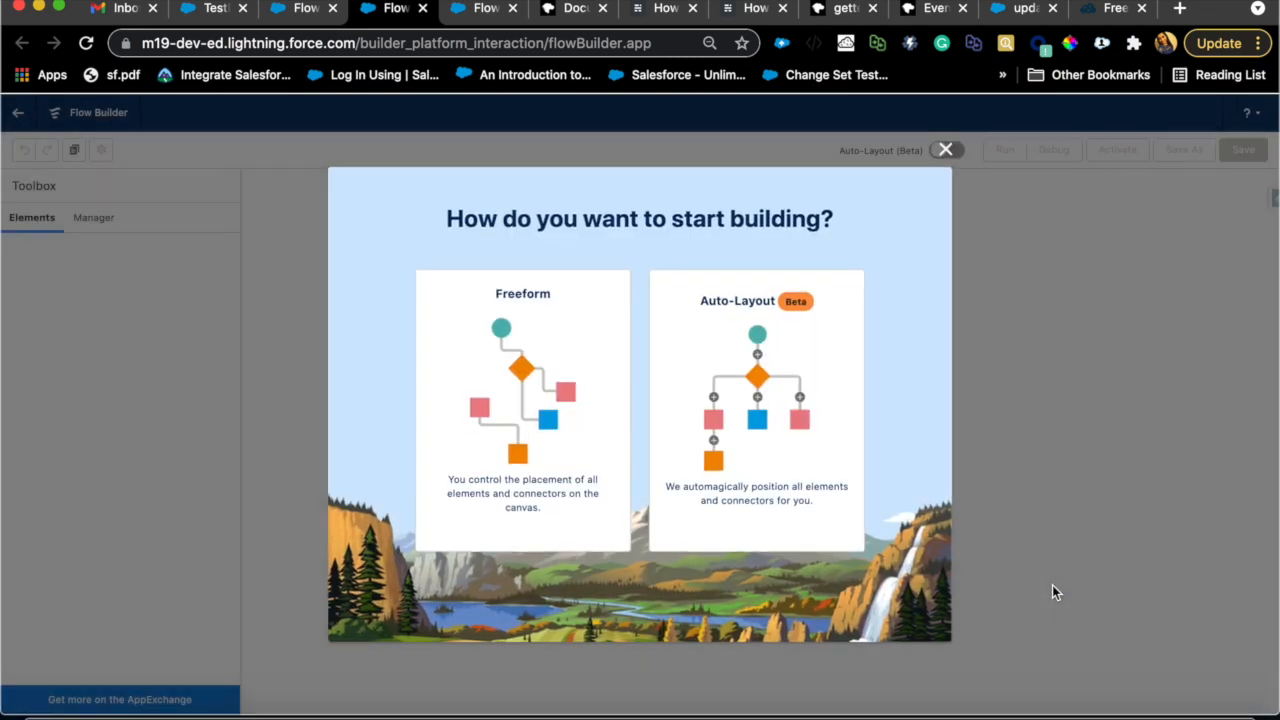
# Step: Build in Freeform and schedule the flow to start at 6:15 PM with Daily frequency
pyautogui.click(756, 410)
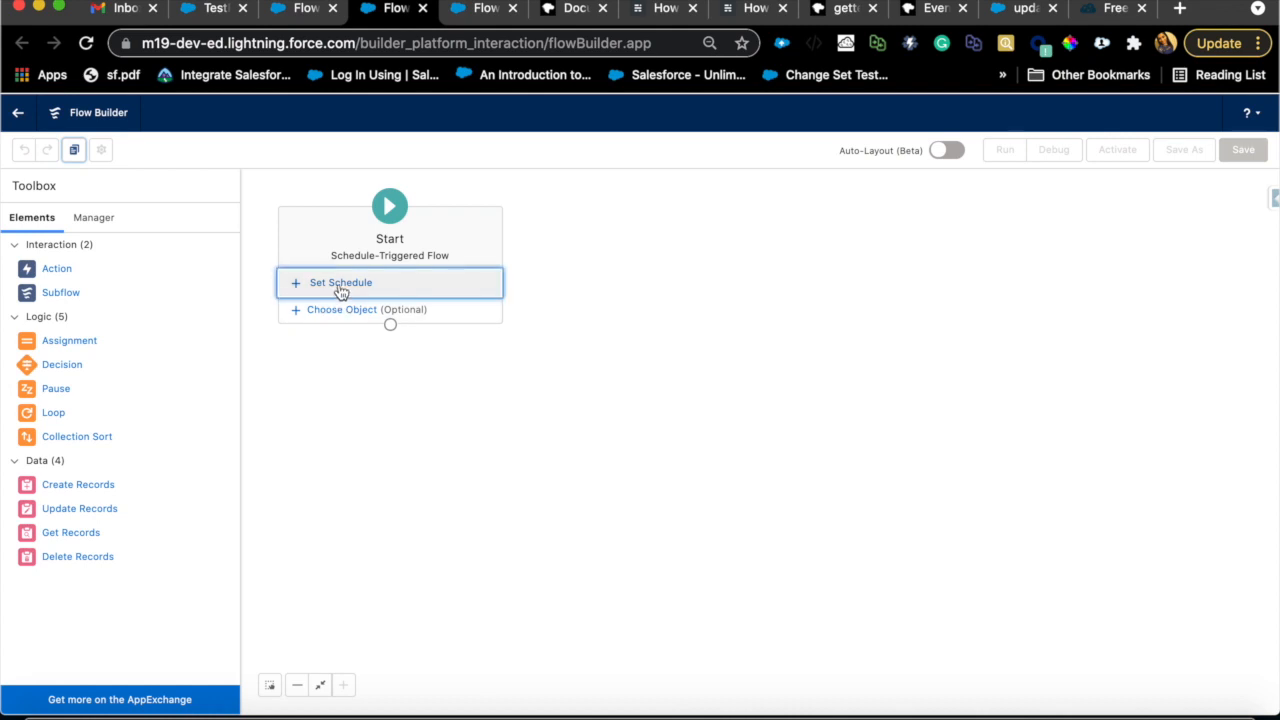
pyautogui.click(340, 282)
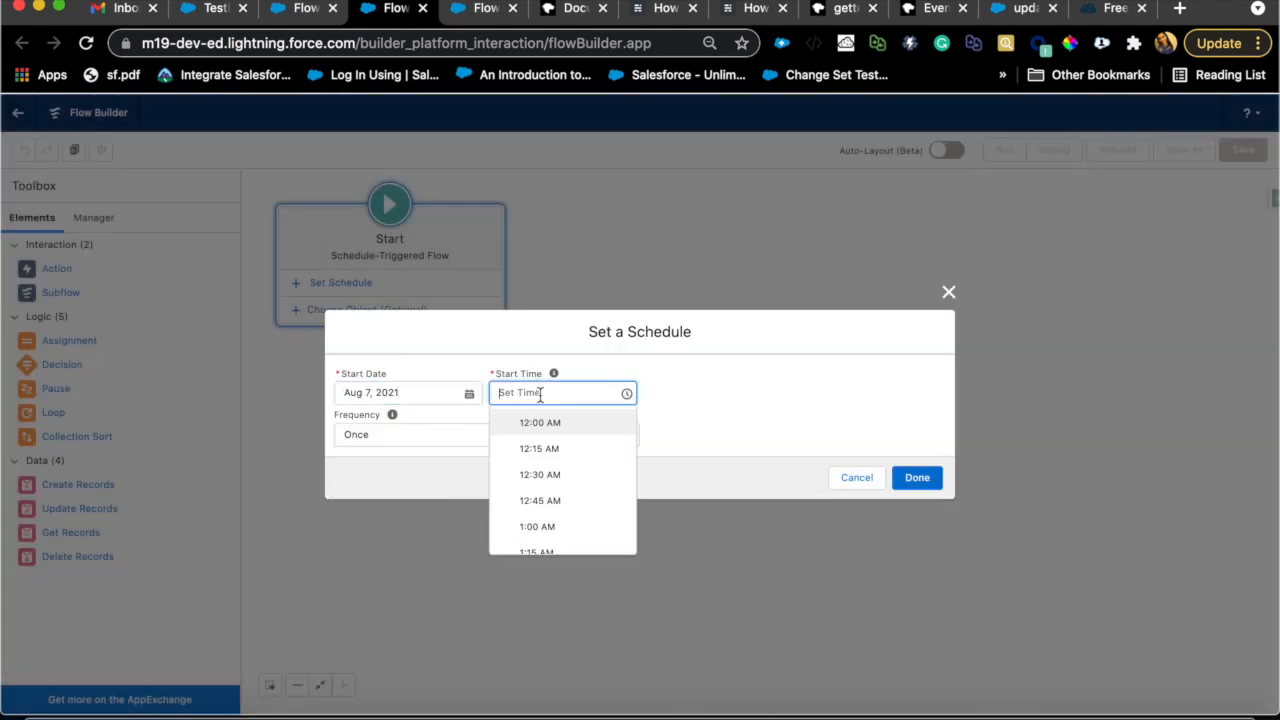
pyautogui.scroll(-3)
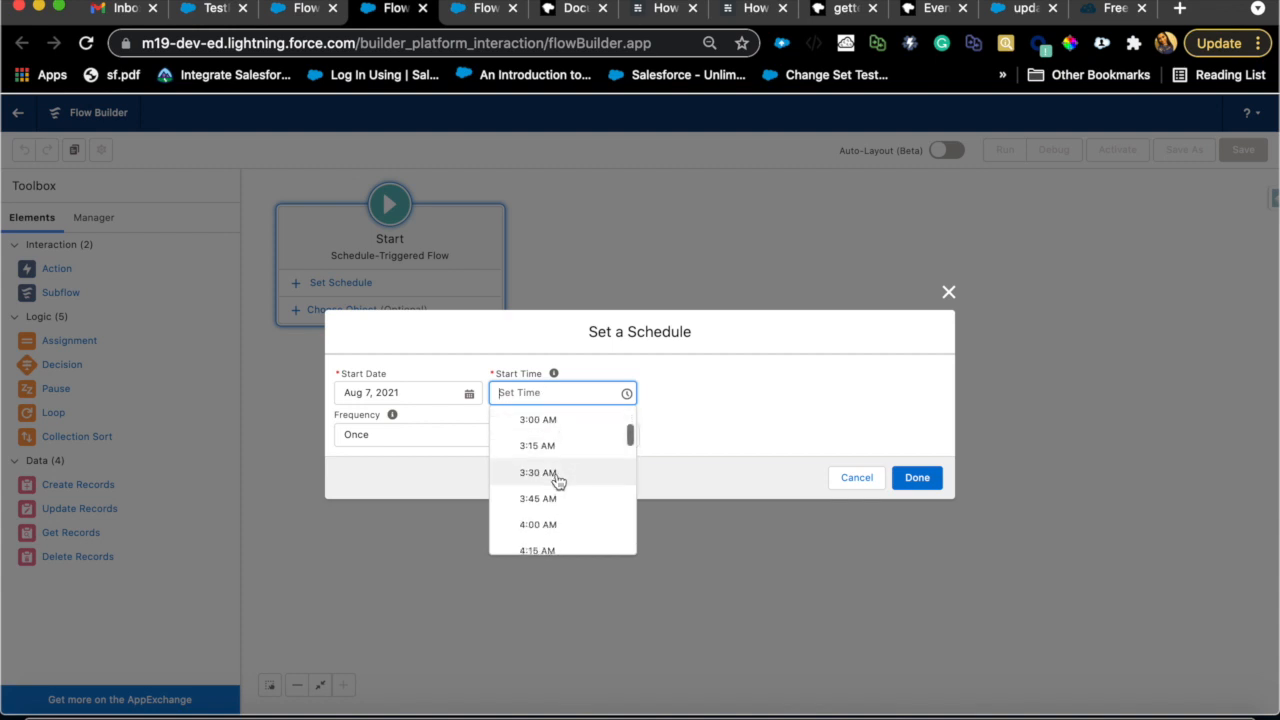
pyautogui.scroll(-3)
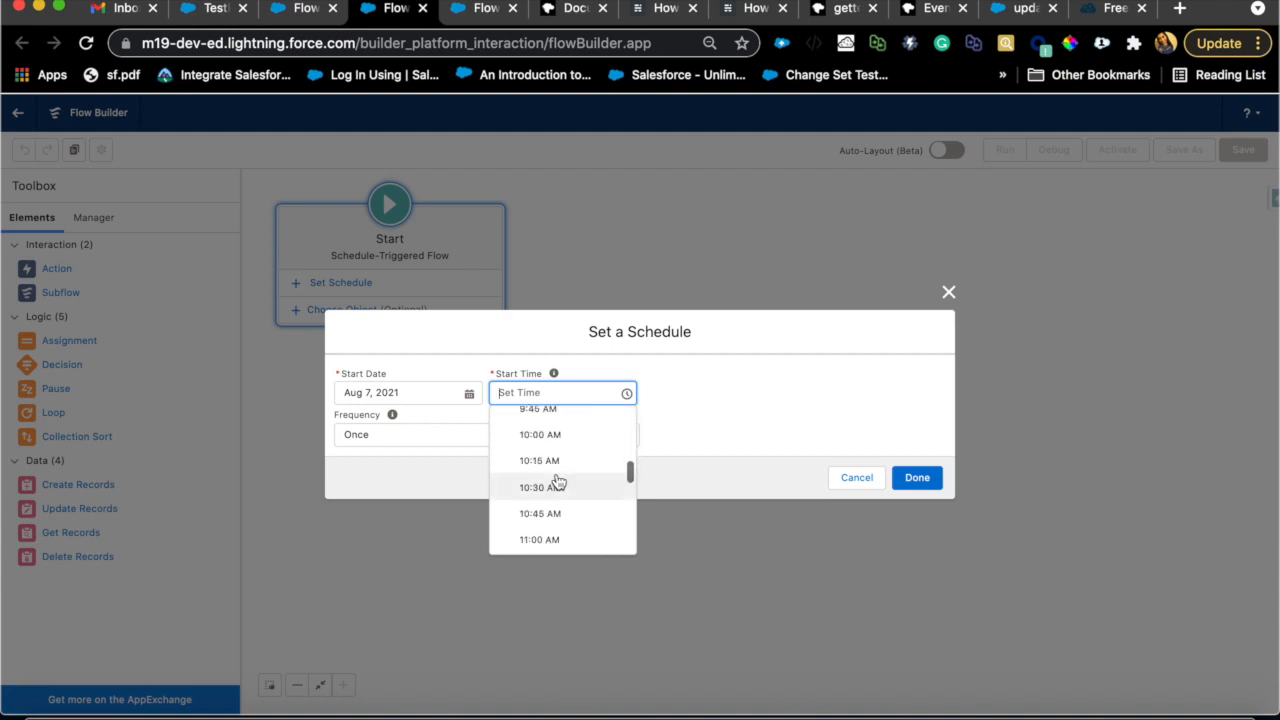
pyautogui.scroll(-3)
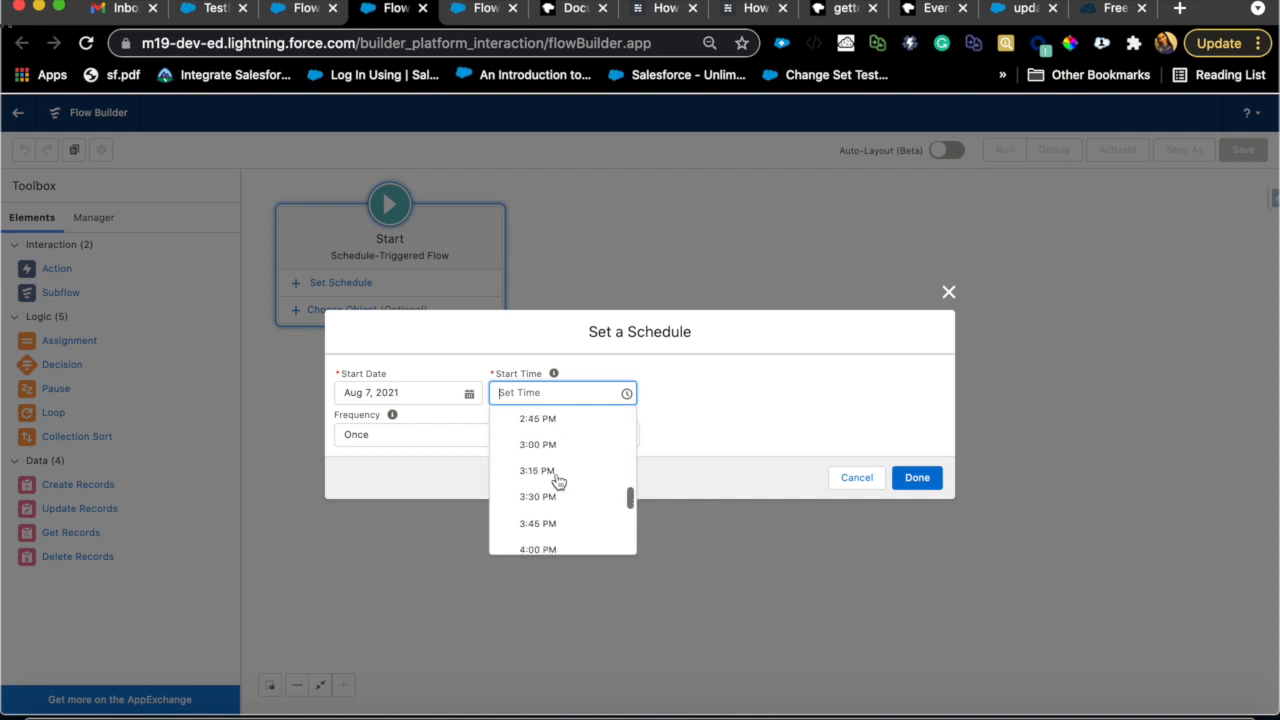
pyautogui.scroll(-3)
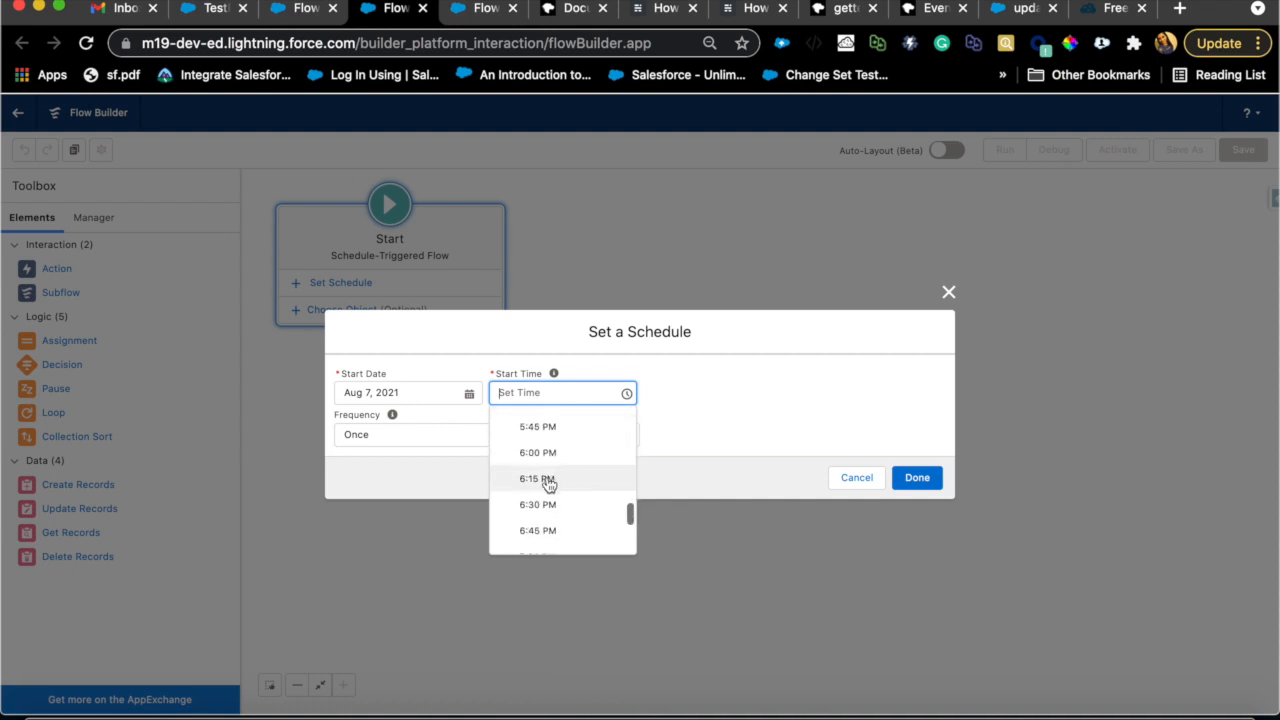
pyautogui.click(536, 478)
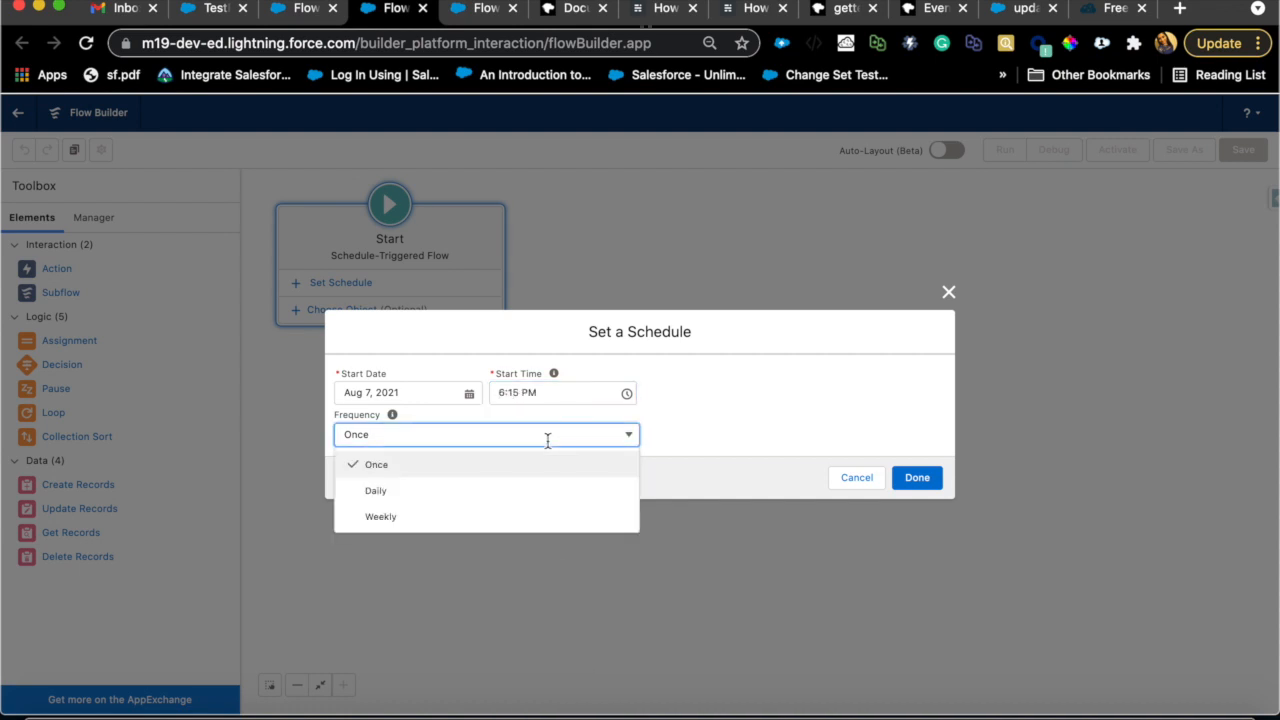
pyautogui.moveTo(410, 504)
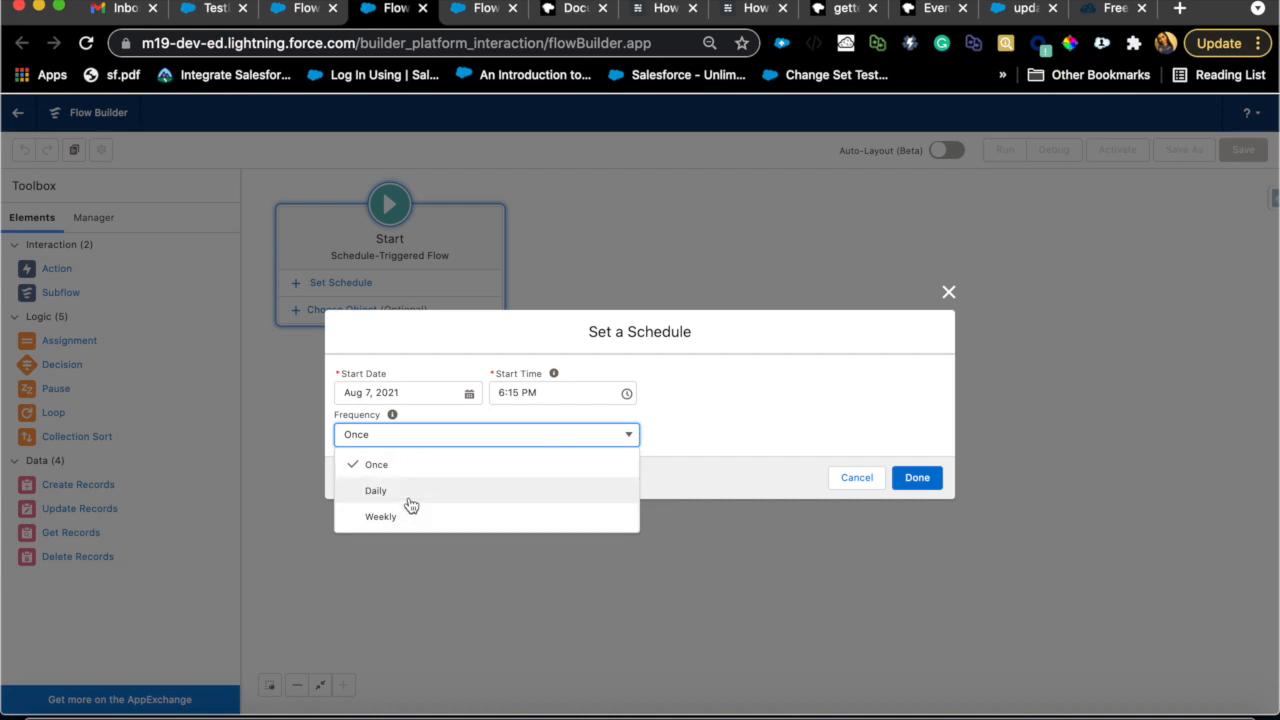
pyautogui.click(376, 490)
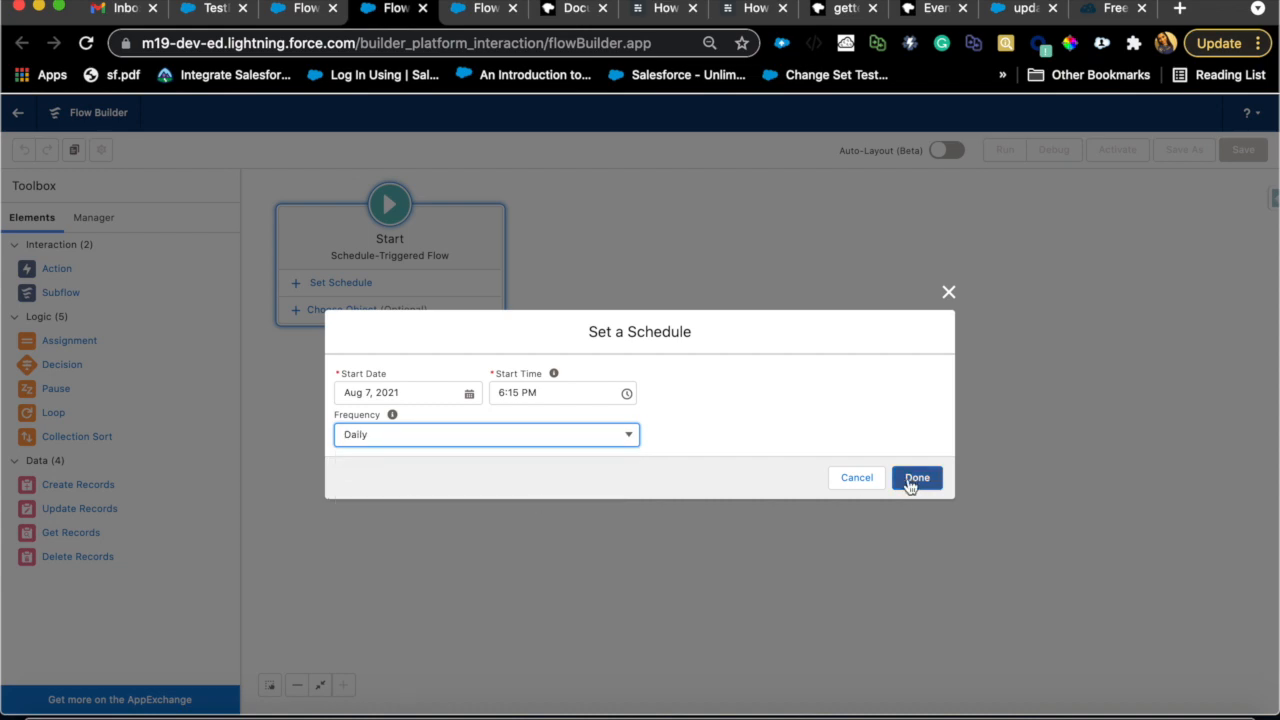
pyautogui.click(916, 476)
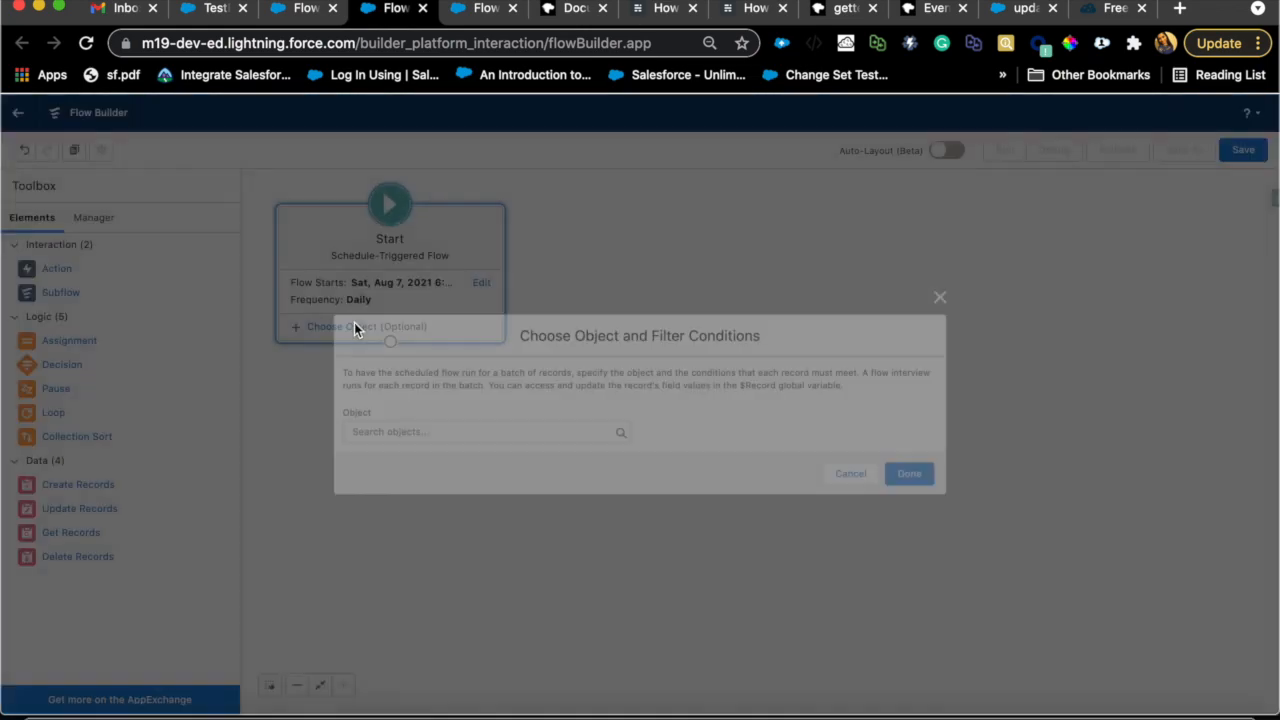
# Step: Make the flow run on Opportunity records, requiring all conditions to be met
pyautogui.write('opp')
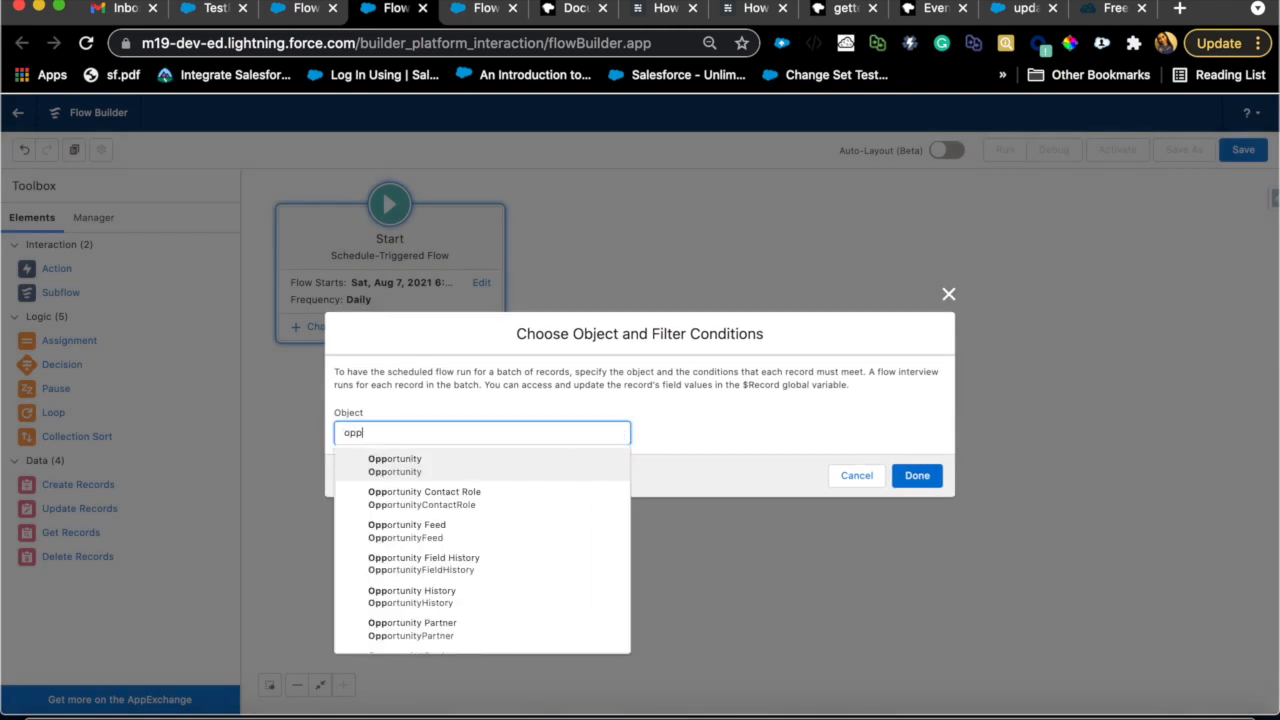
pyautogui.click(394, 464)
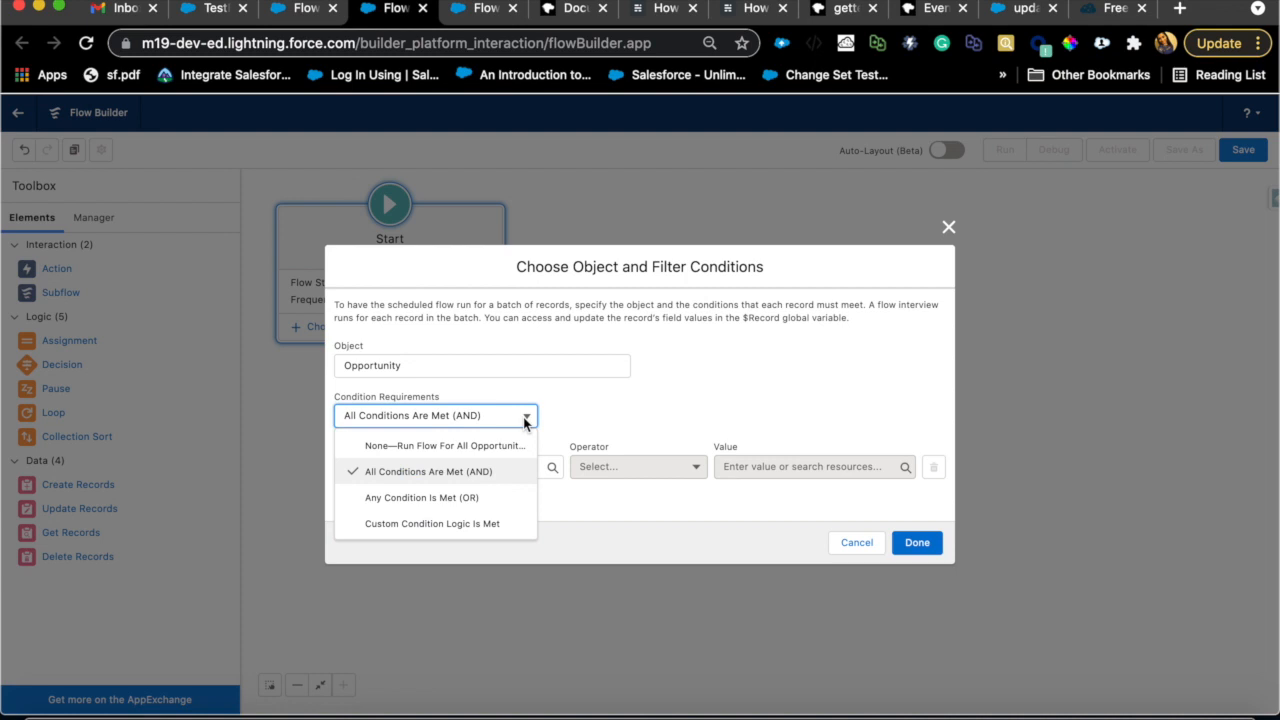
pyautogui.click(436, 472)
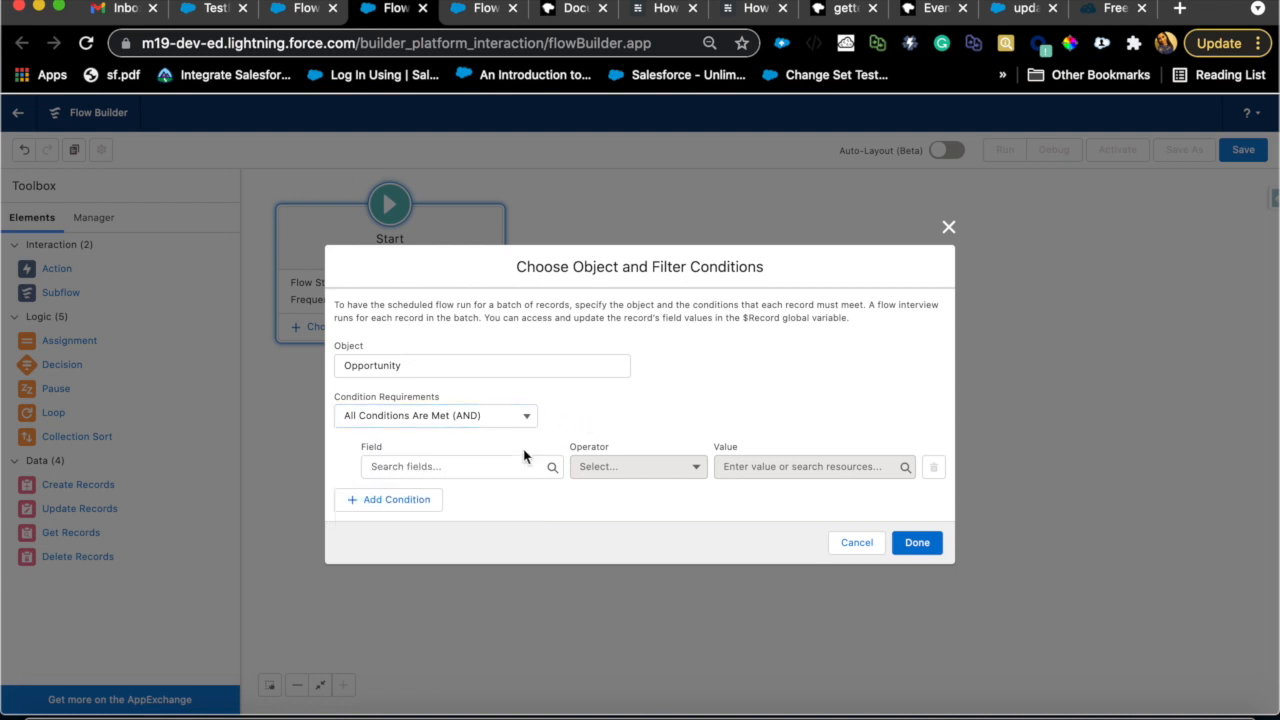
# Step: Add the condition StageName Equals Negotiation/Review, replacing a first pick of CloseDate, and confirm
pyautogui.write('close')
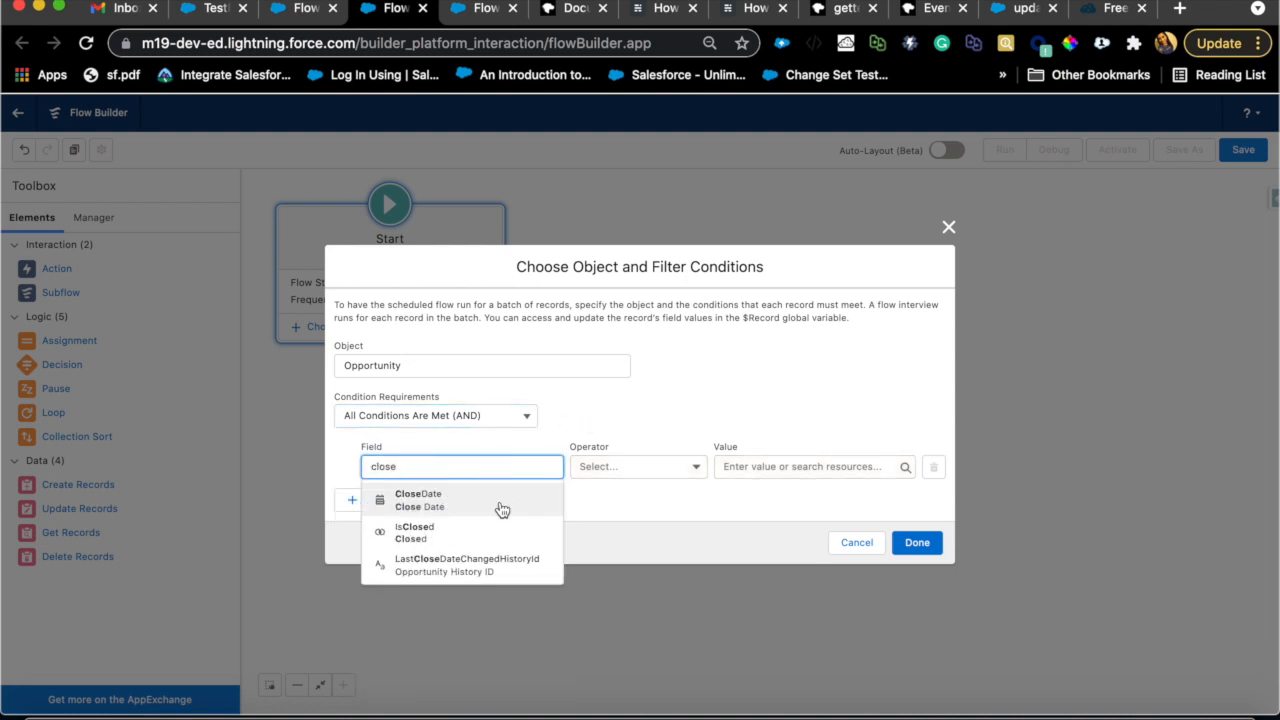
pyautogui.click(418, 500)
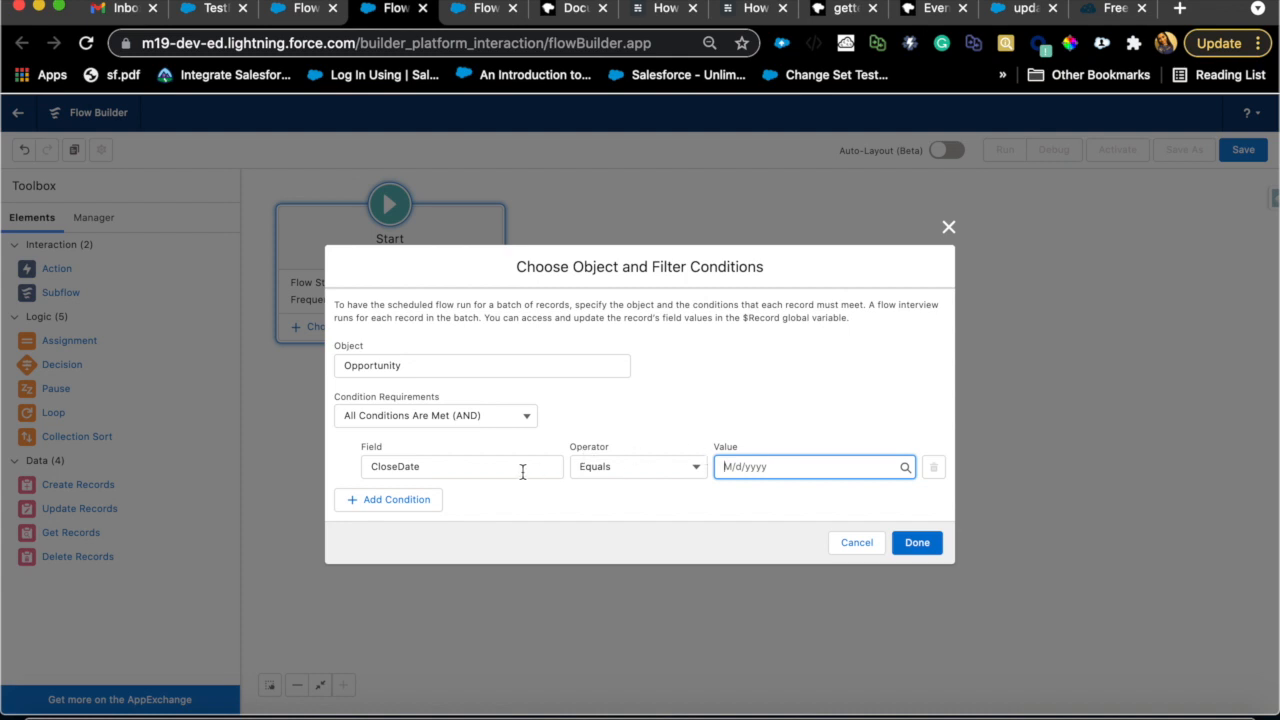
pyautogui.click(460, 466)
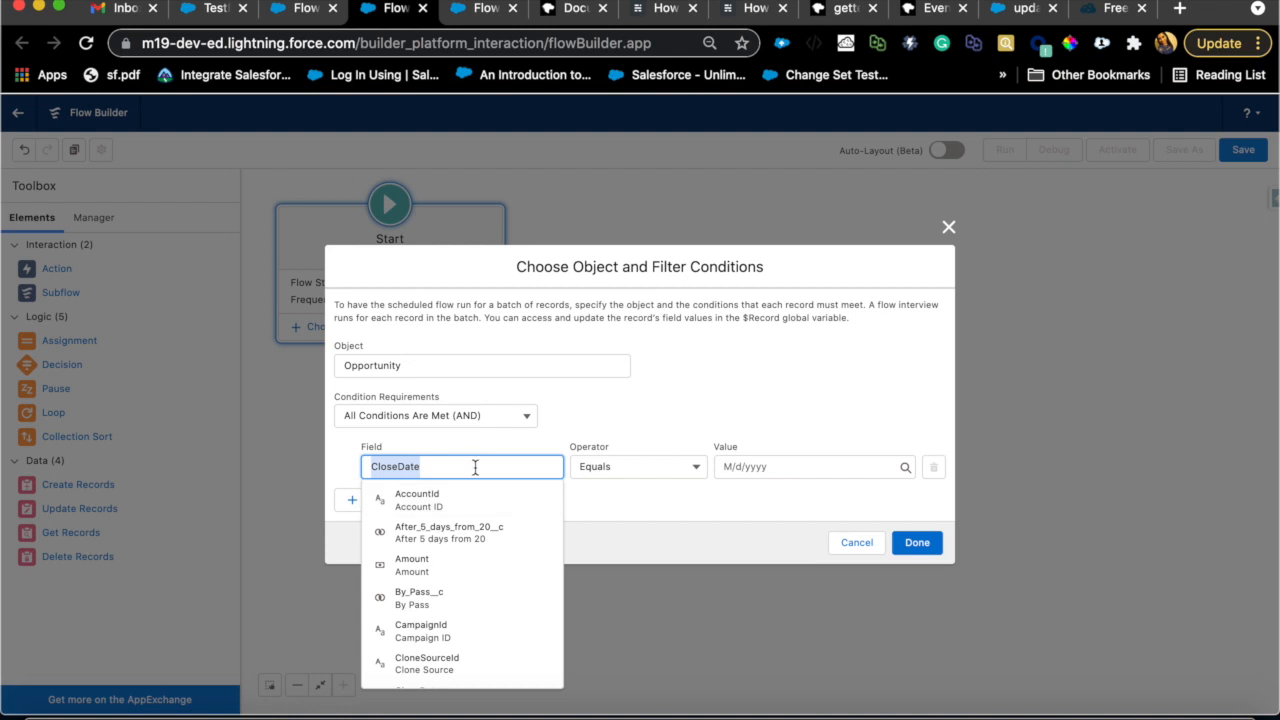
pyautogui.write('stag')
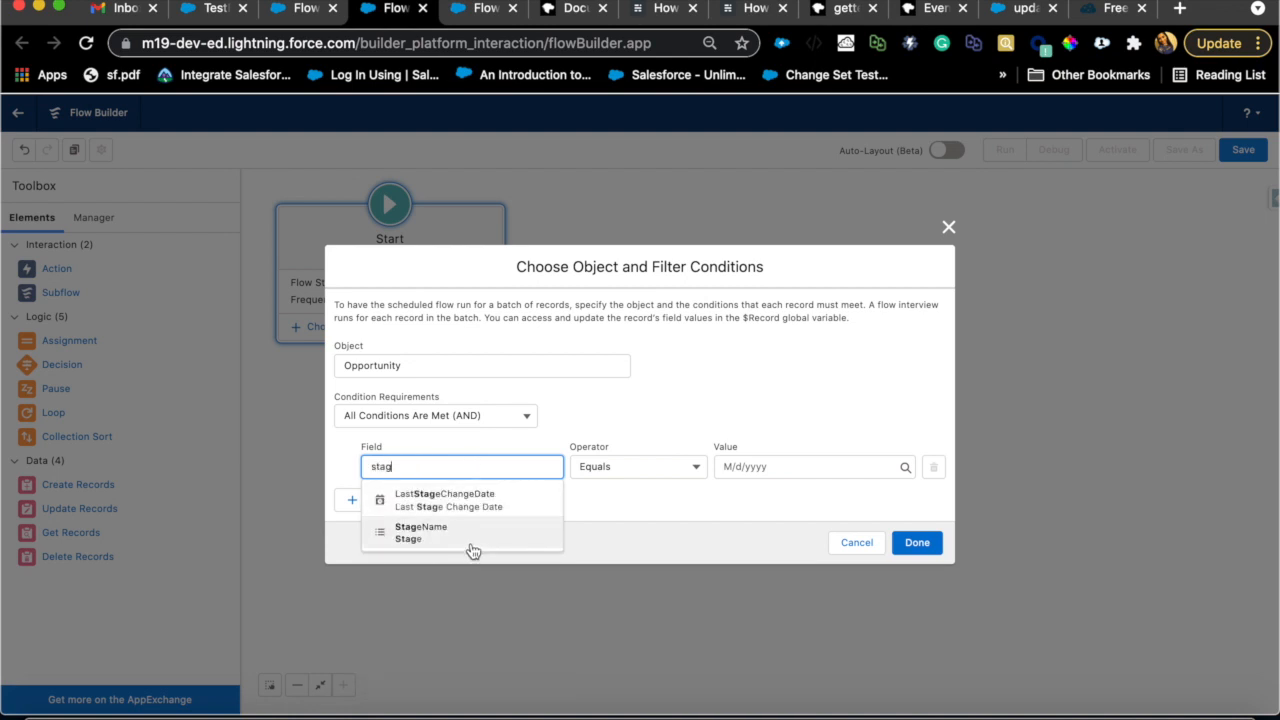
pyautogui.click(420, 532)
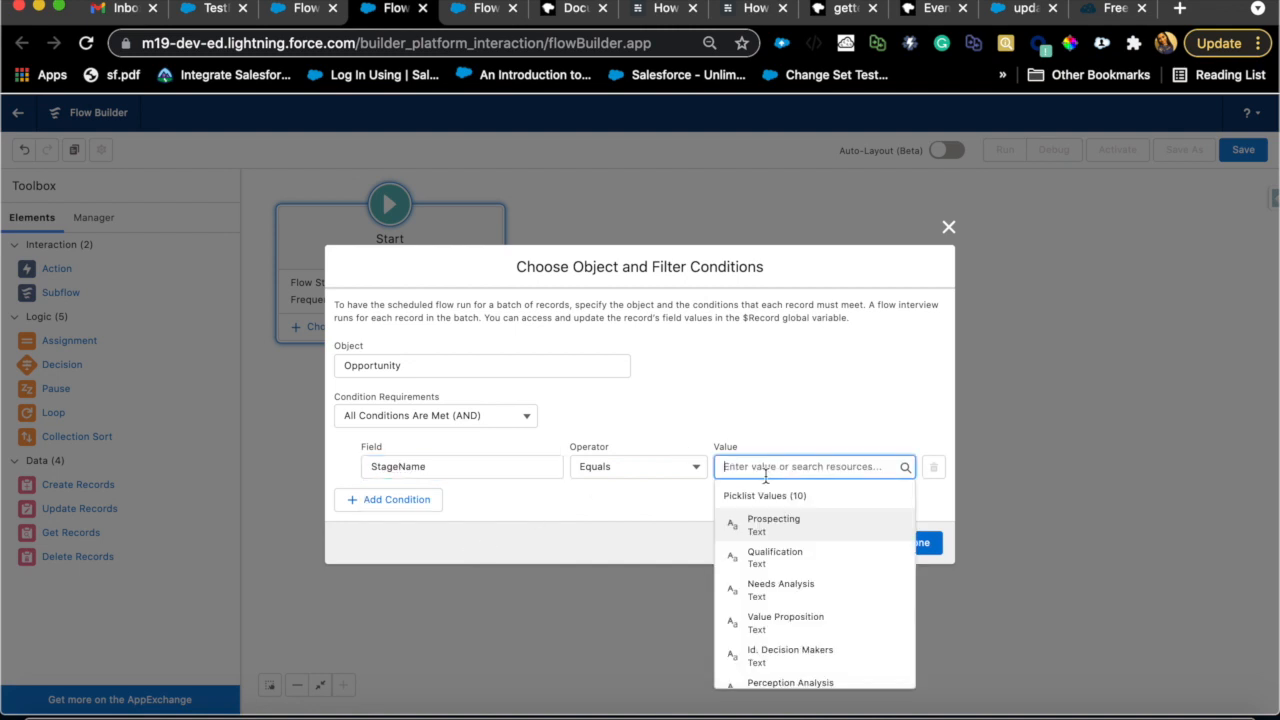
pyautogui.write('neg')
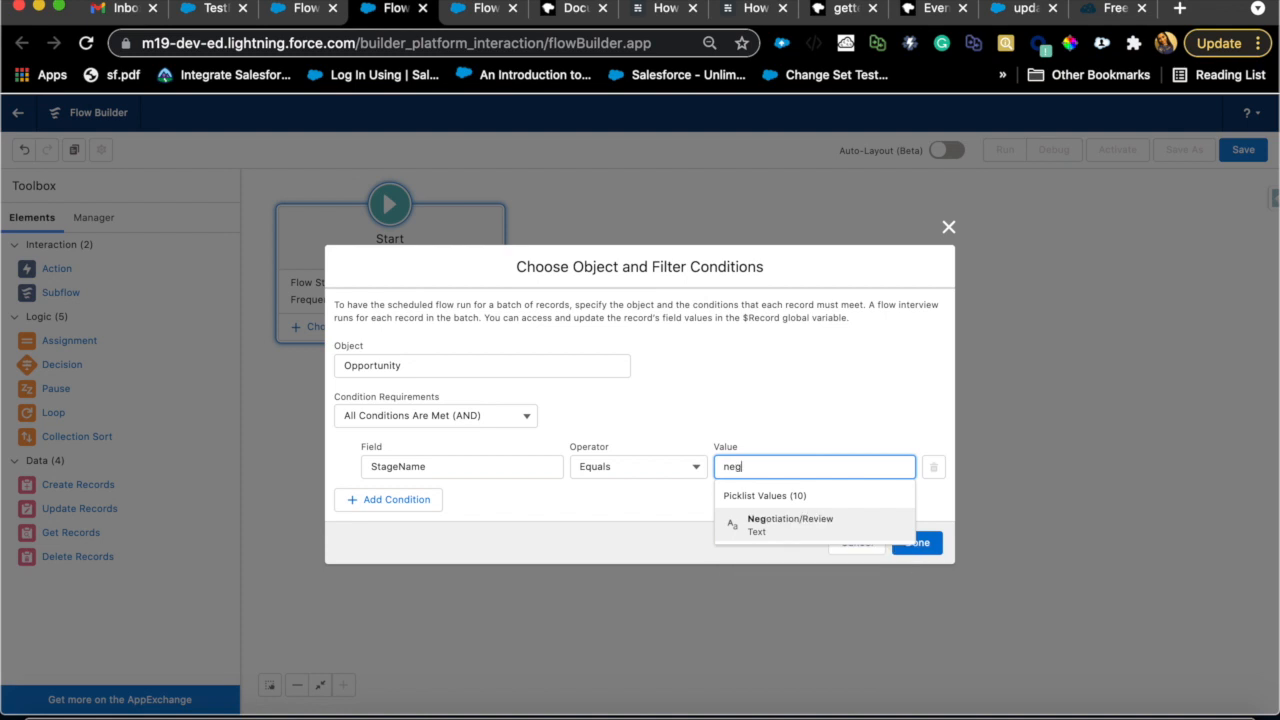
pyautogui.click(788, 522)
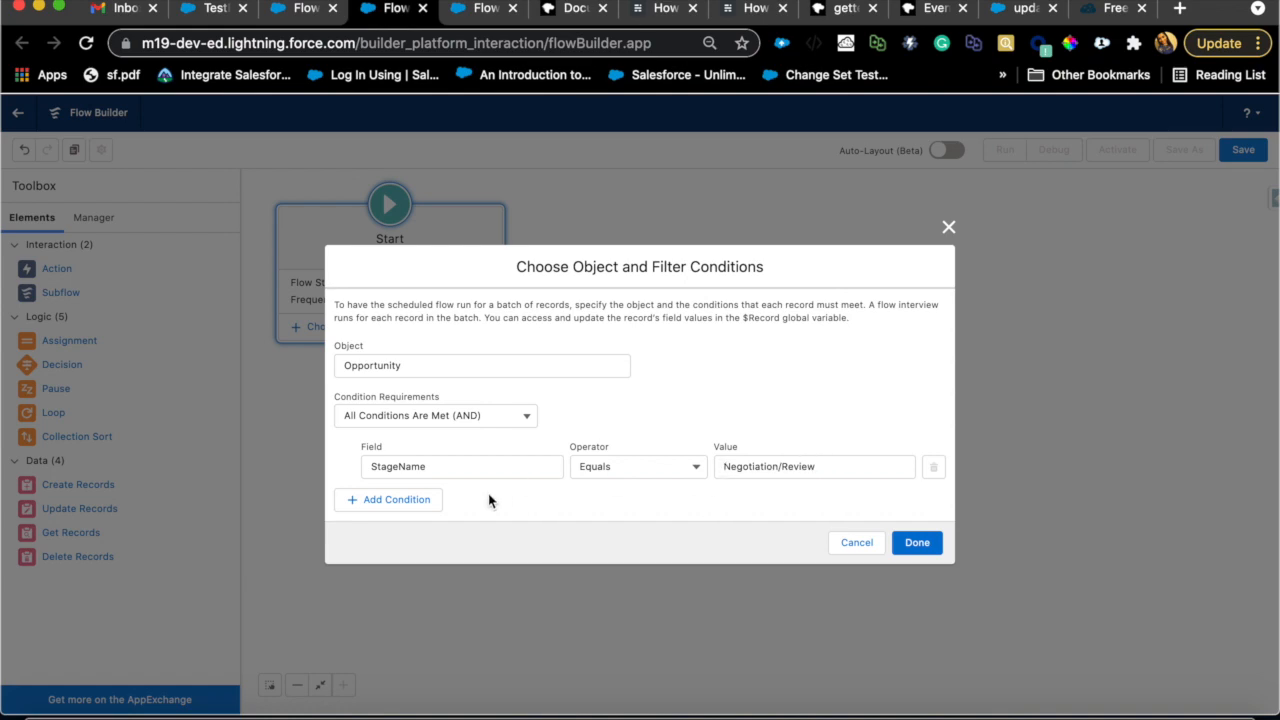
pyautogui.click(916, 542)
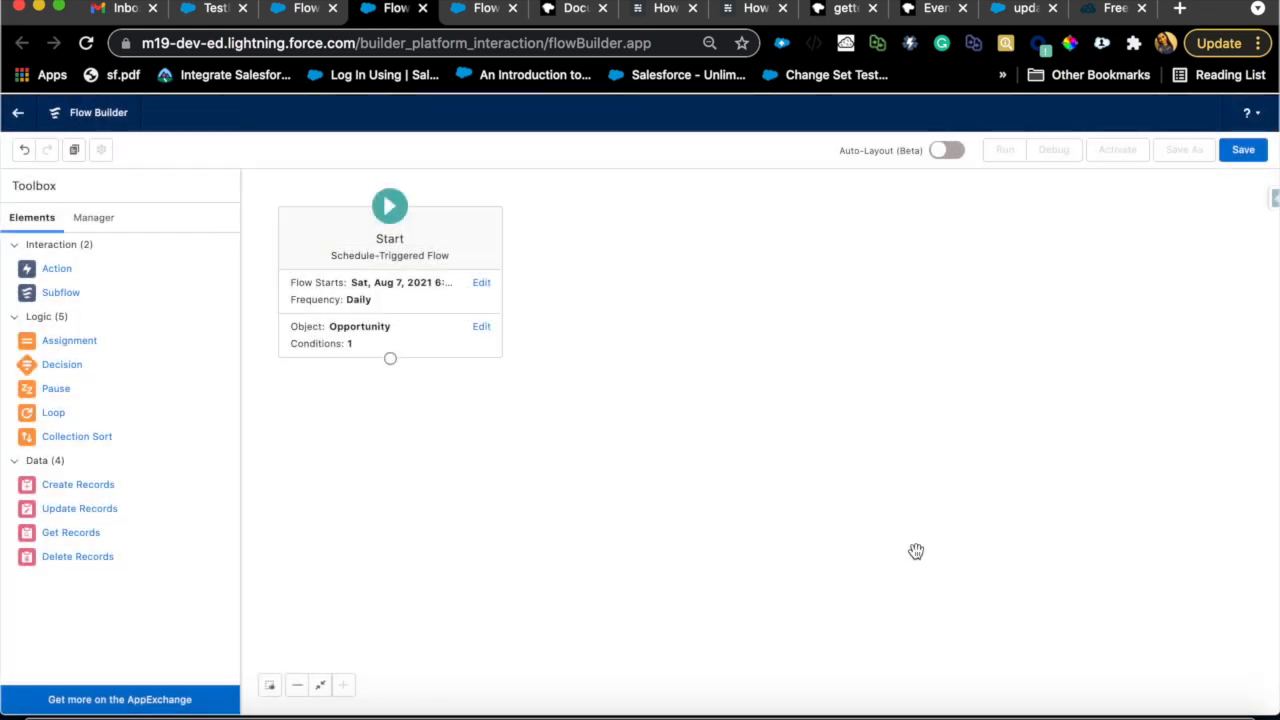
pyautogui.moveTo(370, 268)
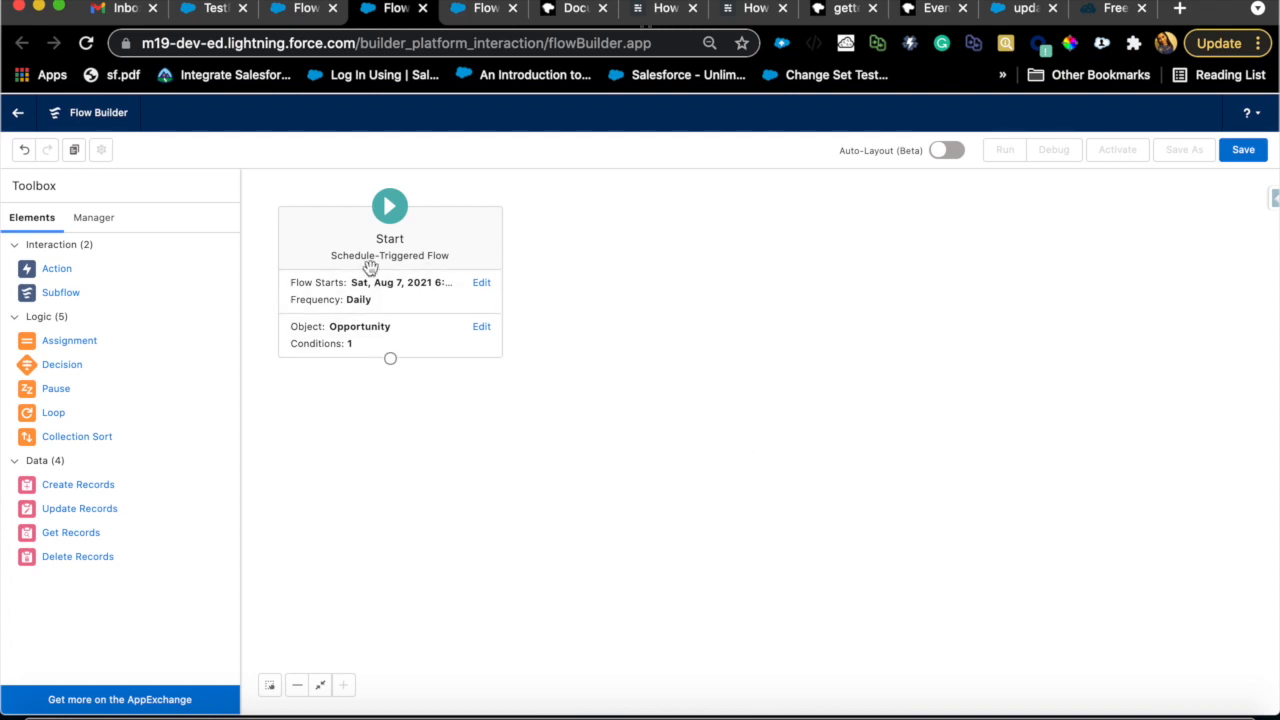
pyautogui.moveTo(464, 202)
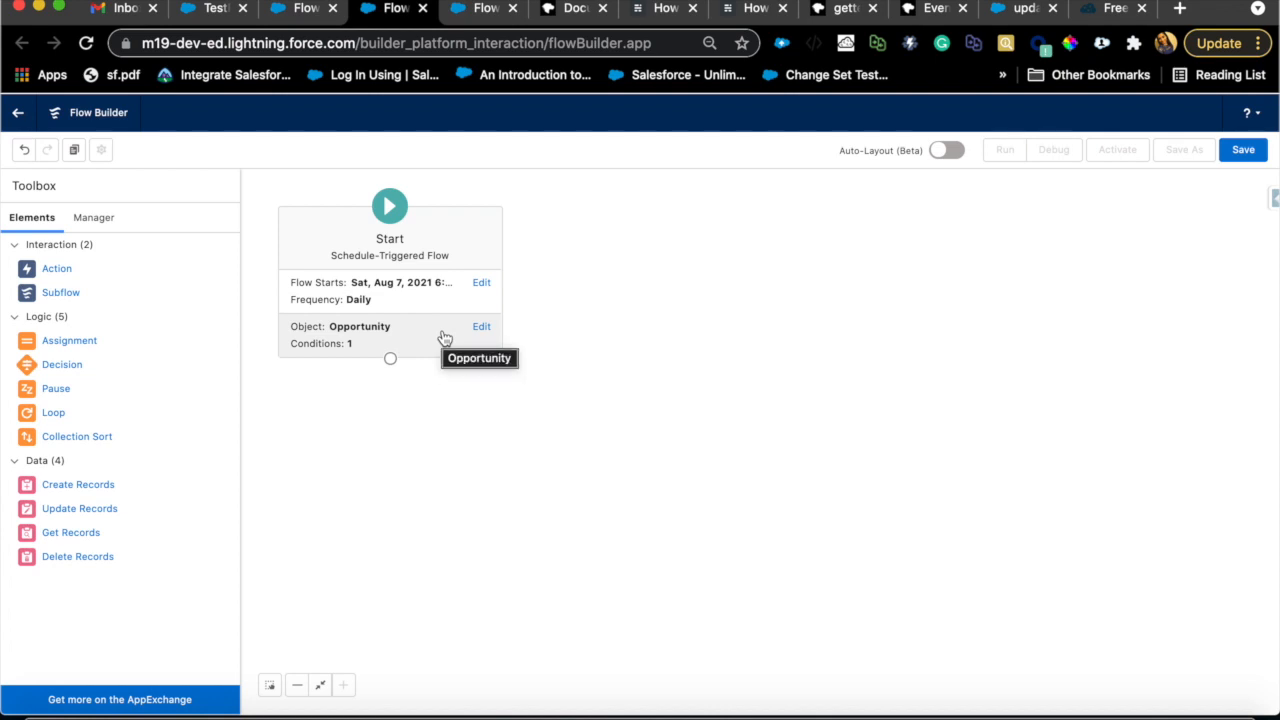
pyautogui.moveTo(392, 352)
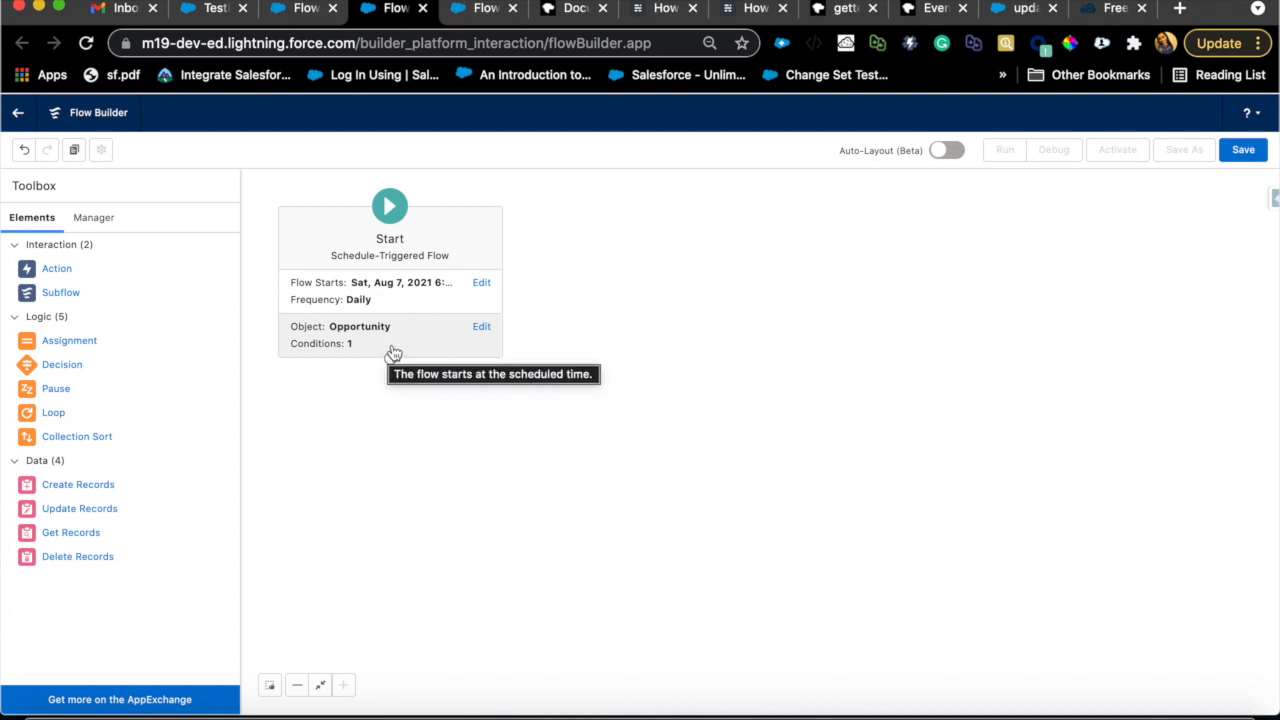
pyautogui.moveTo(396, 358)
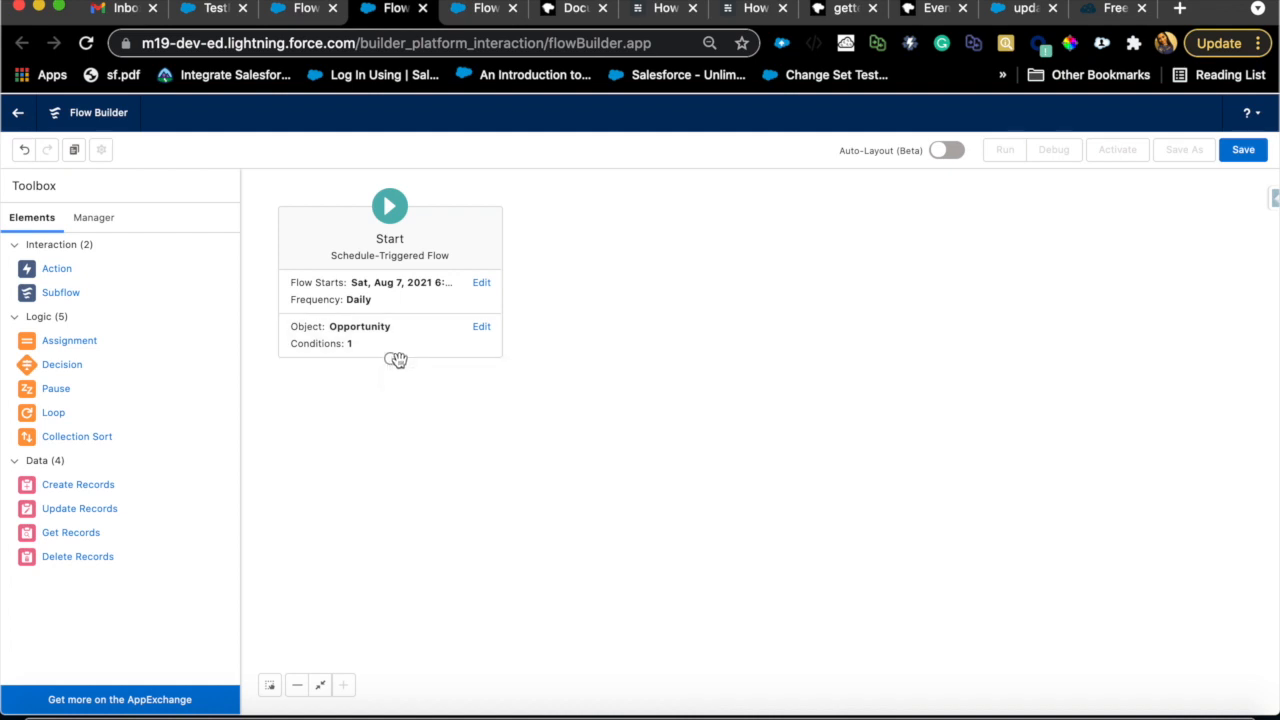
pyautogui.moveTo(62, 364)
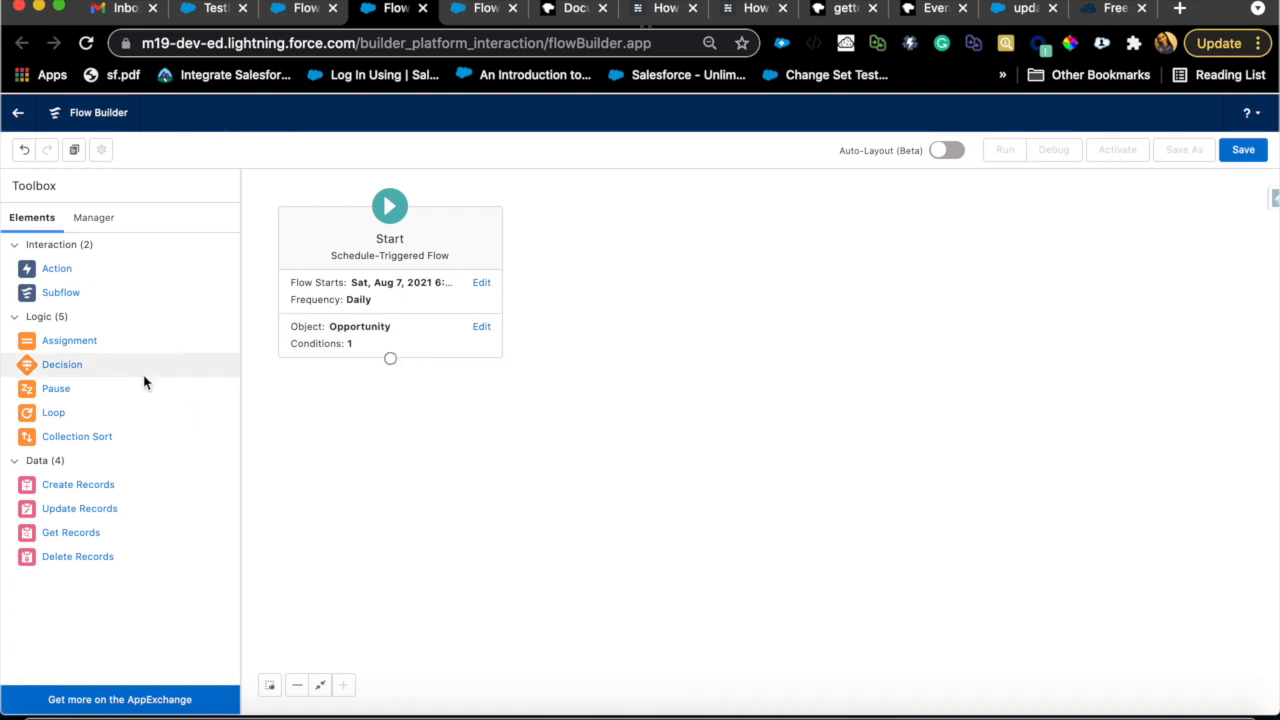
# Step: Add a Decision to the canvas labeled 'Opportunity Close date in future 3 days'
pyautogui.moveTo(62, 364); pyautogui.dragTo(668, 316)
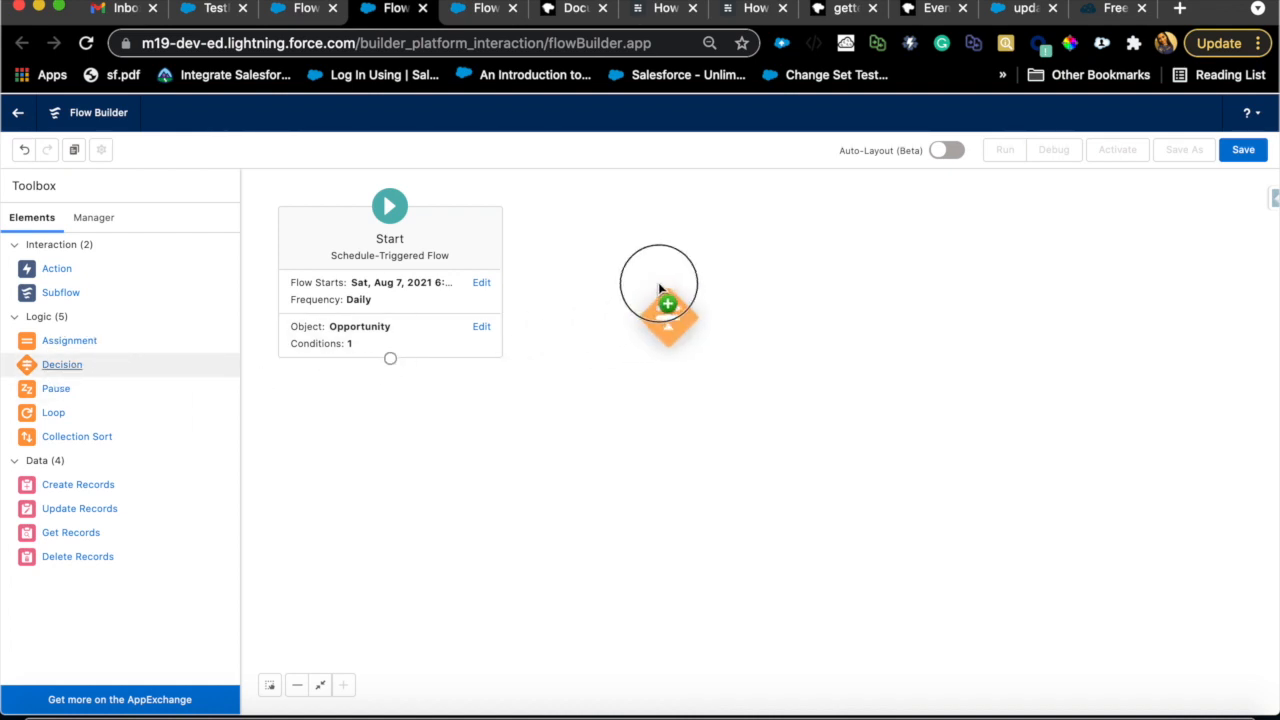
pyautogui.click(668, 304)
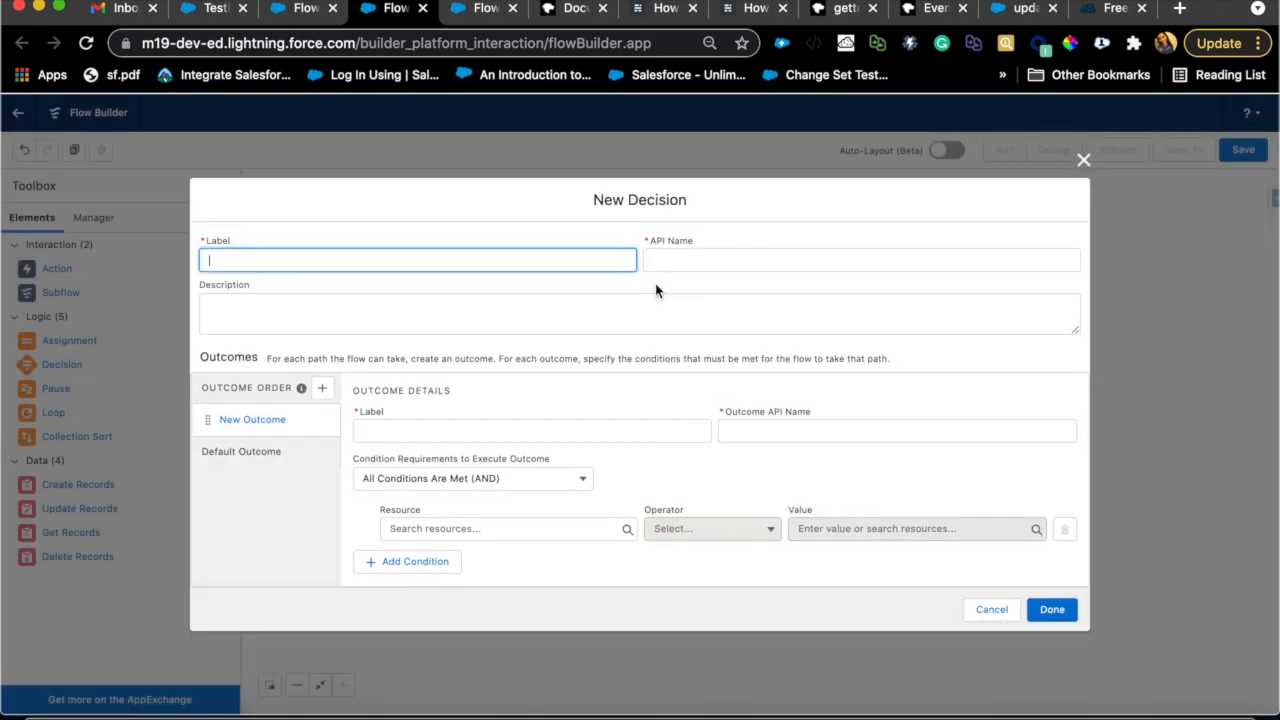
pyautogui.moveTo(510, 250)
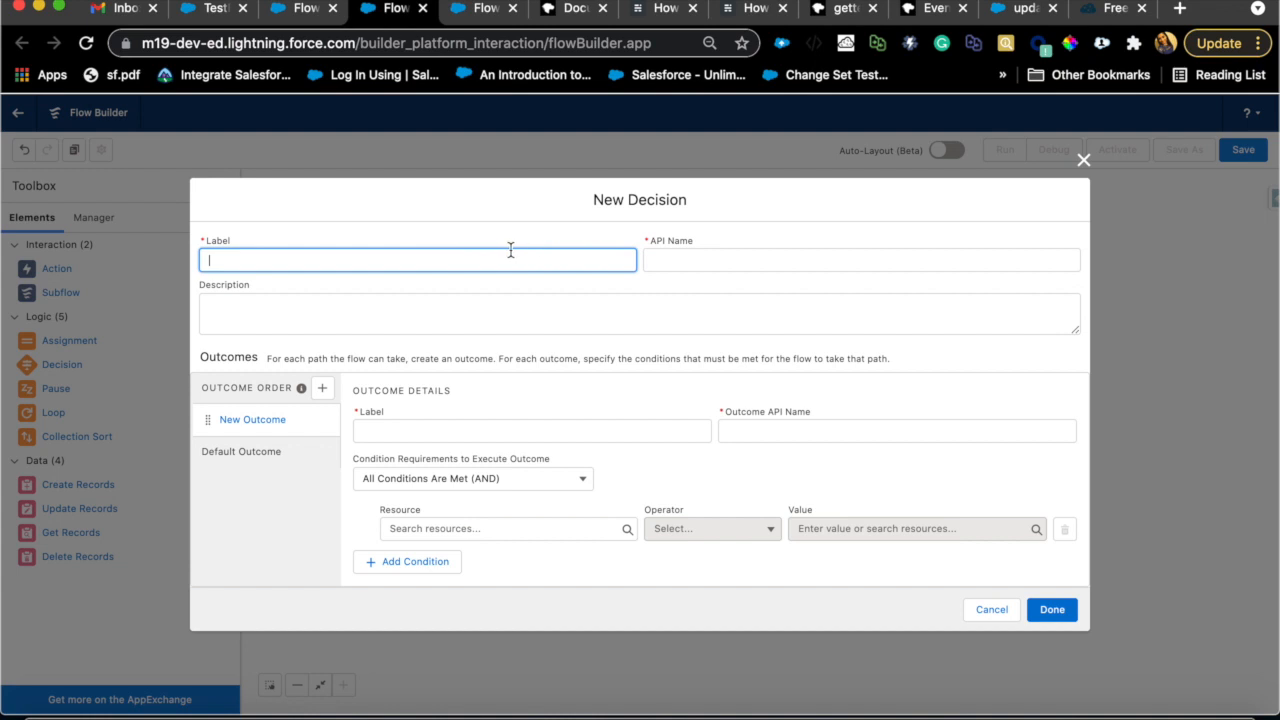
pyautogui.moveTo(512, 242)
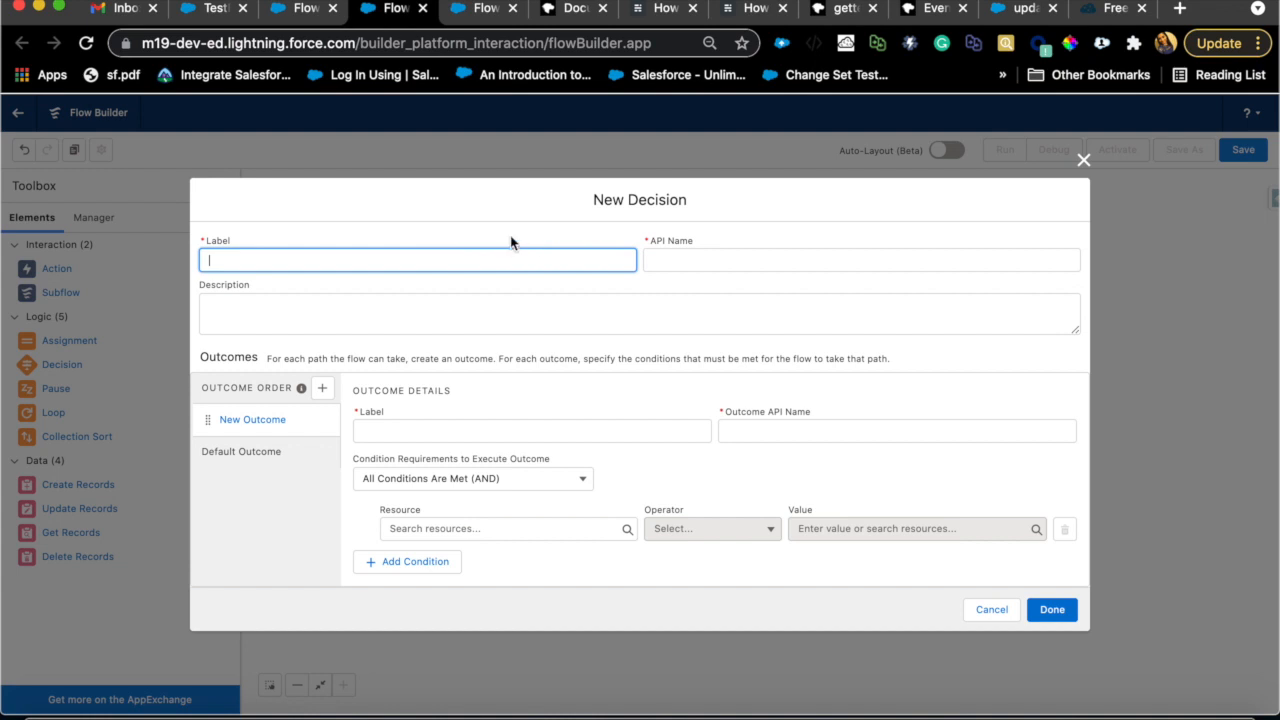
pyautogui.moveTo(652, 420)
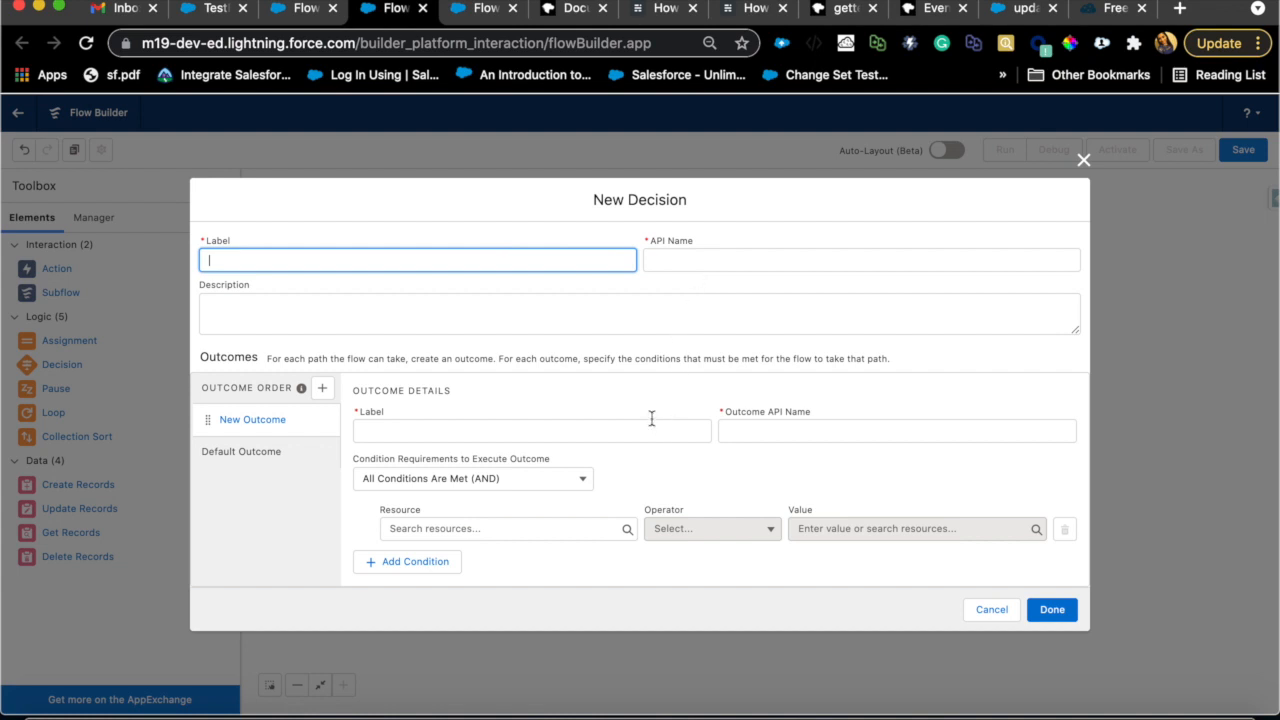
pyautogui.moveTo(338, 296)
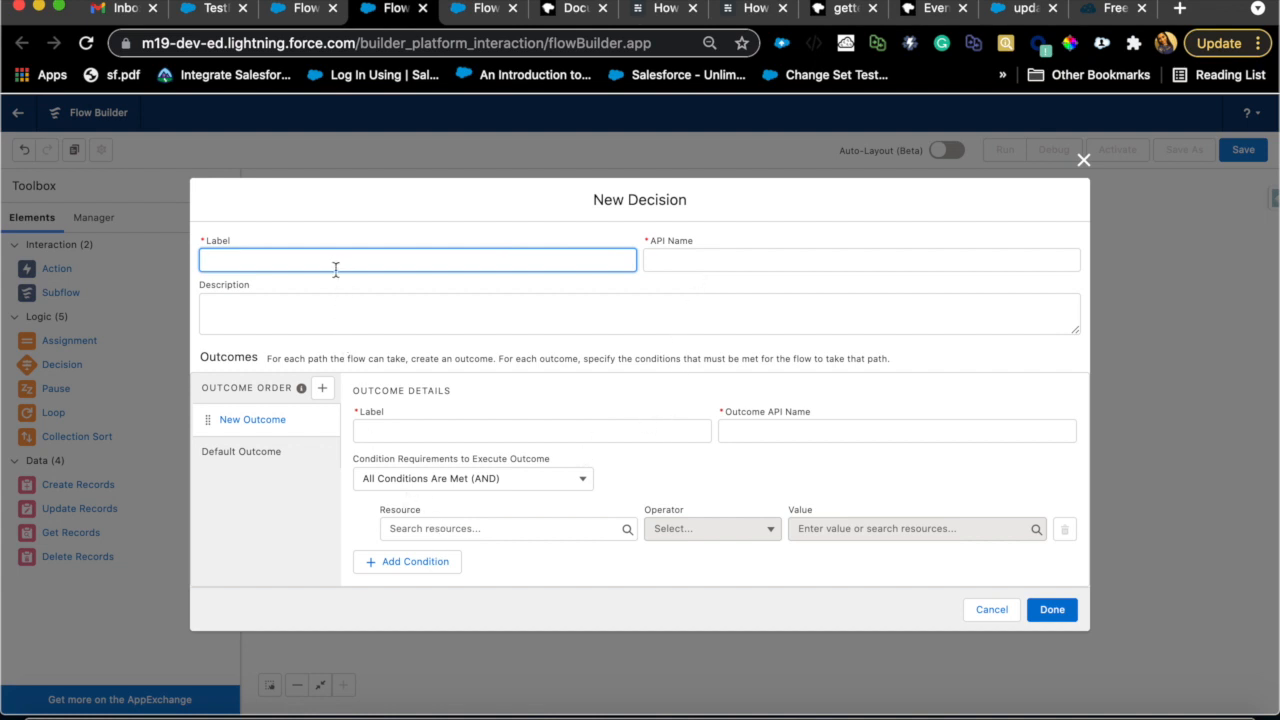
pyautogui.write('lost')
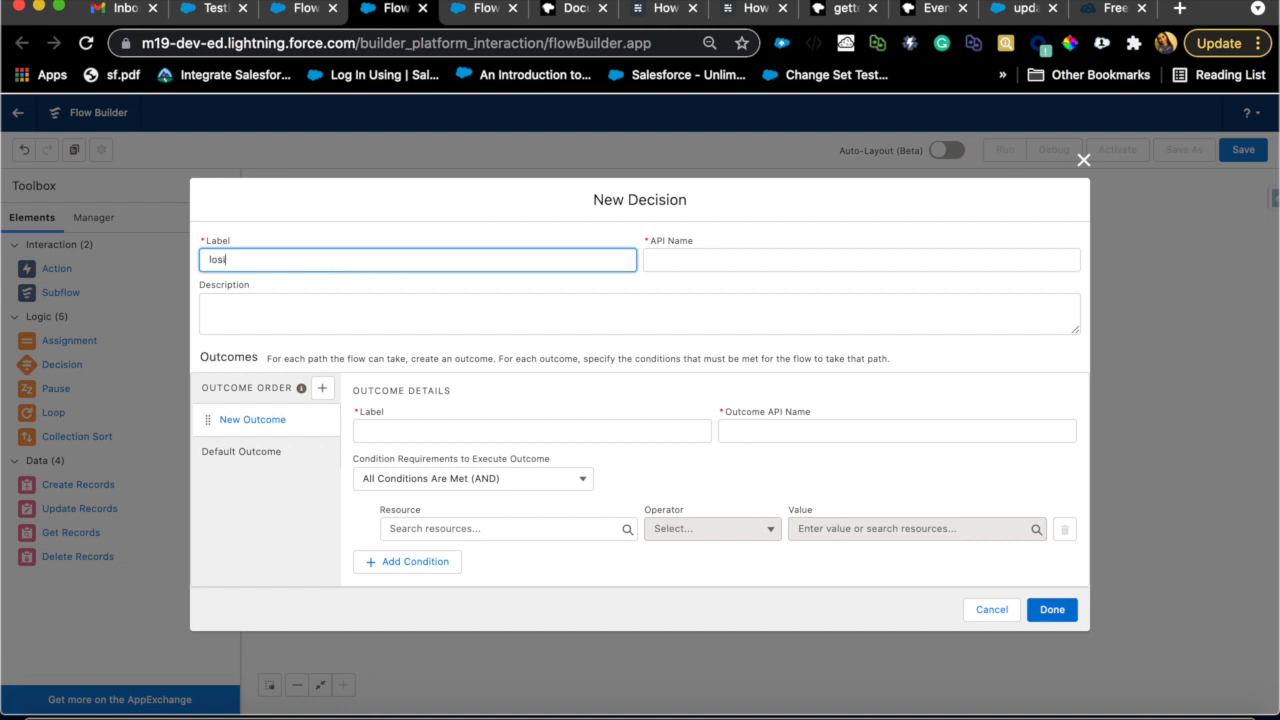
pyautogui.write('C')
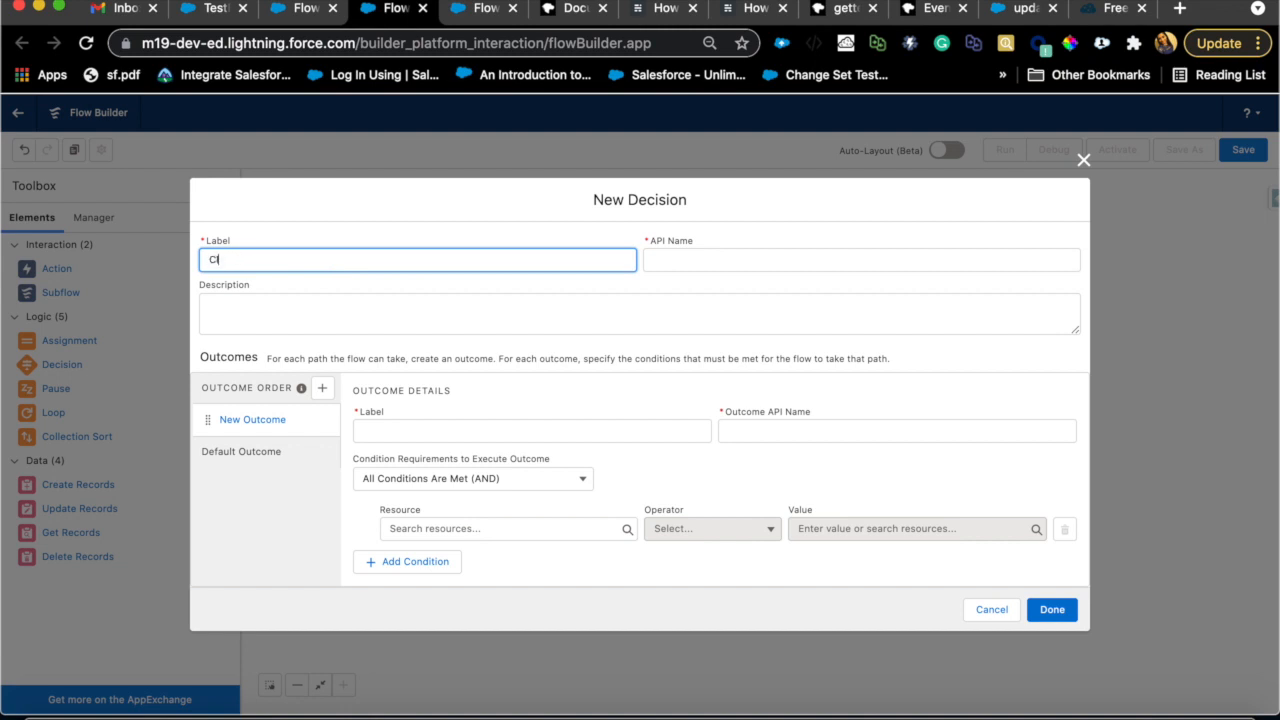
pyautogui.write('loing Opp')
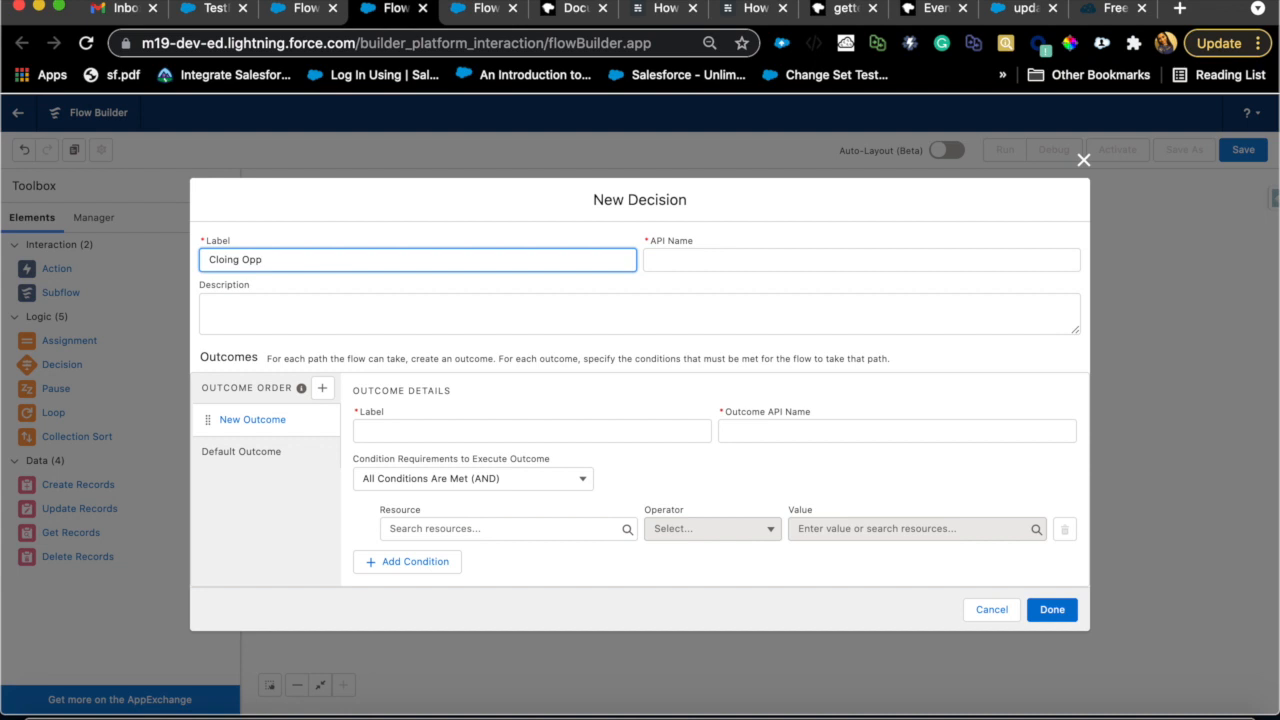
pyautogui.write('Opportunity date')
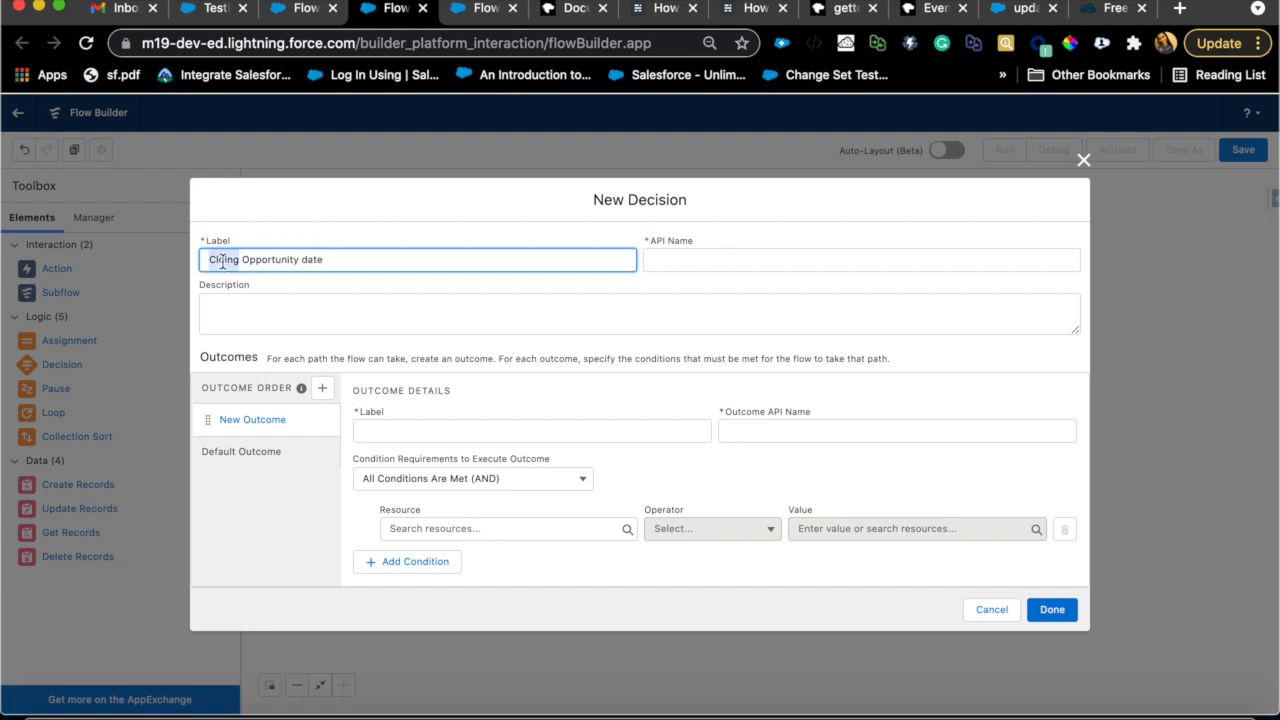
pyautogui.write('Opportunity date')
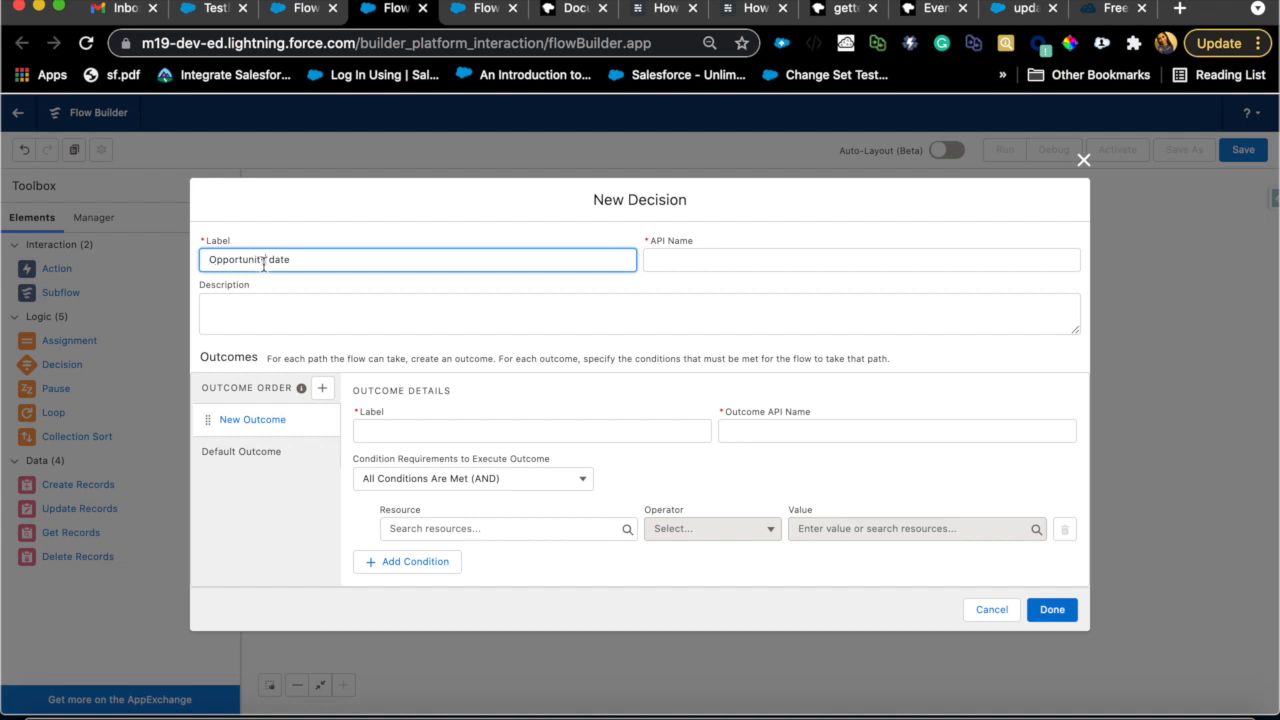
pyautogui.write('Close')
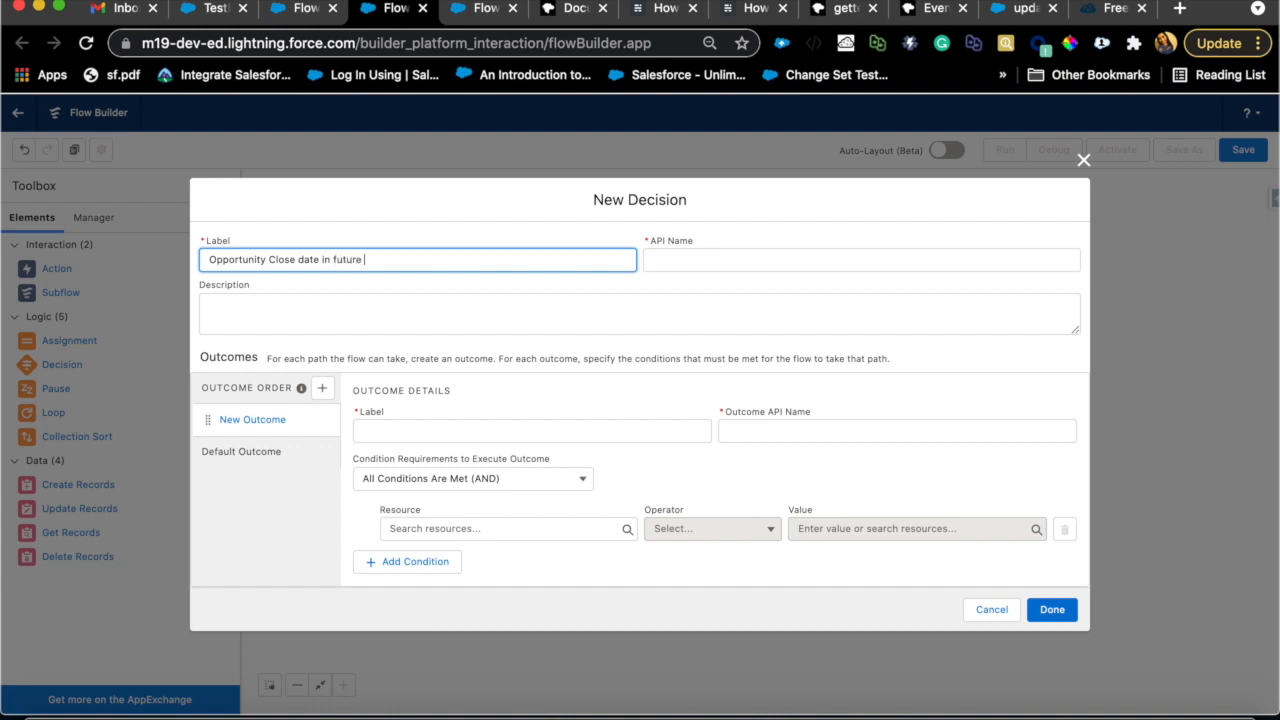
pyautogui.write('3 days')
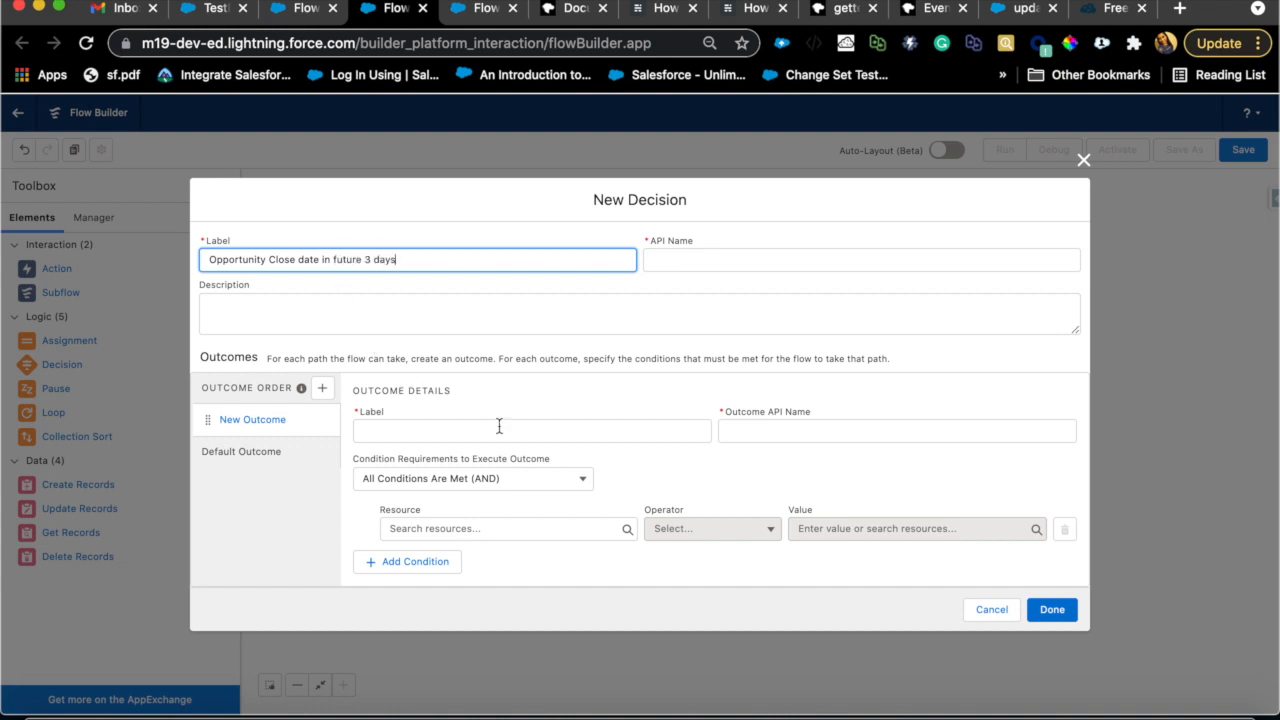
# Step: Name the decision's first outcome 'Opportny closing in 3 days'
pyautogui.click(532, 432)
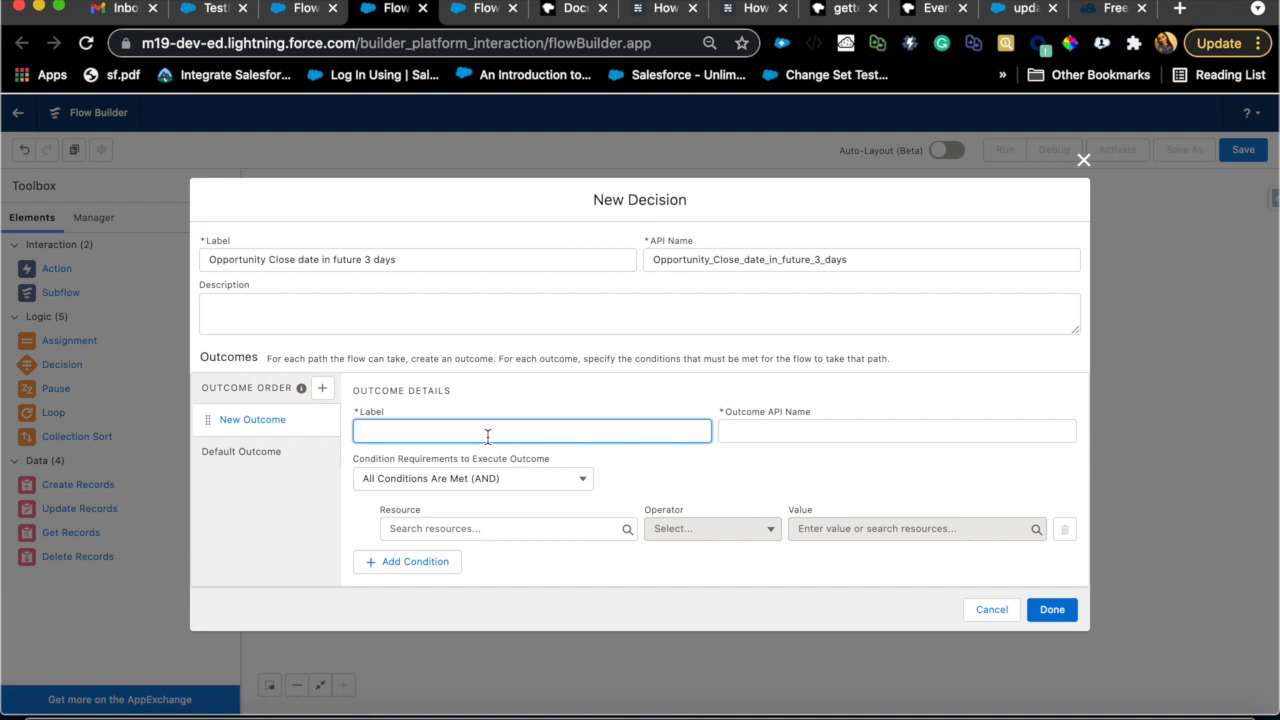
pyautogui.write('Opporty cloing in')
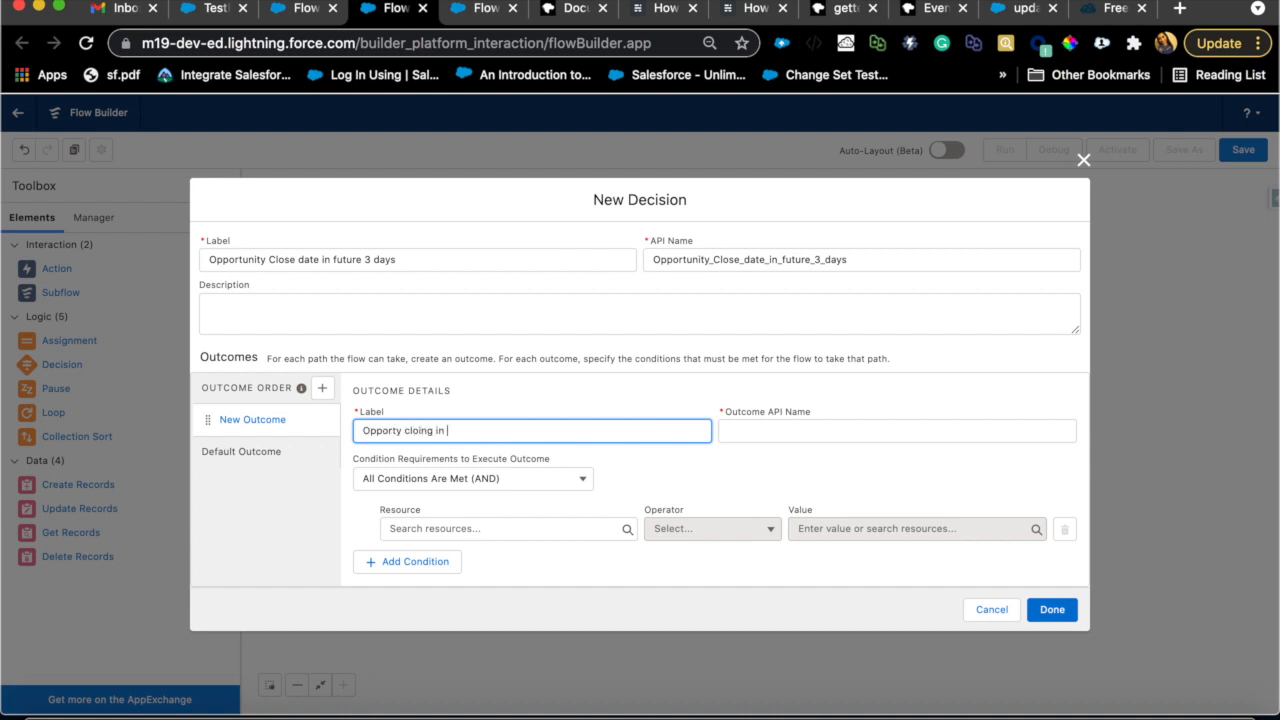
pyautogui.write('3 days')
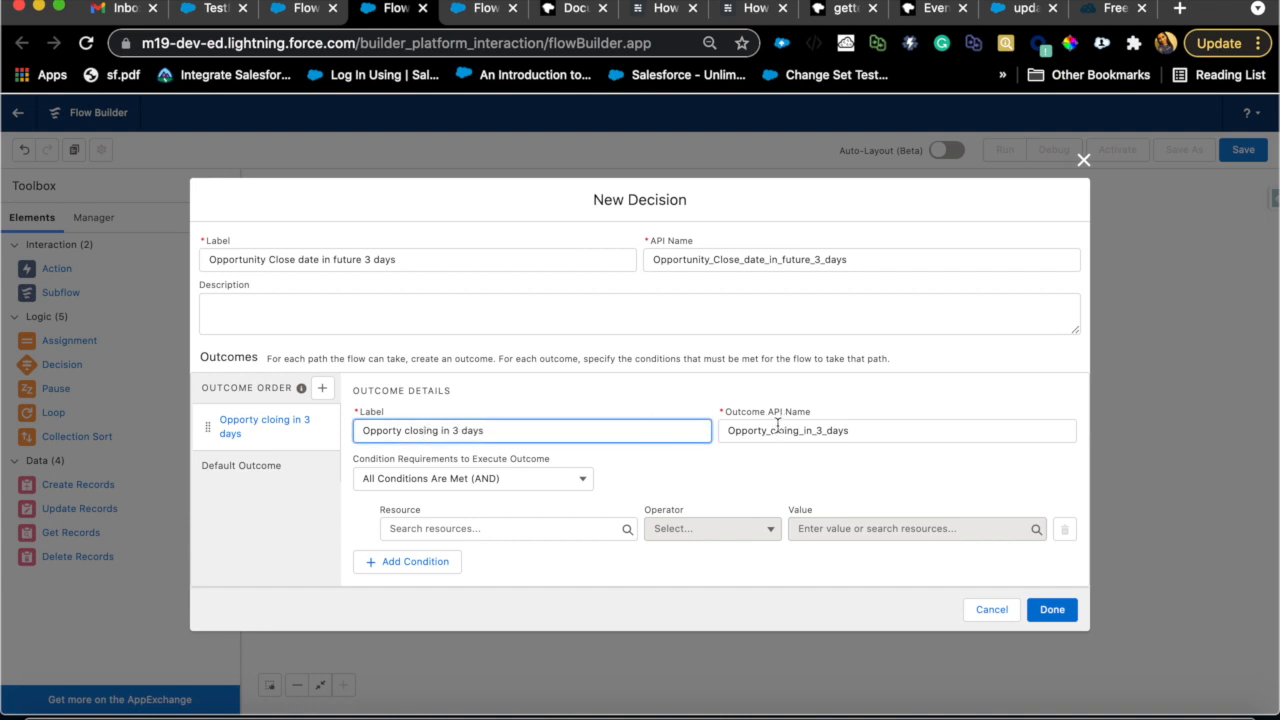
pyautogui.click(896, 430)
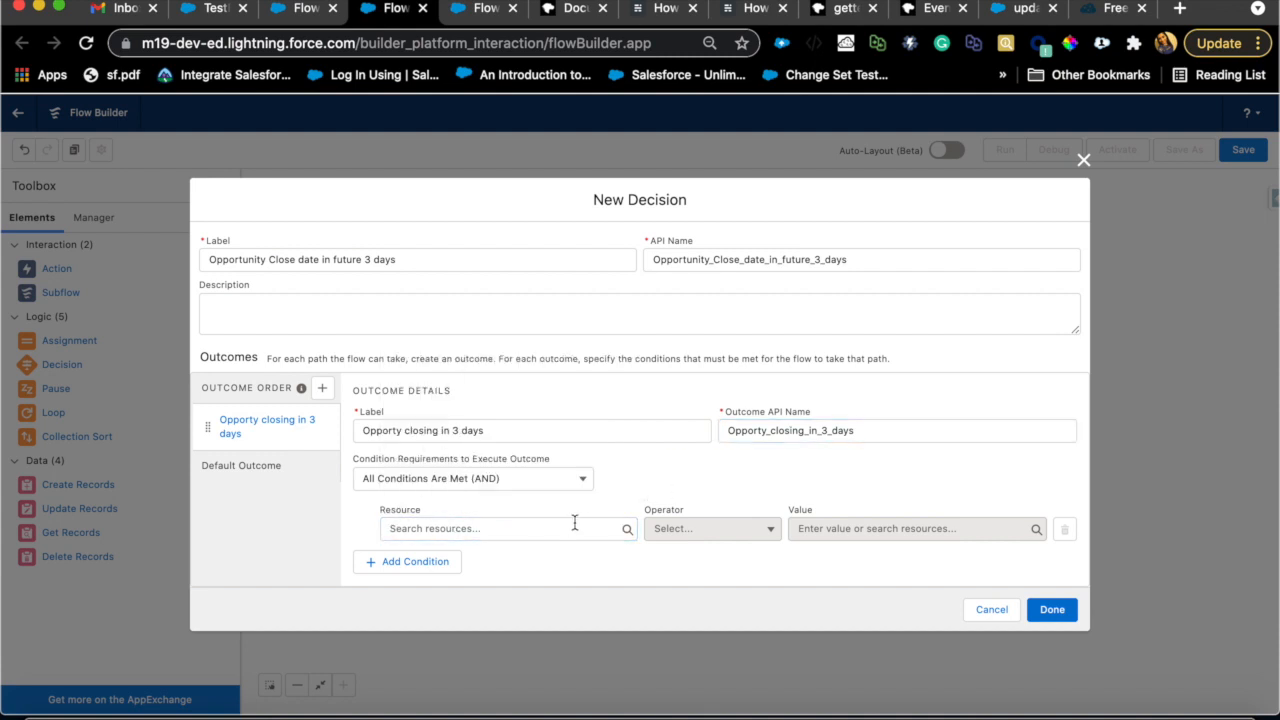
# Step: Start a New Resource from the outcome condition's Resource search
pyautogui.click(504, 528)
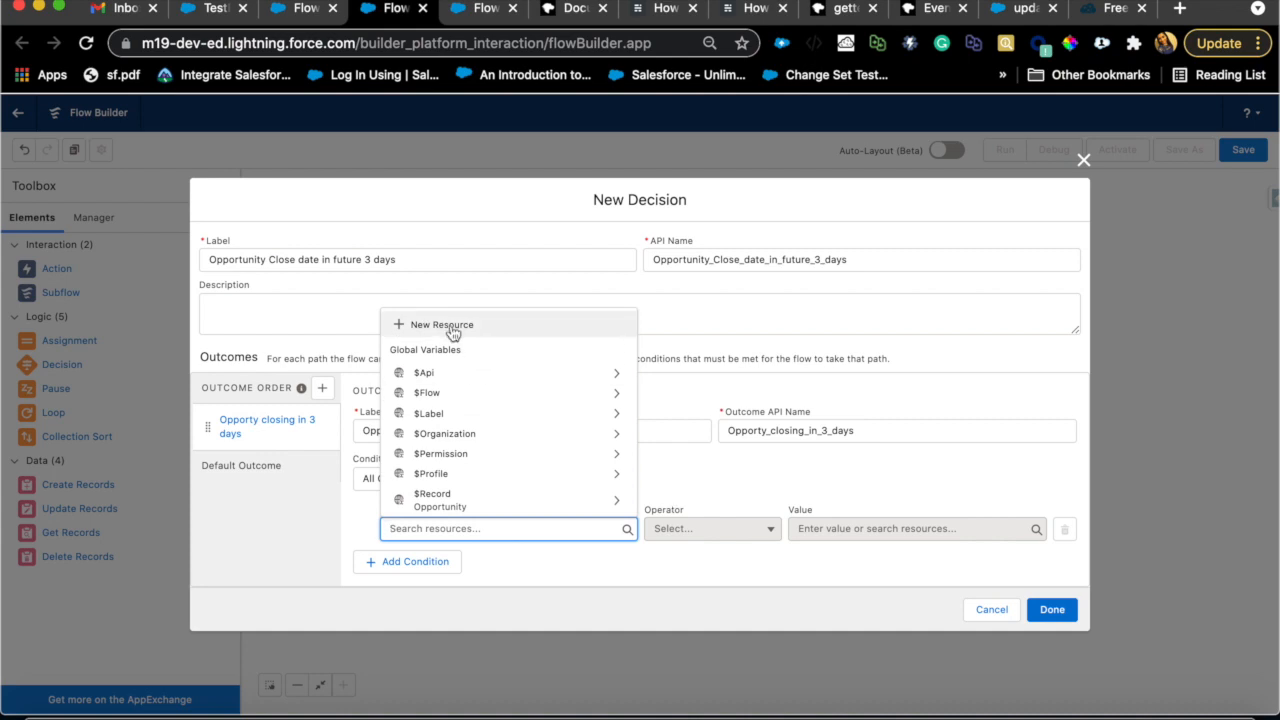
pyautogui.click(440, 324)
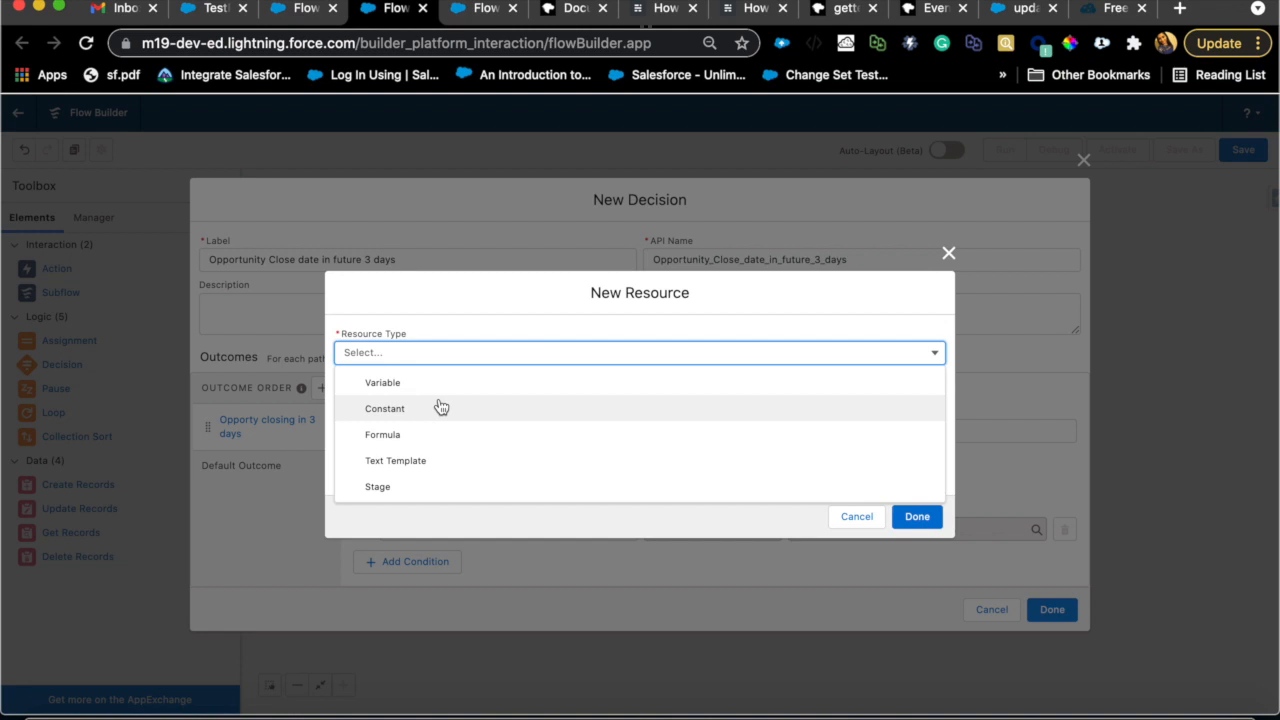
# Step: Make the resource a Formula named varTodayMinusCloseDate with data type Number
pyautogui.click(382, 434)
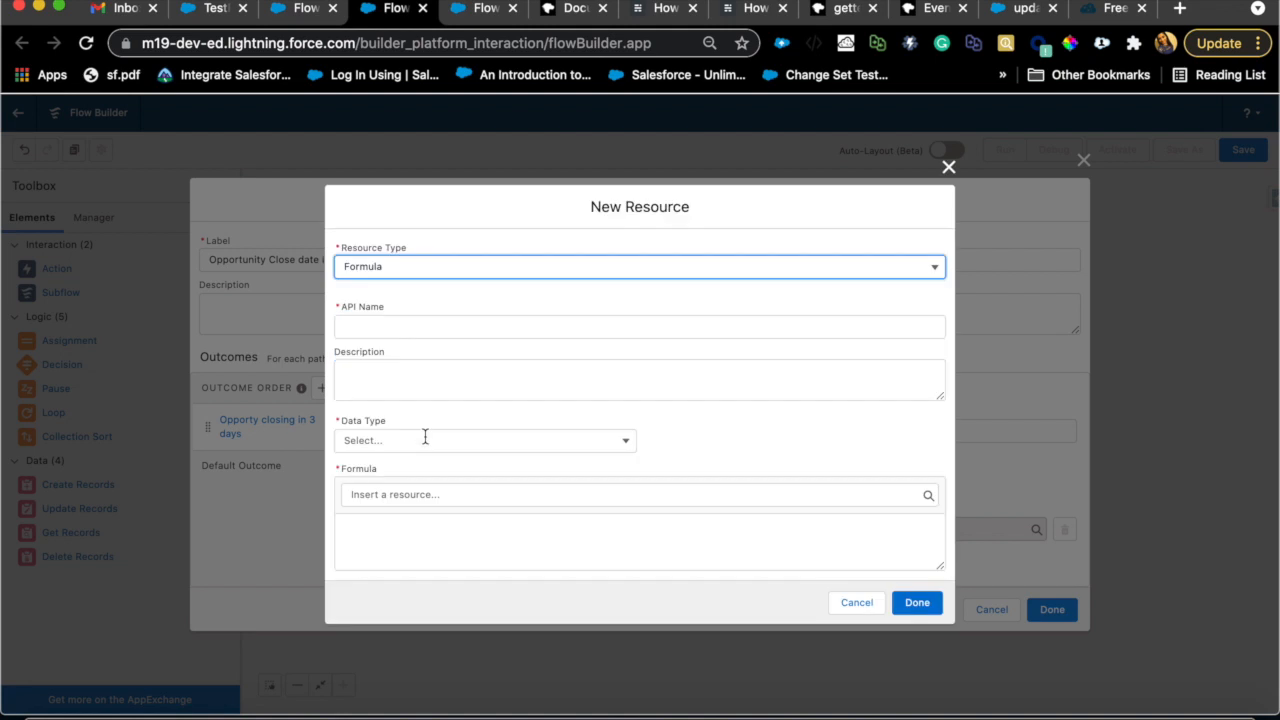
pyautogui.click(640, 328)
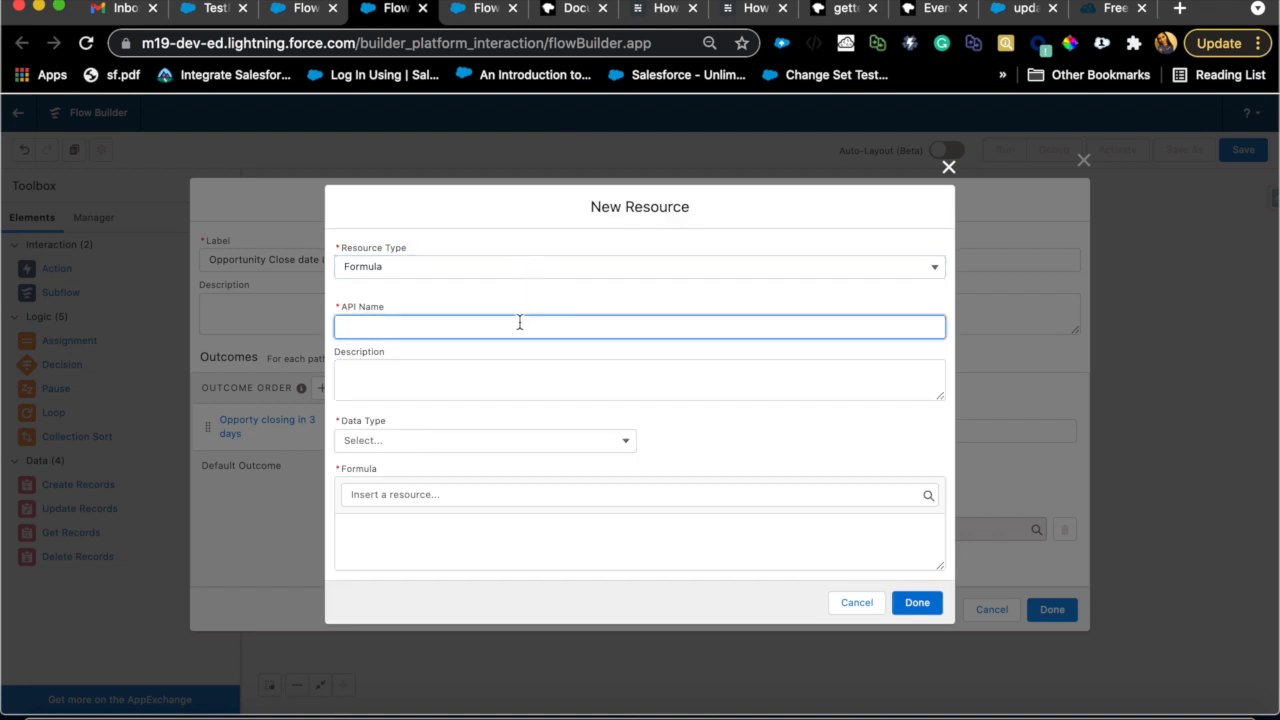
pyautogui.click(916, 602)
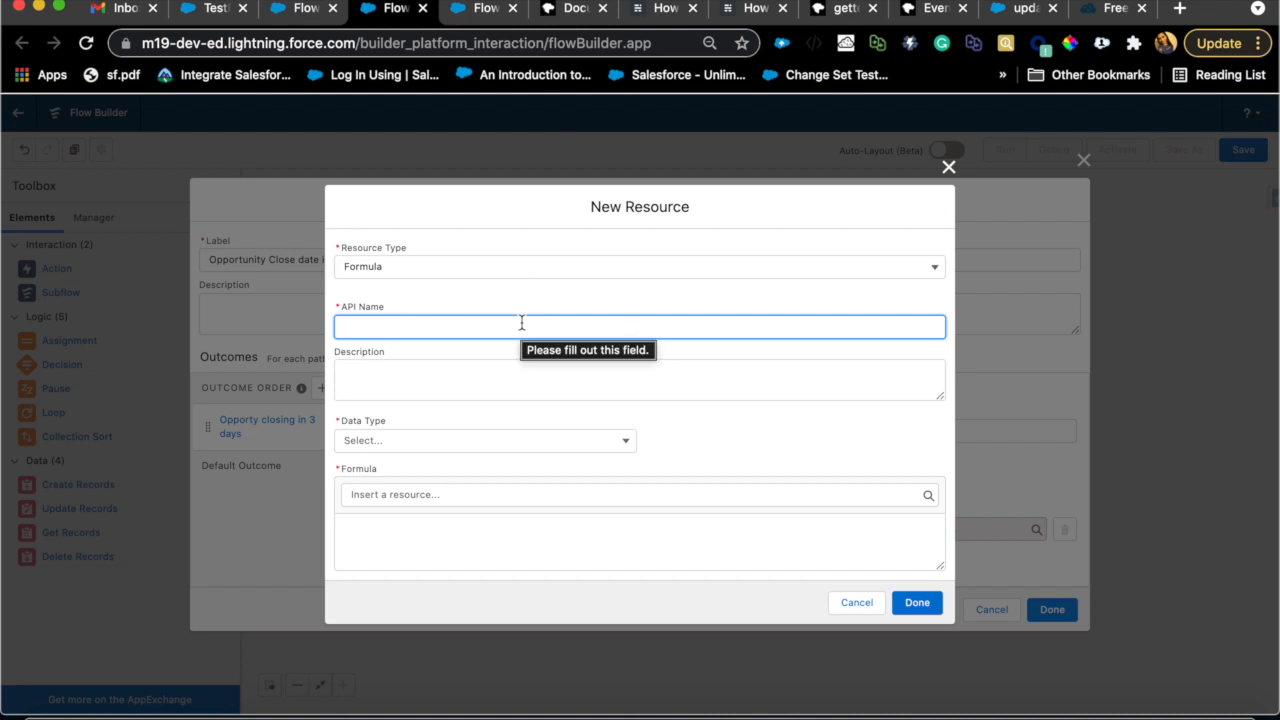
pyautogui.write('cons')
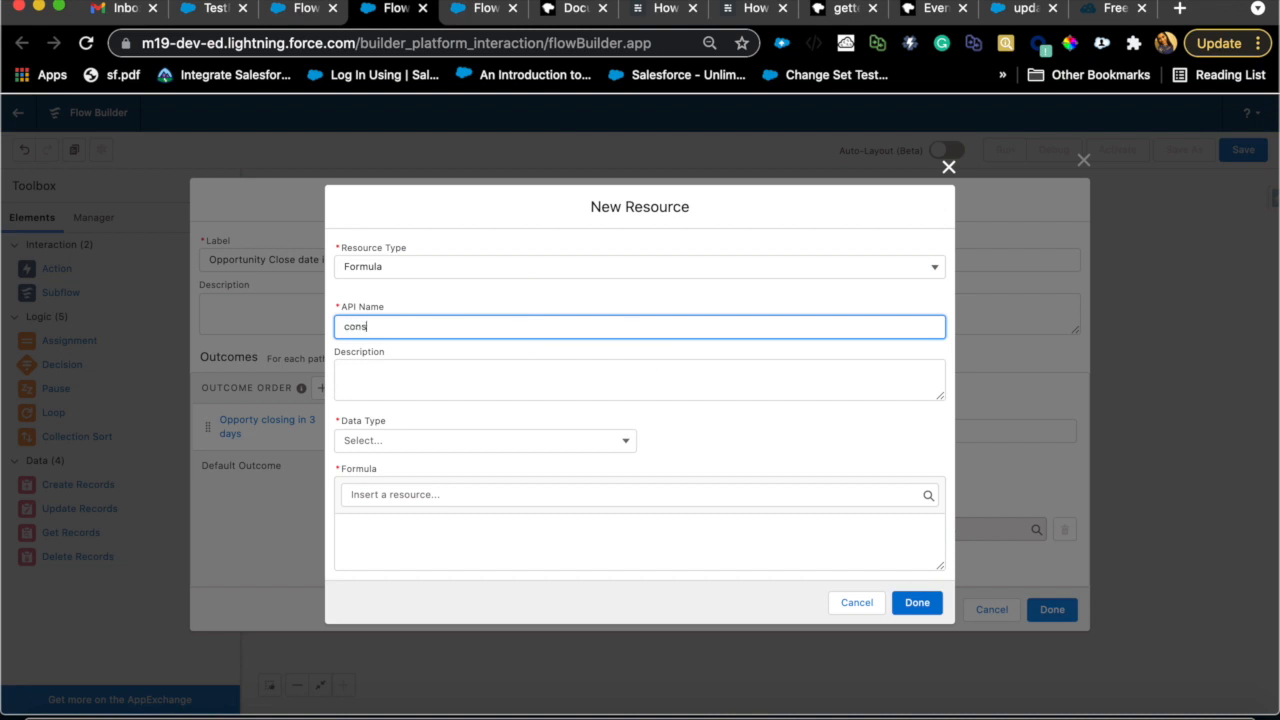
pyautogui.press('Backspace')
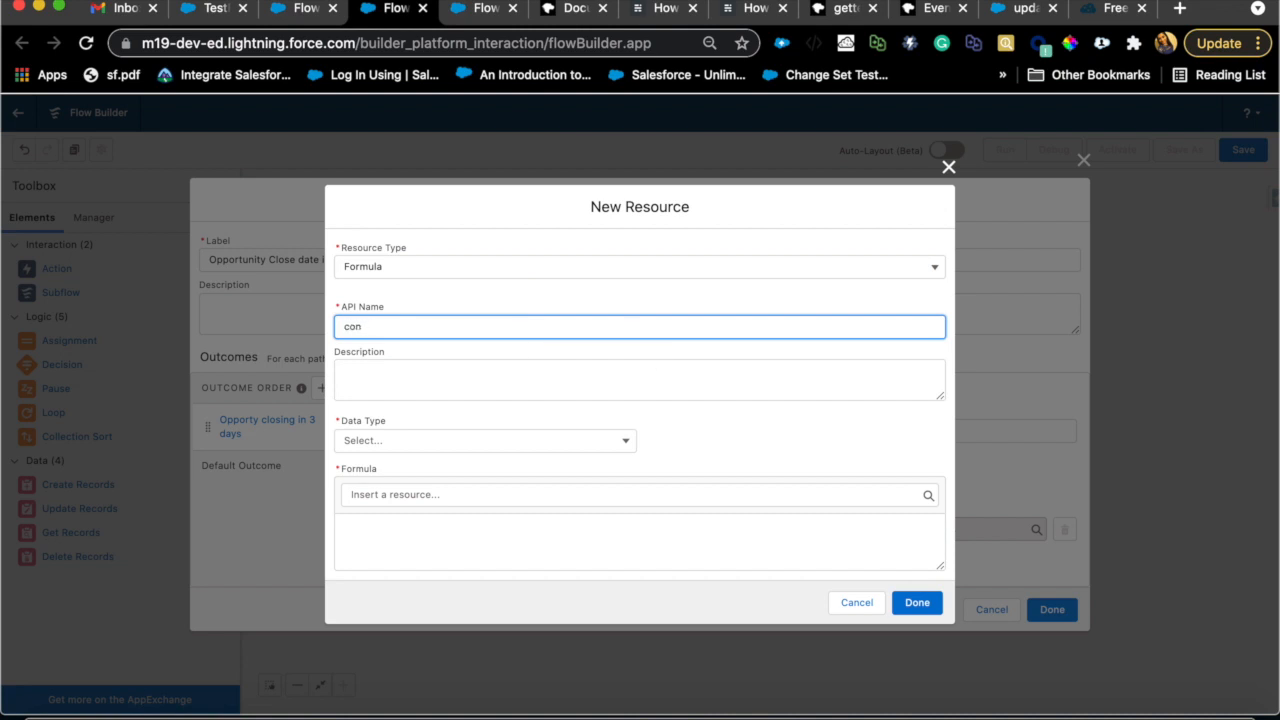
pyautogui.write('varClos')
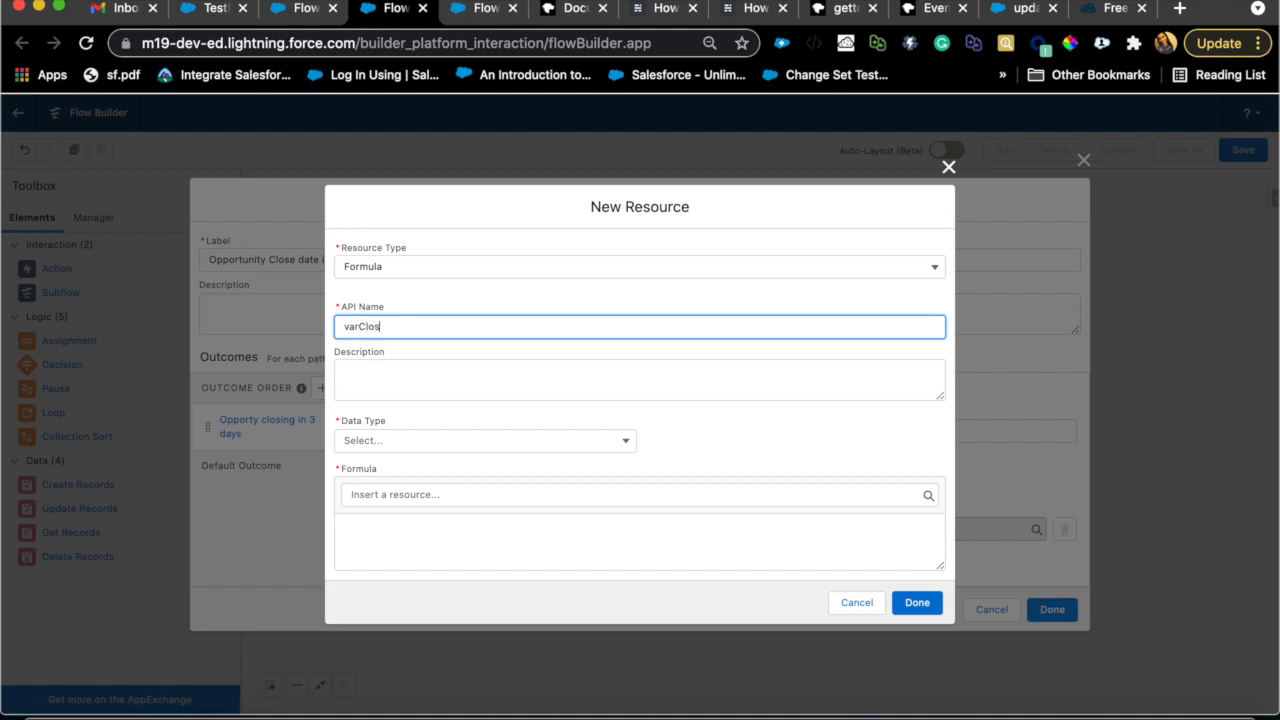
pyautogui.write('varToday')
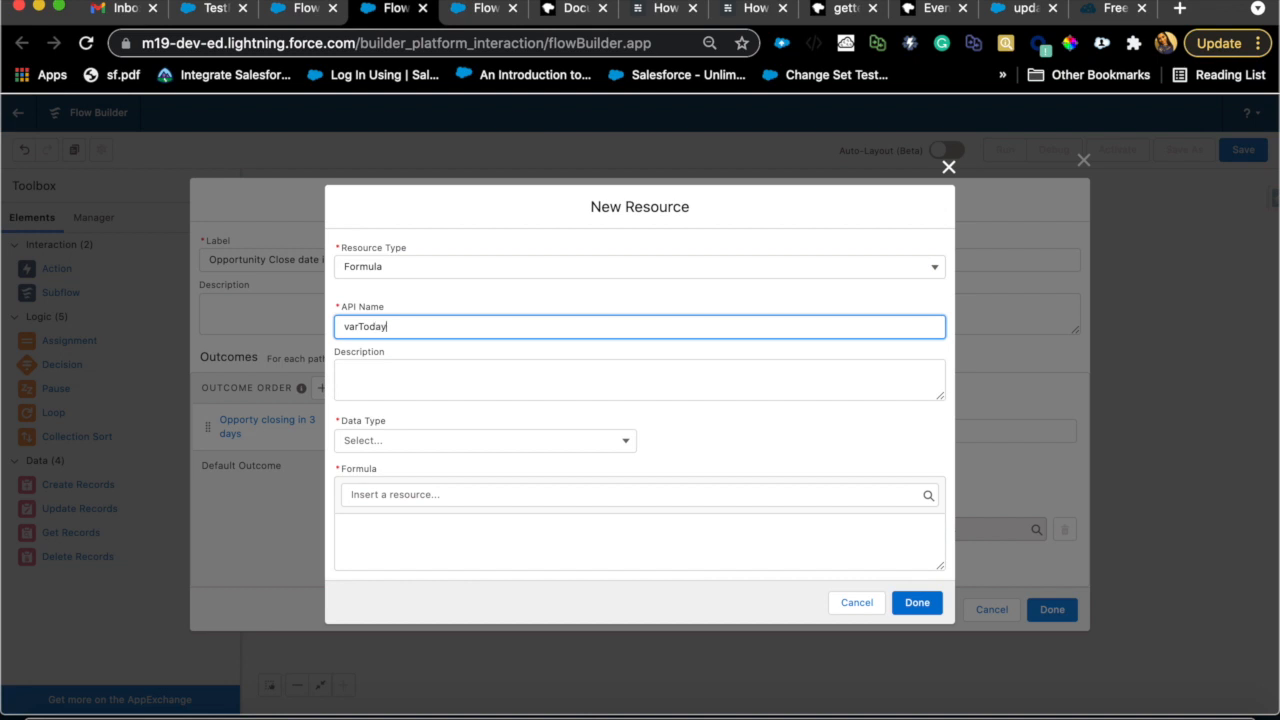
pyautogui.write('Minus')
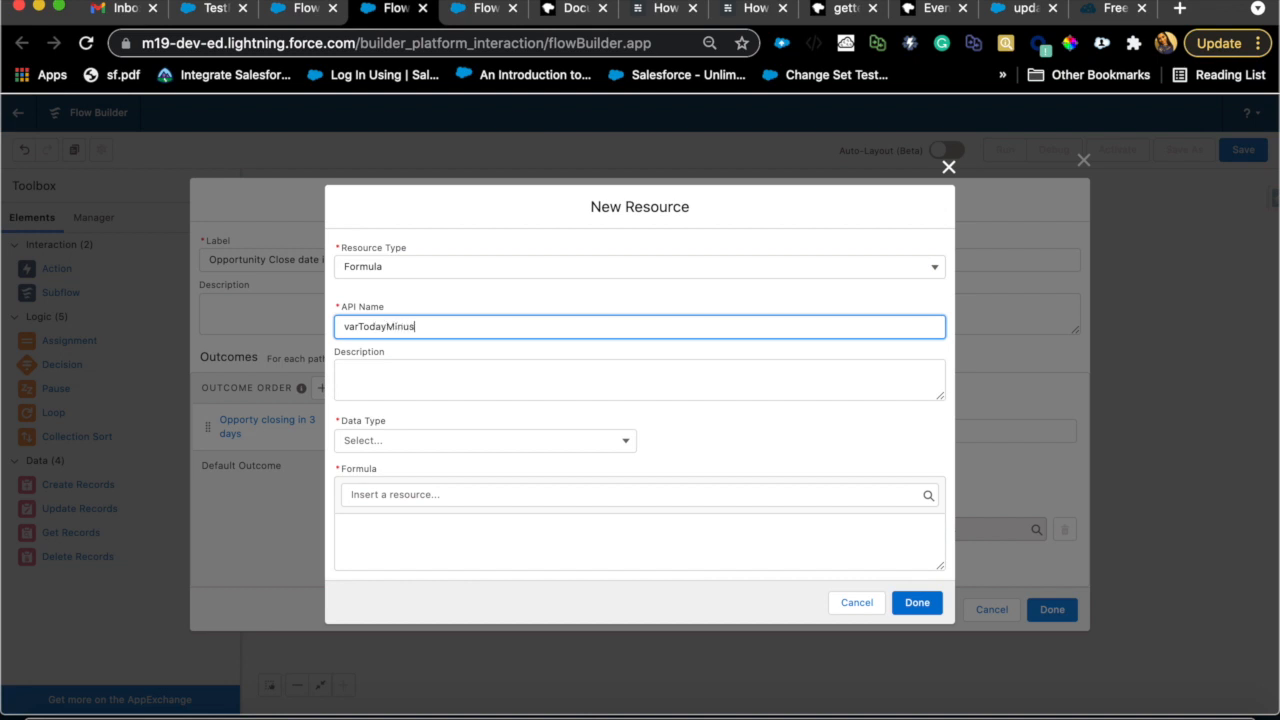
pyautogui.write('CloseDate')
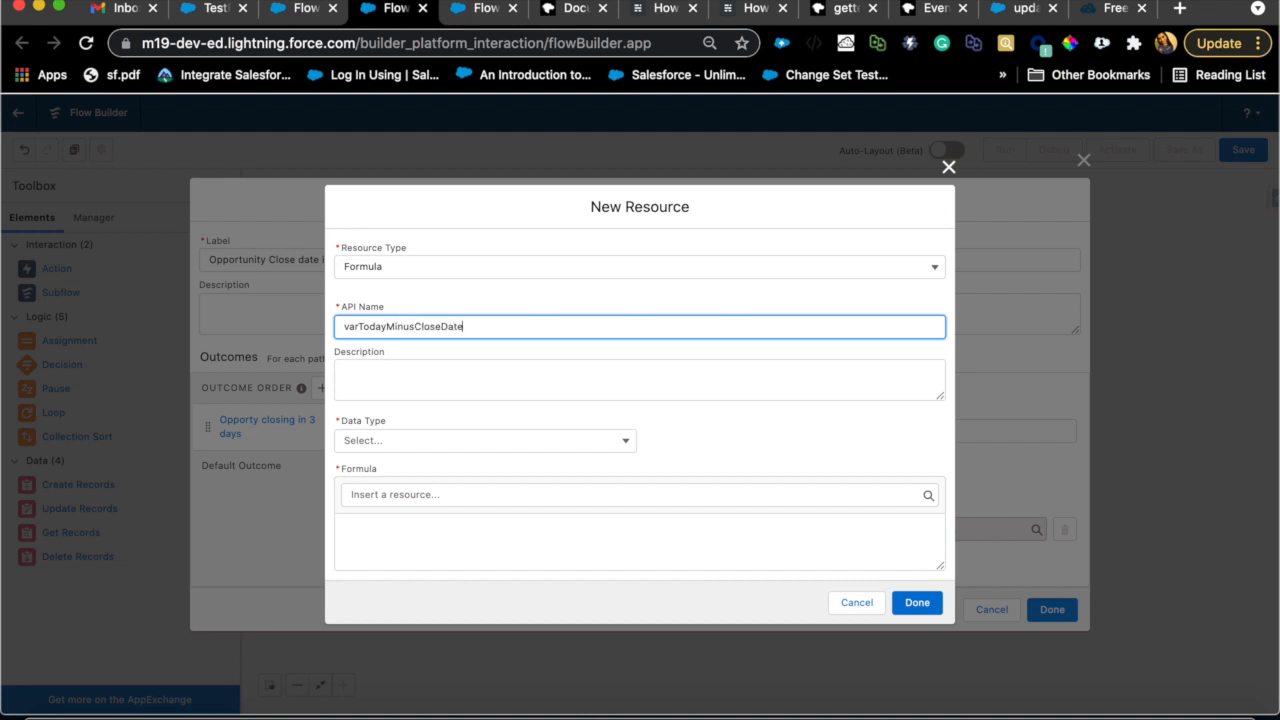
pyautogui.click(484, 440)
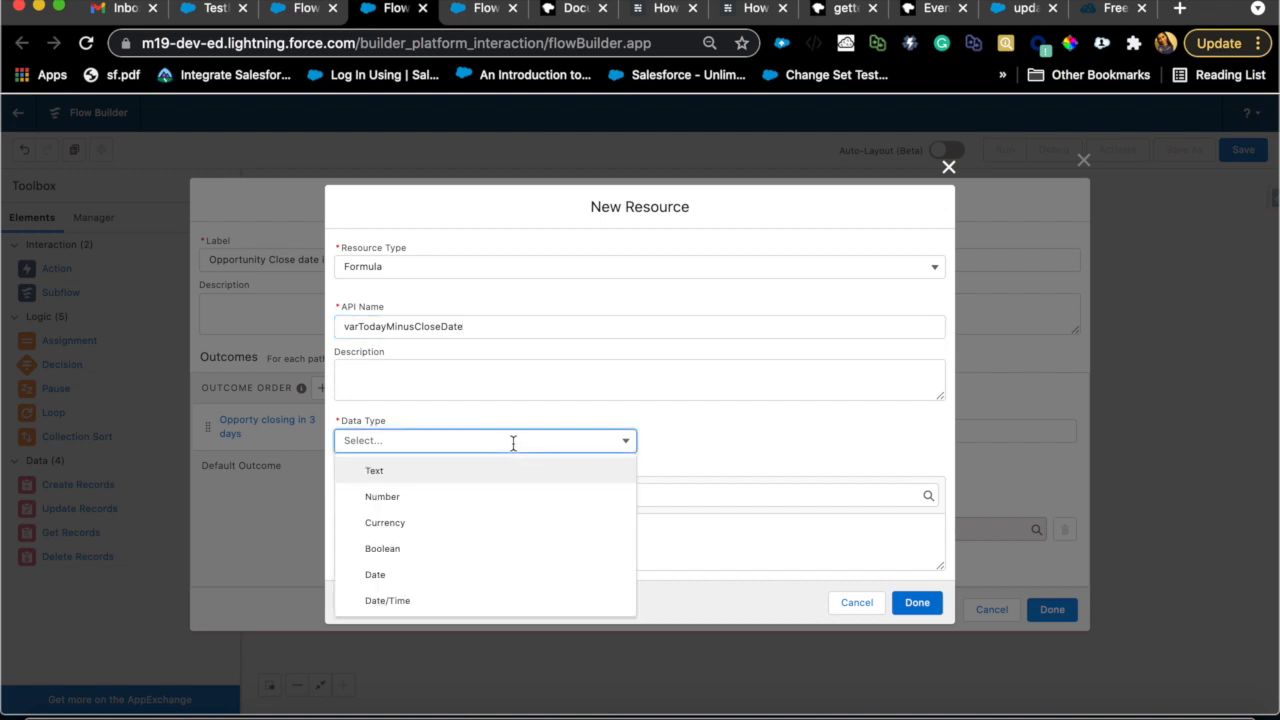
pyautogui.click(382, 496)
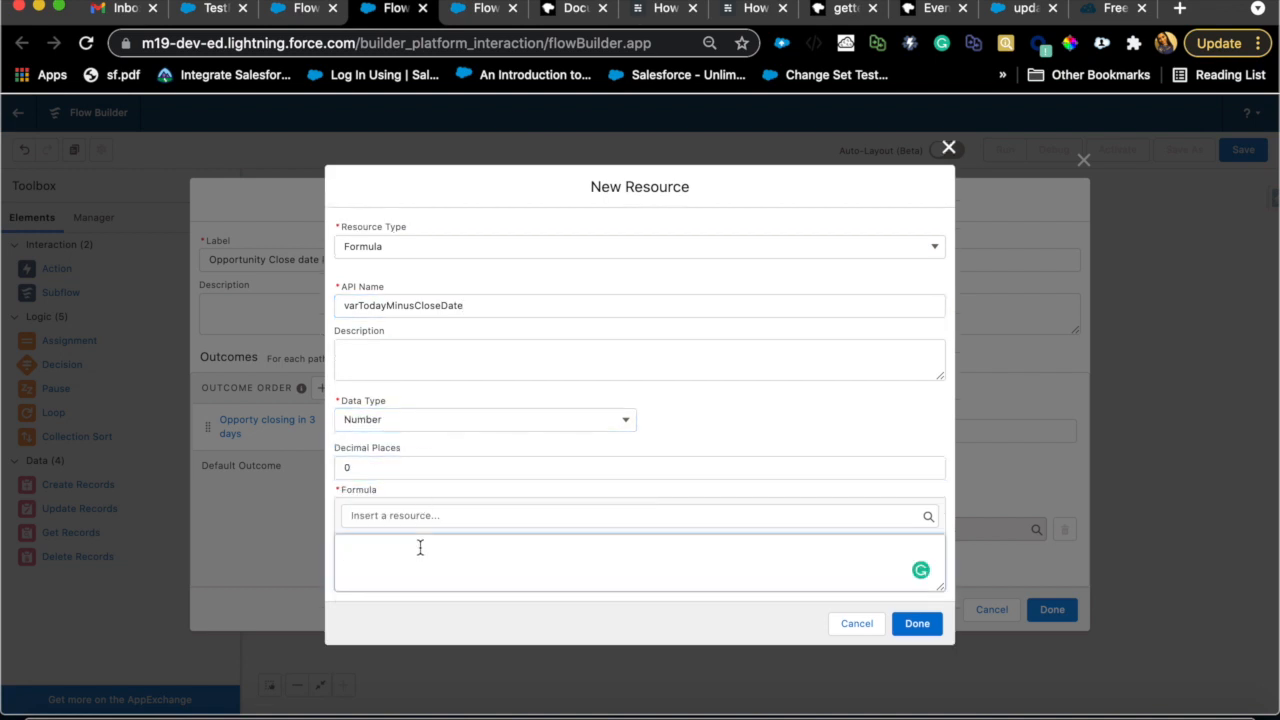
# Step: Write the formula TODAY() - {!$Record.CloseDate}, inserting CloseDate from the record's fields
pyautogui.click(420, 560)
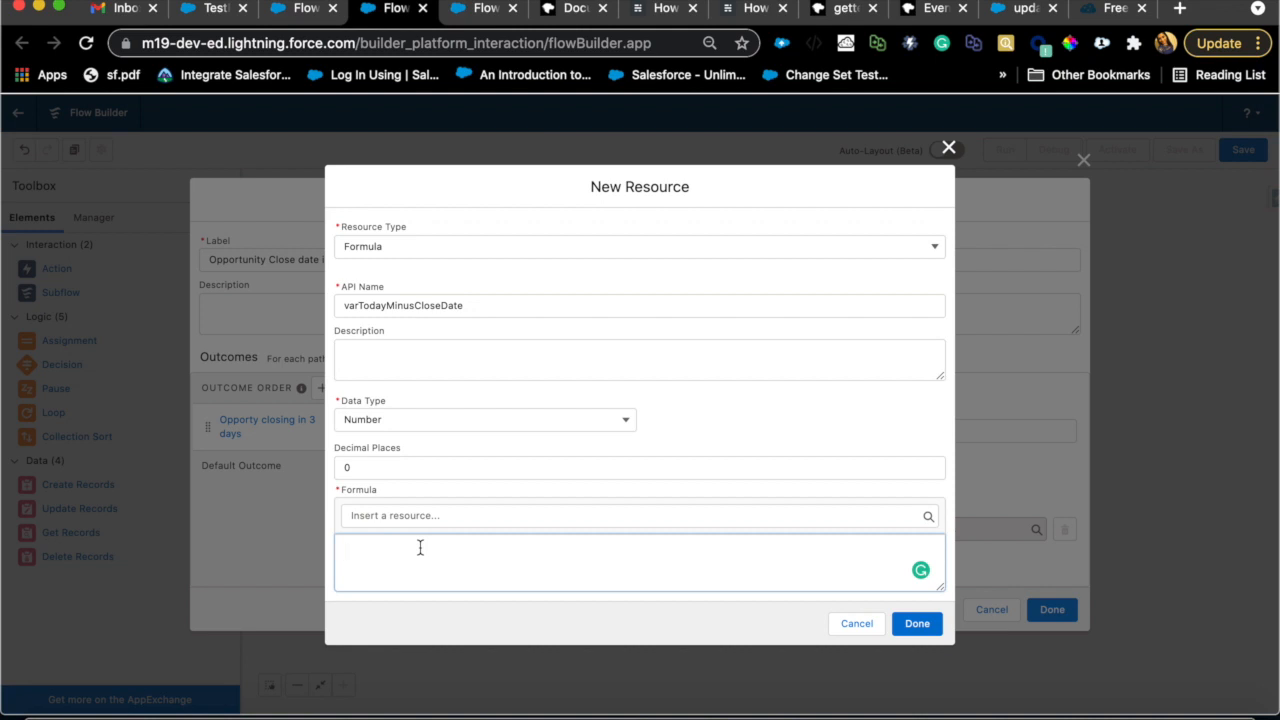
pyautogui.write('TODAY() -')
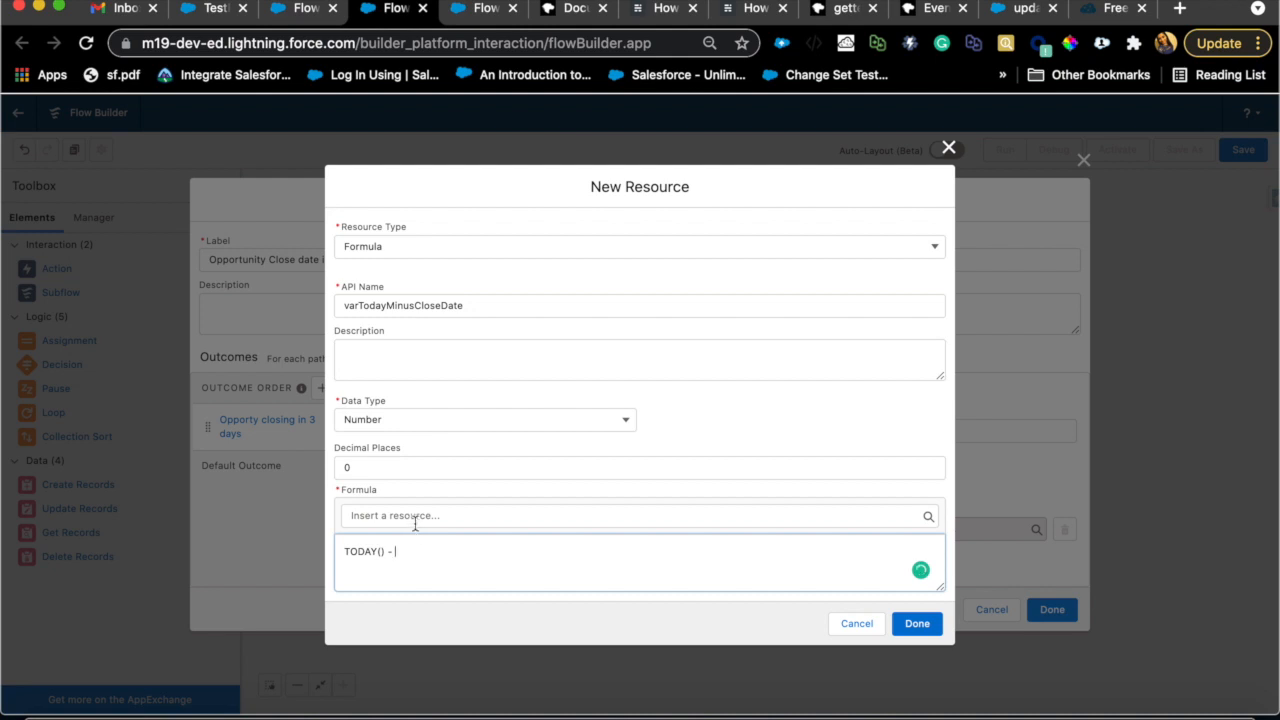
pyautogui.click(640, 516)
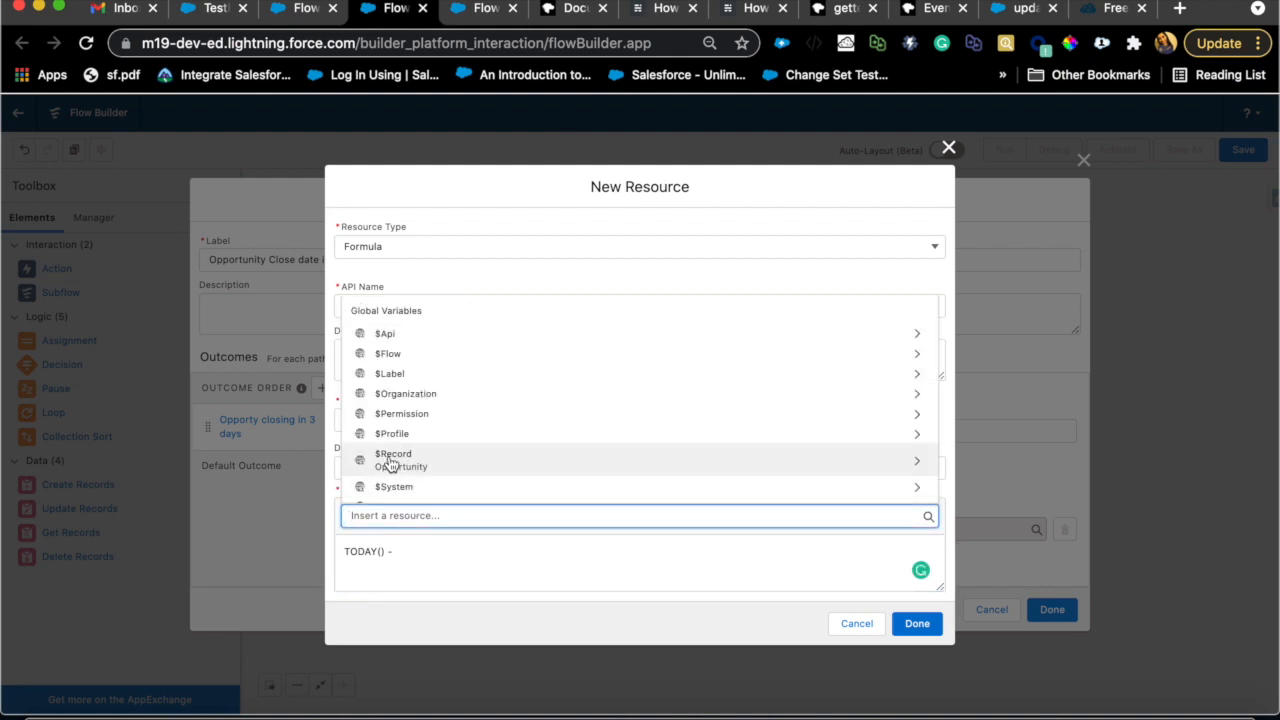
pyautogui.click(392, 460)
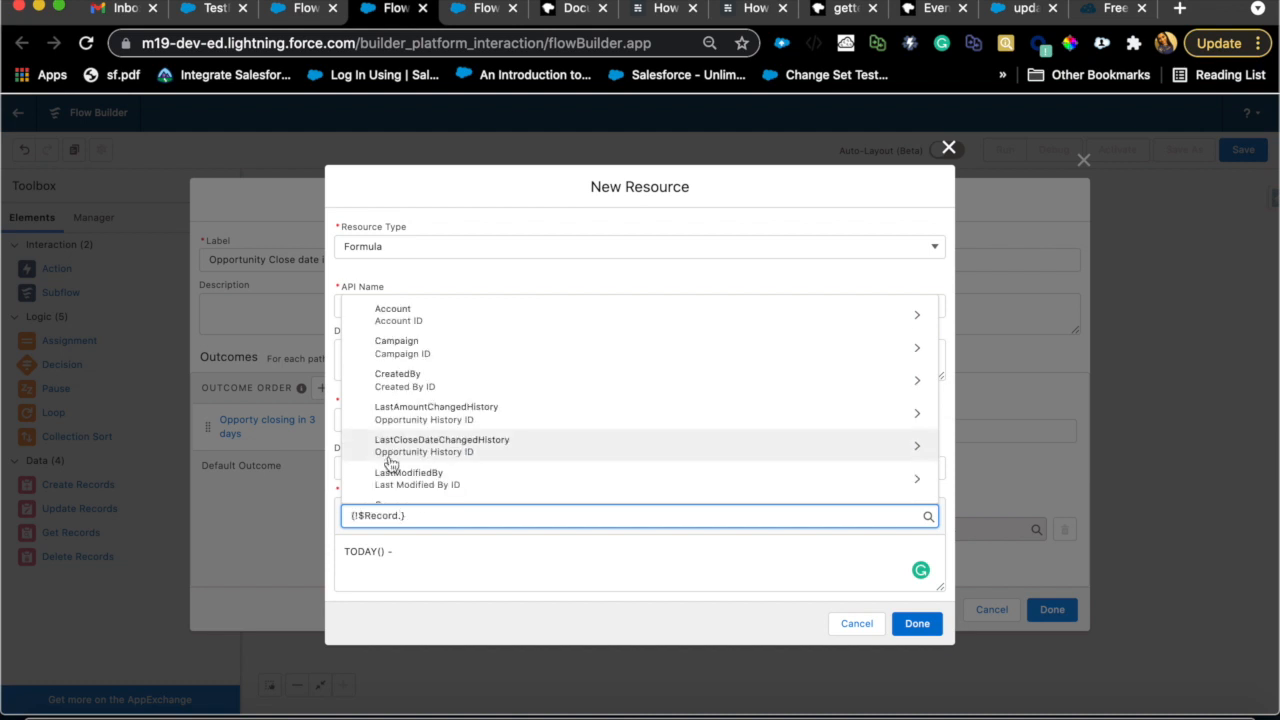
pyautogui.moveTo(410, 472)
pyautogui.write('clos')
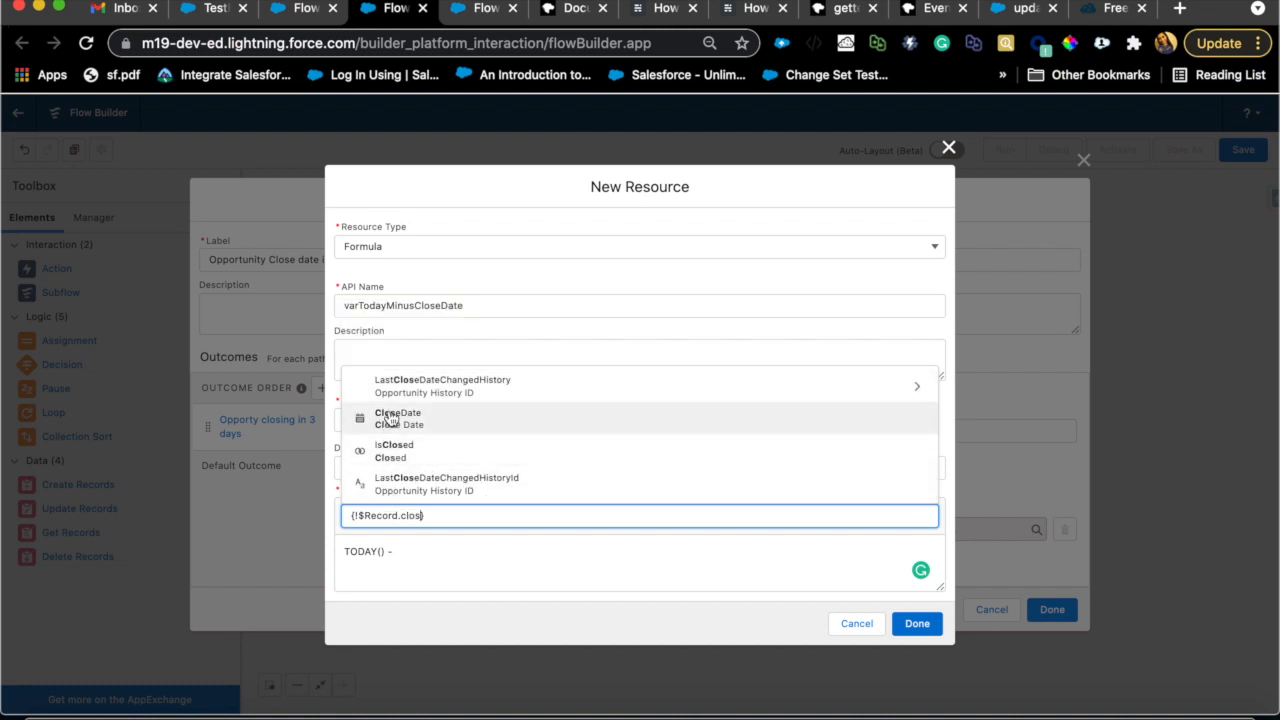
pyautogui.click(396, 412)
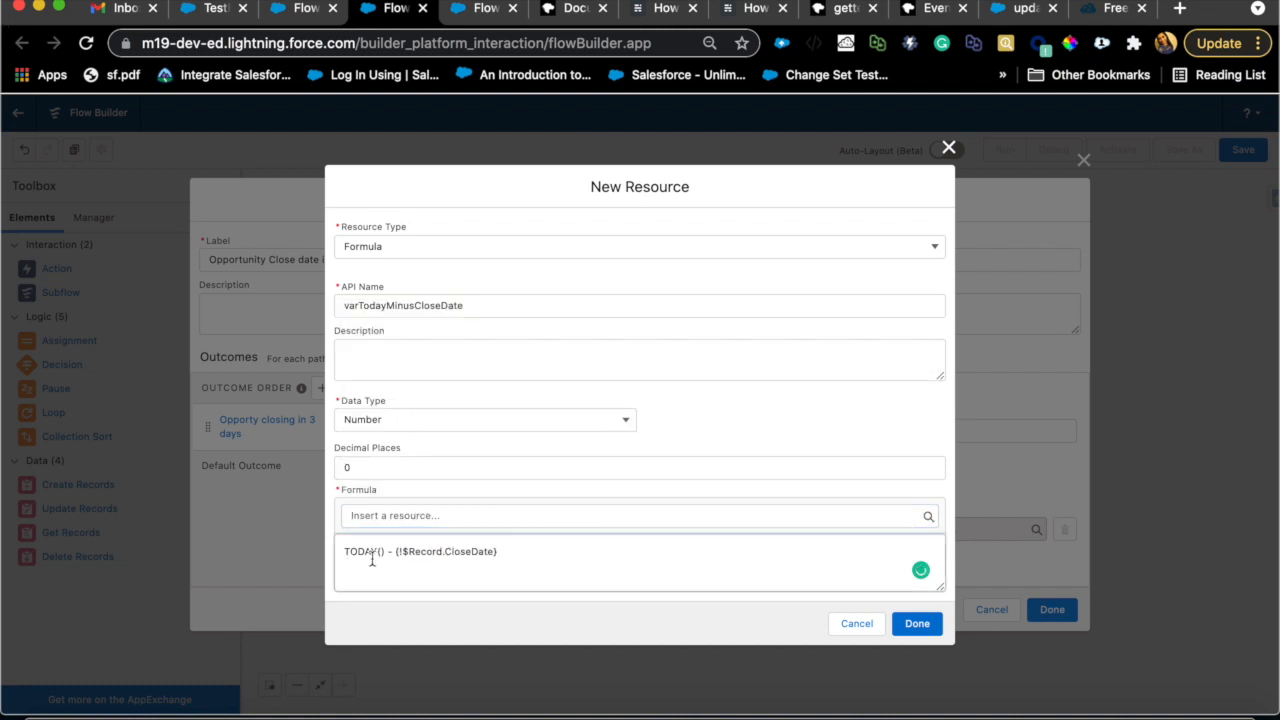
pyautogui.doubleClick(360, 552)
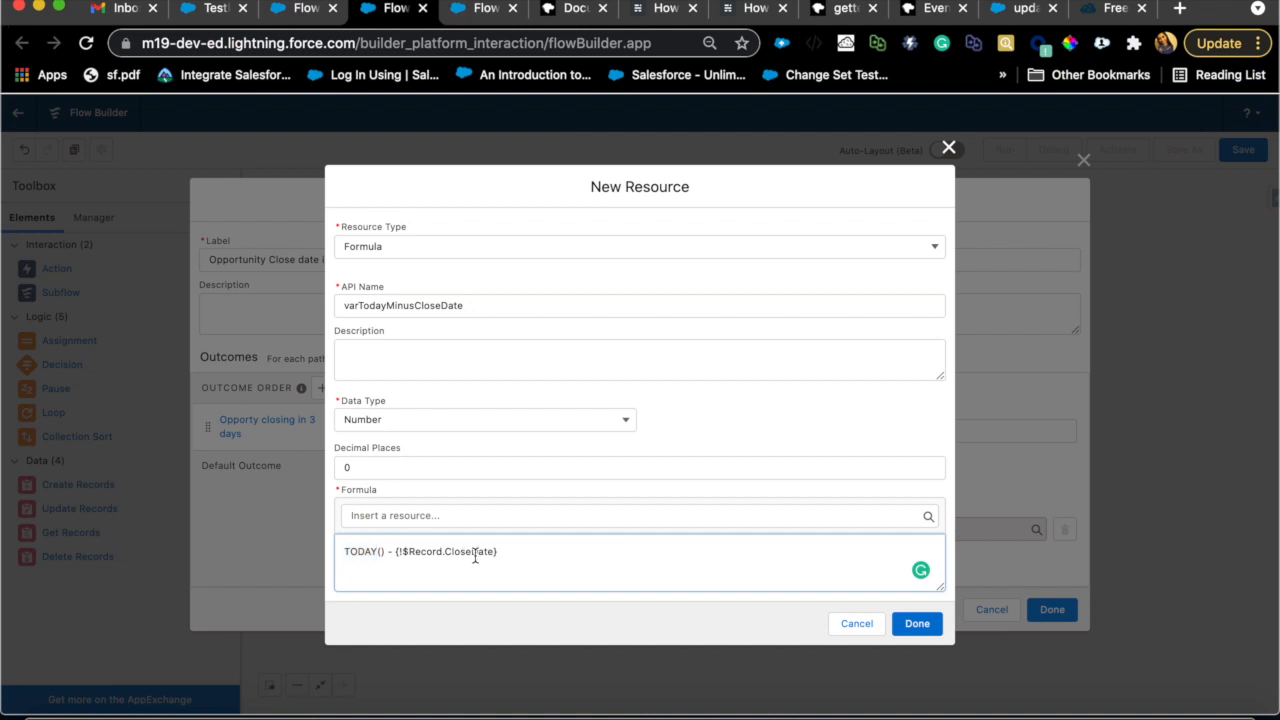
pyautogui.doubleClick(468, 552)
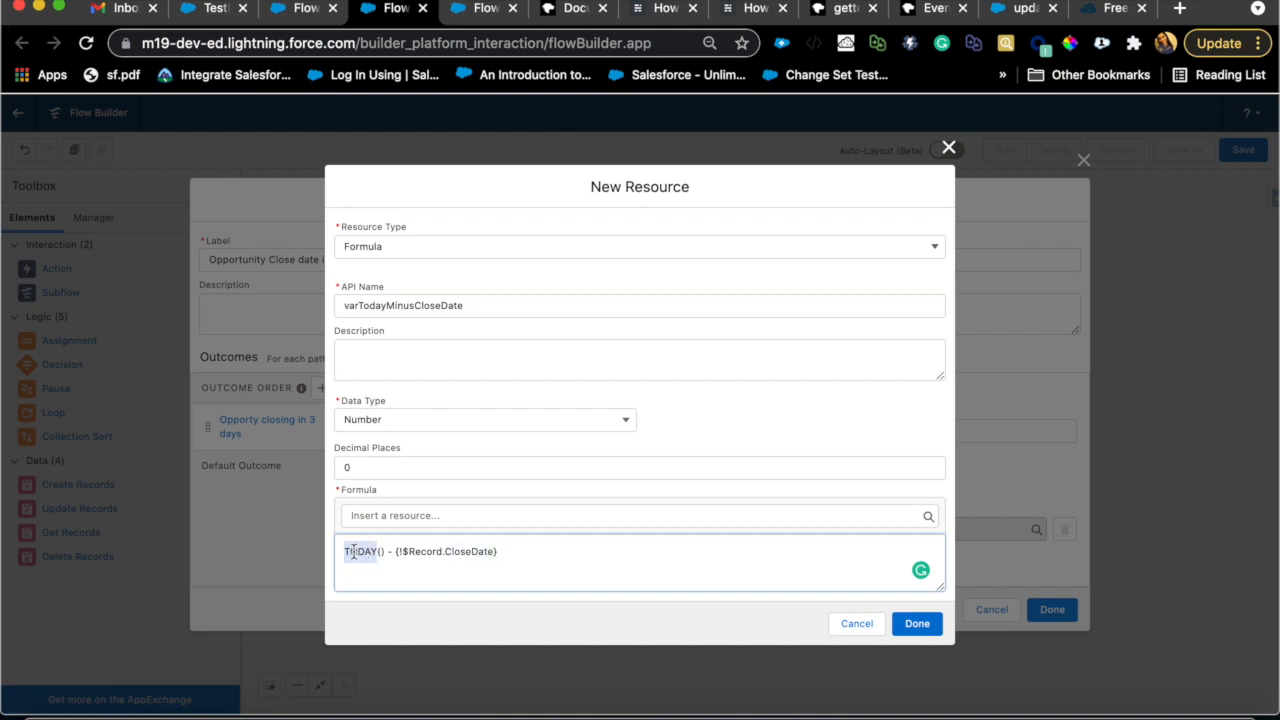
pyautogui.doubleClick(470, 552)
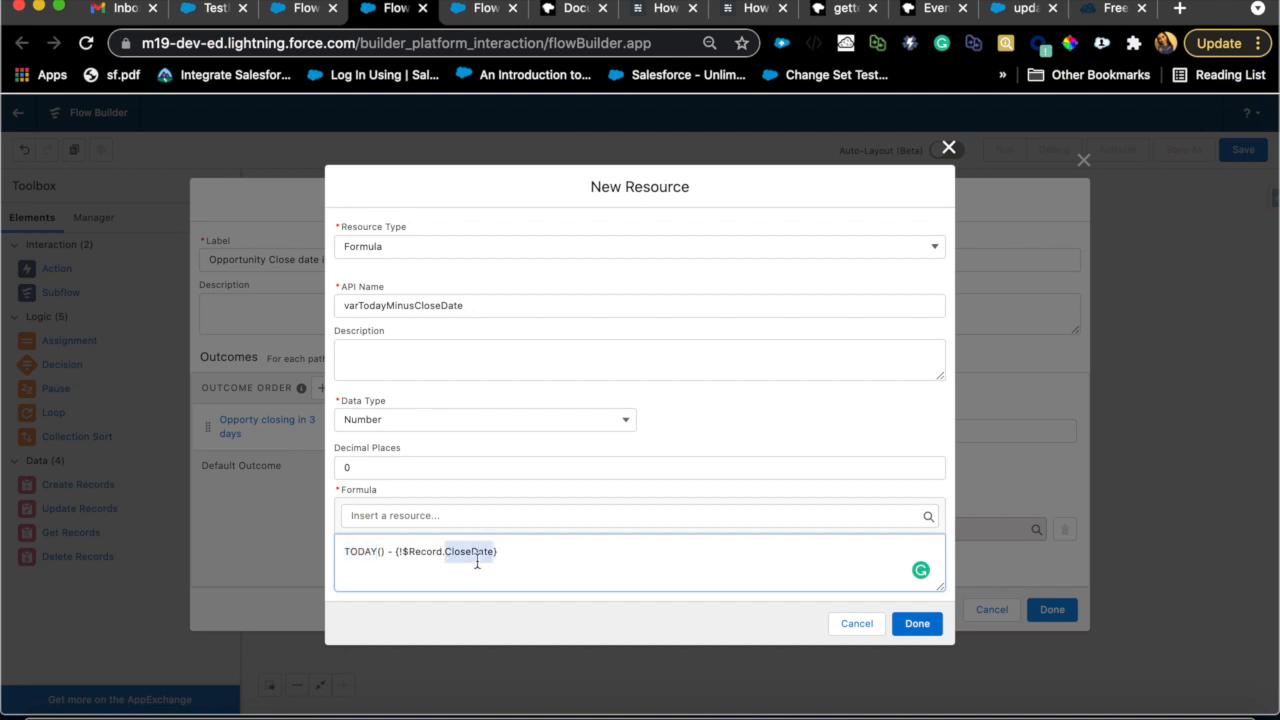
pyautogui.moveTo(392, 552)
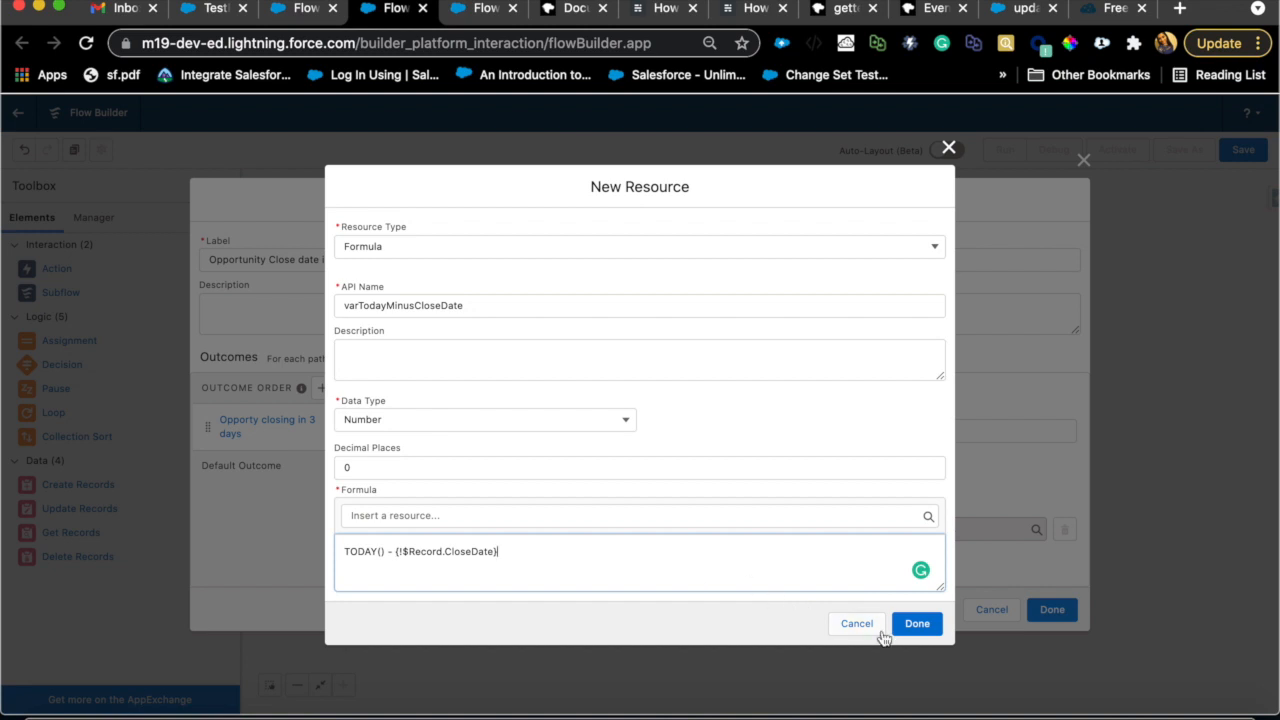
# Step: Set the outcome condition to varTodayMinusCloseDate Less Than or Equal 3 and finish the decision
pyautogui.click(916, 624)
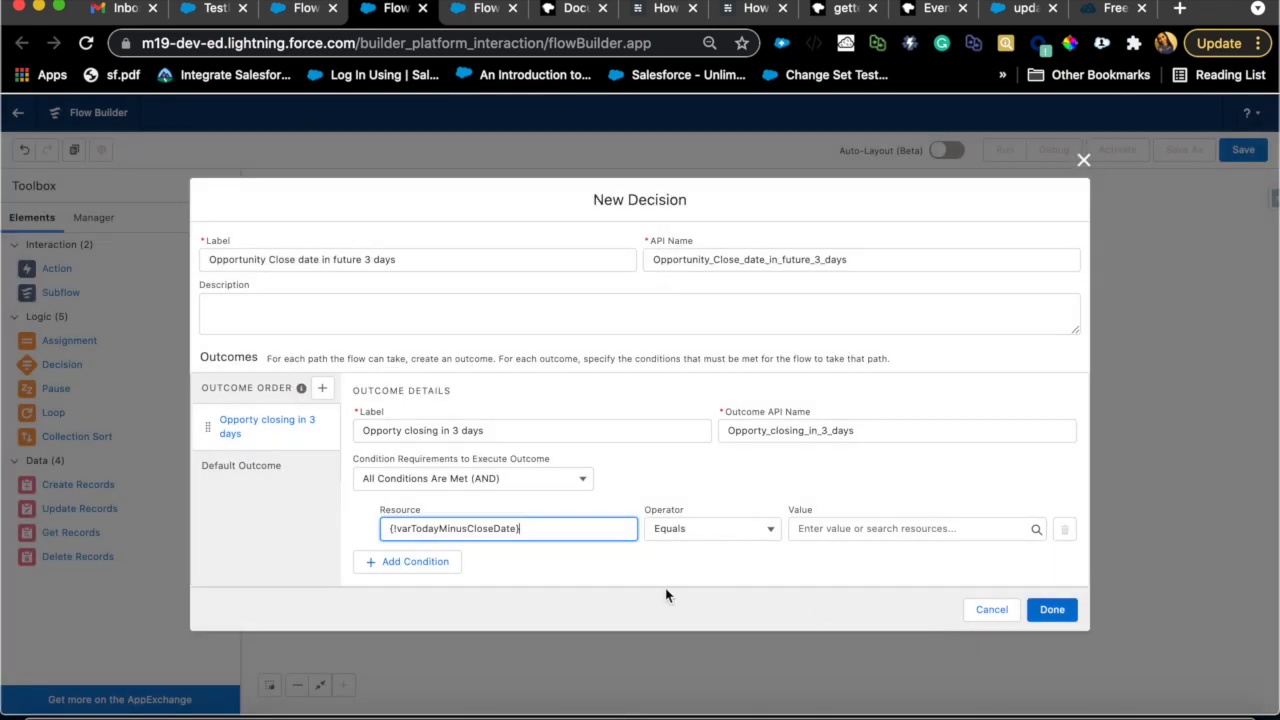
pyautogui.moveTo(780, 574)
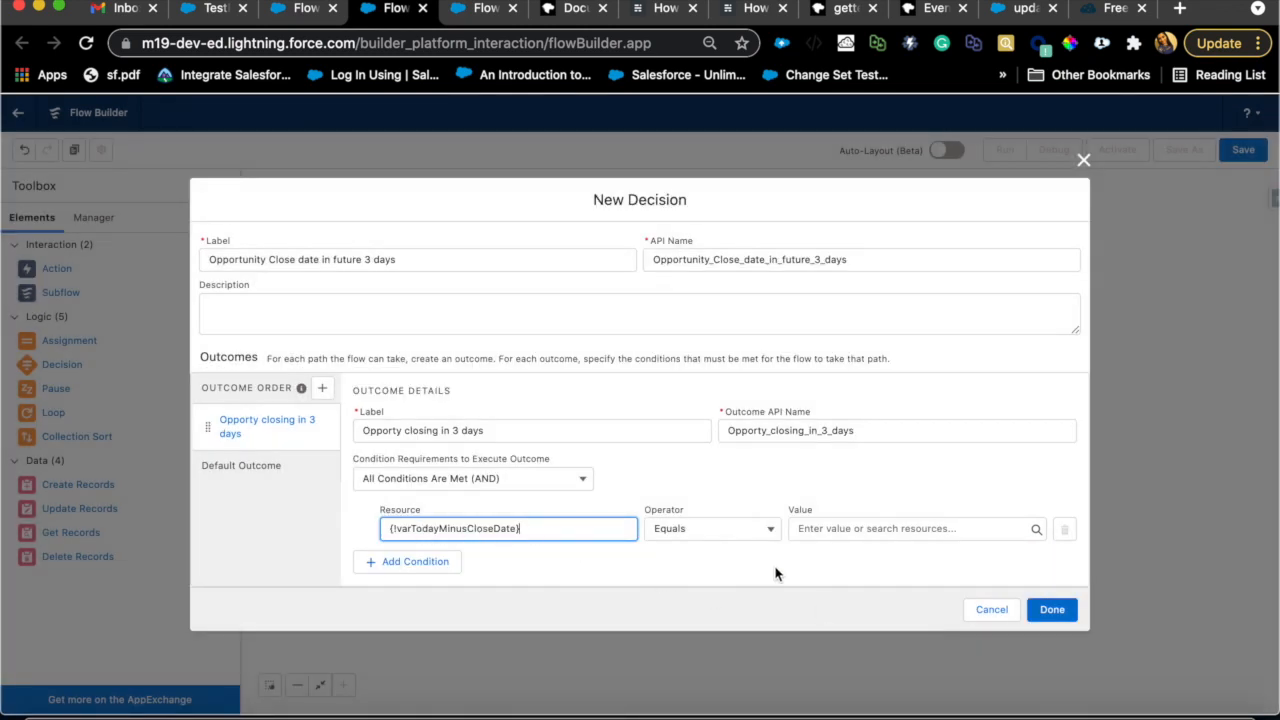
pyautogui.click(710, 528)
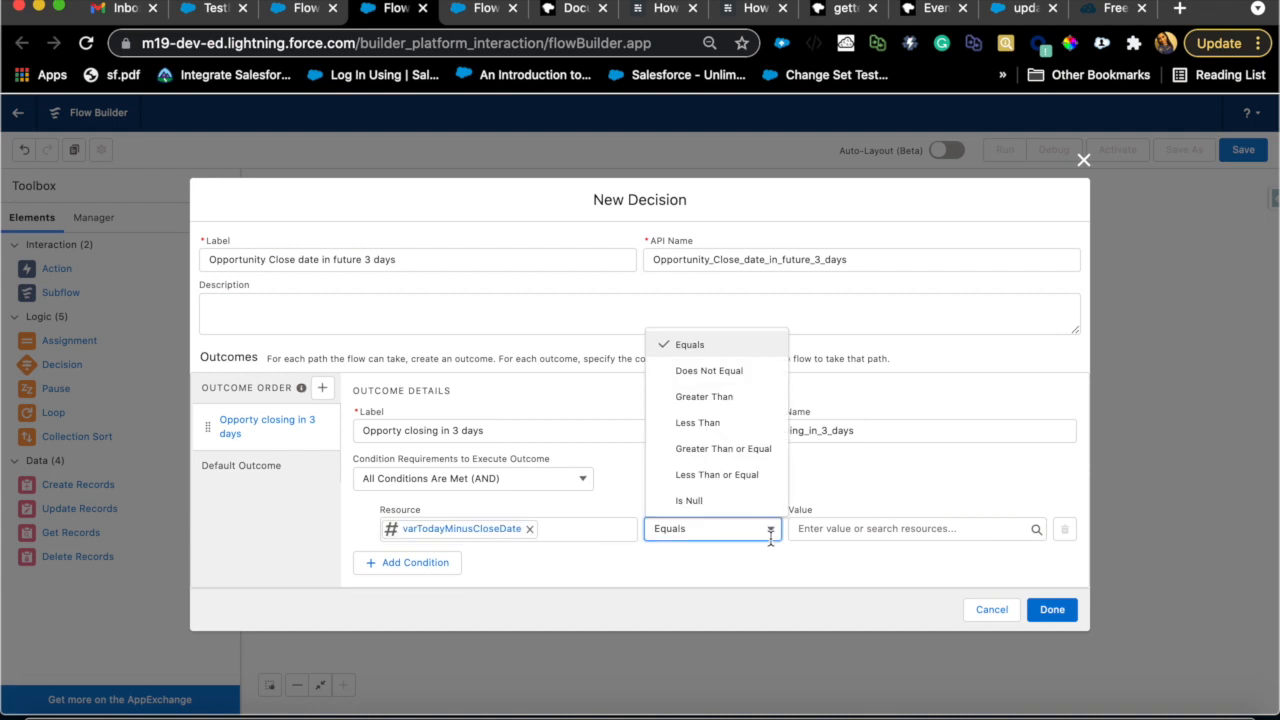
pyautogui.moveTo(748, 504)
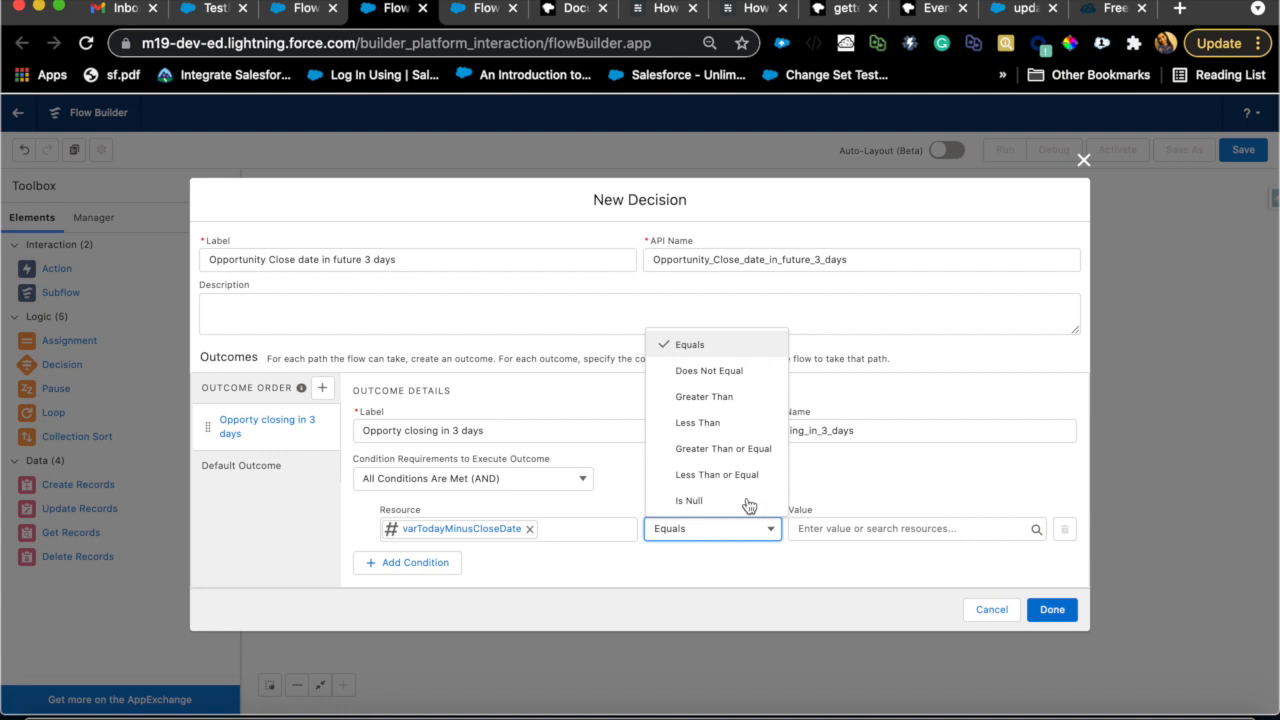
pyautogui.click(716, 474)
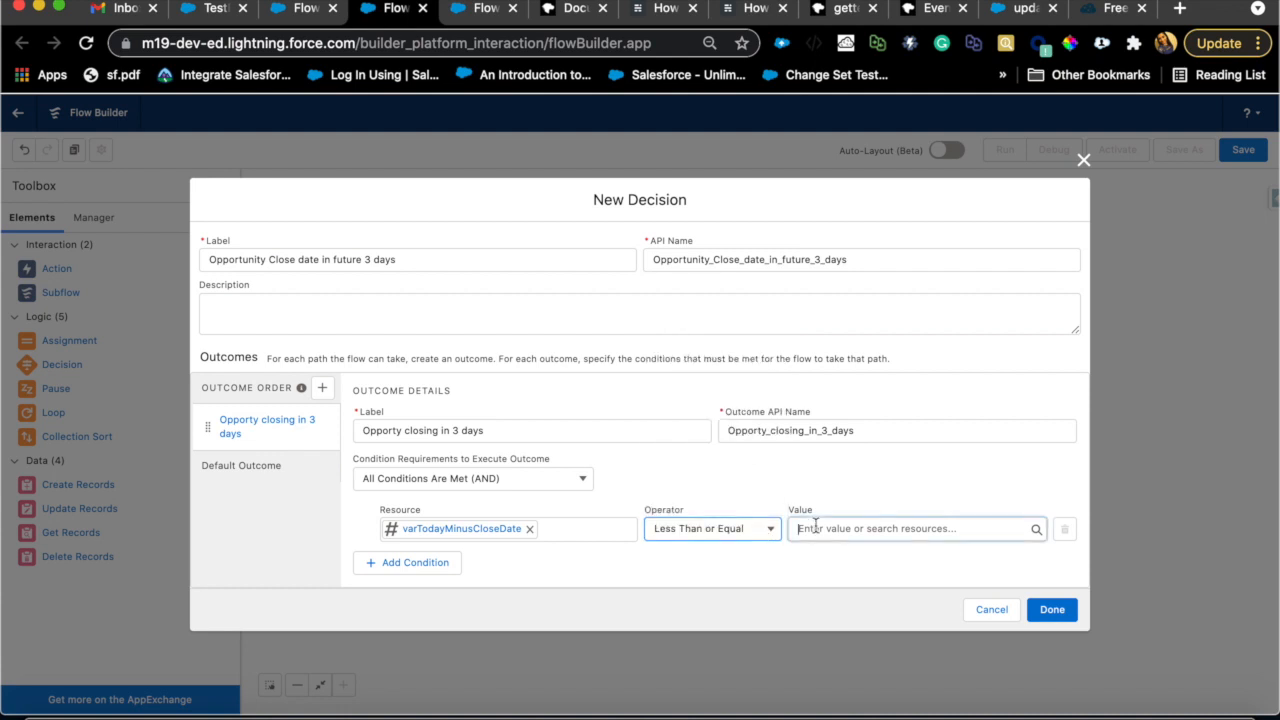
pyautogui.write('3')
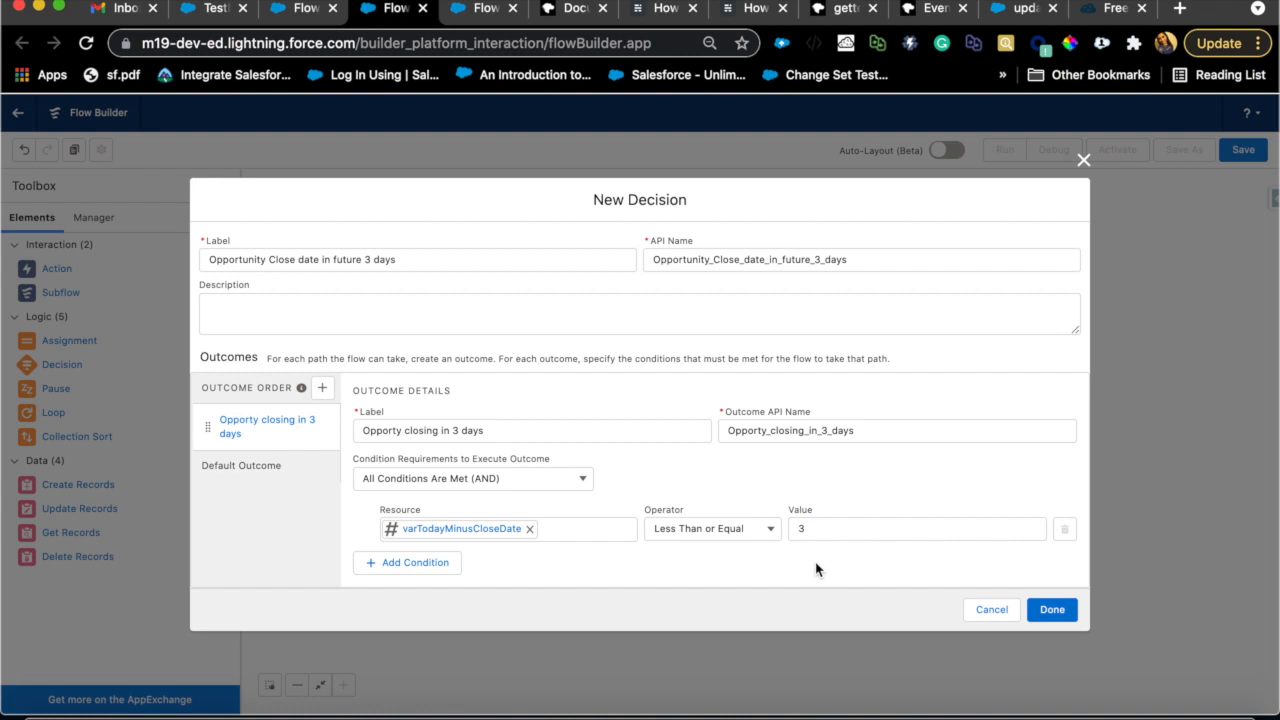
pyautogui.moveTo(492, 564)
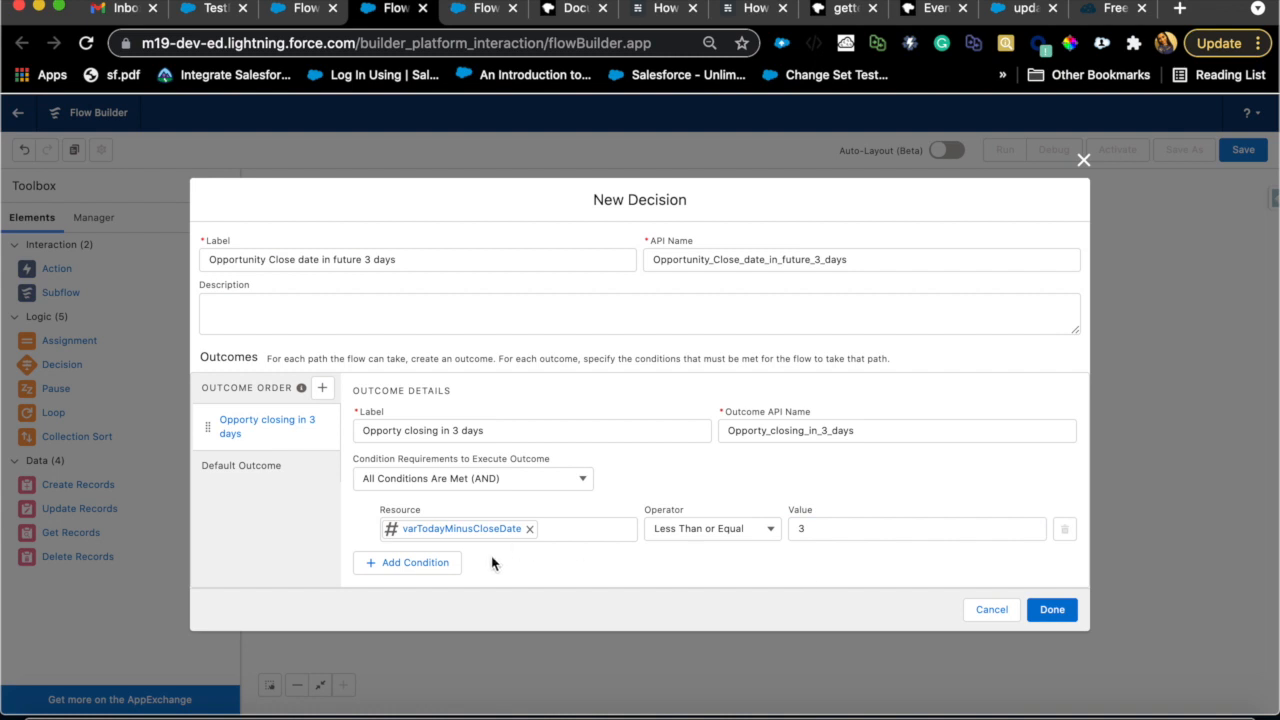
pyautogui.moveTo(496, 564)
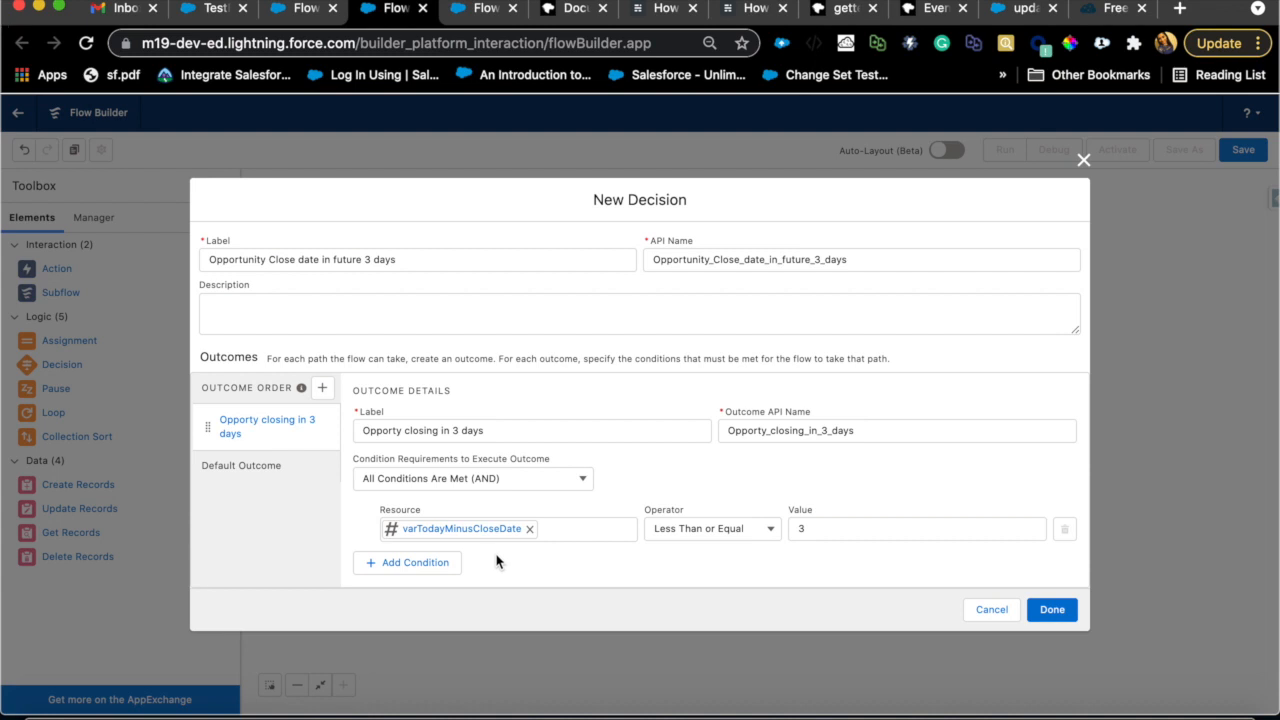
pyautogui.click(508, 528)
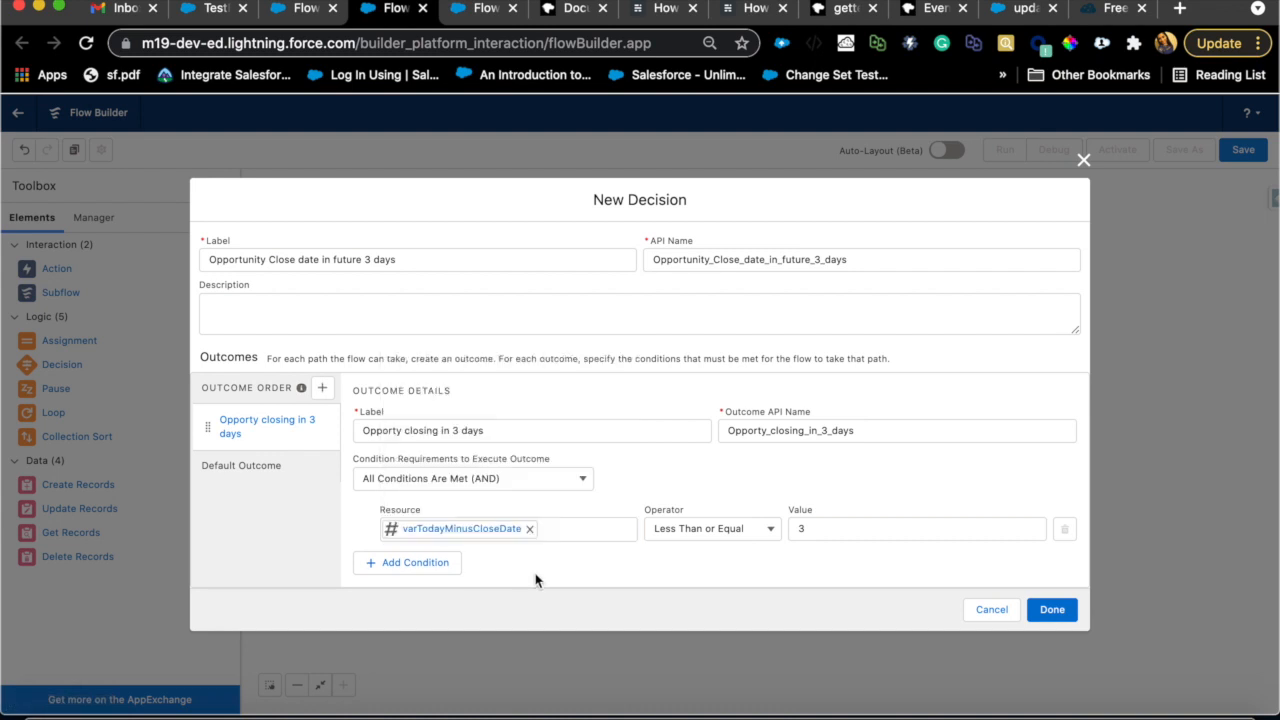
pyautogui.moveTo(796, 582)
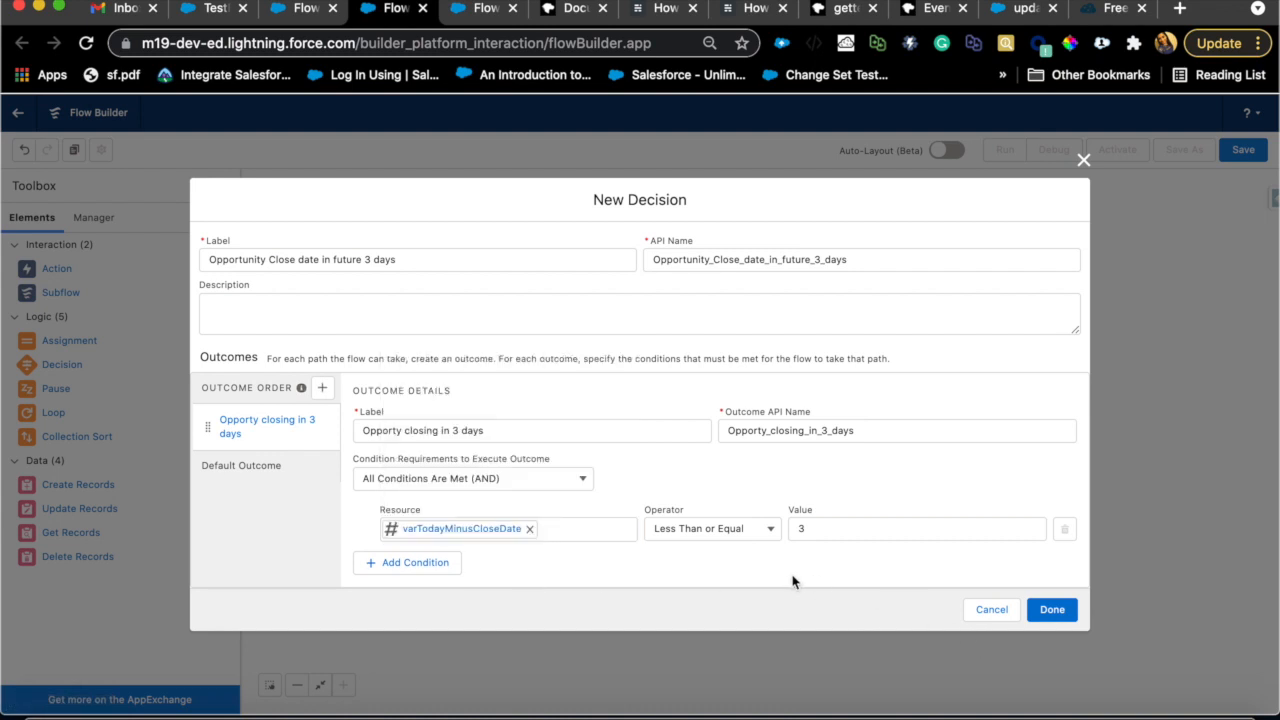
pyautogui.click(1052, 608)
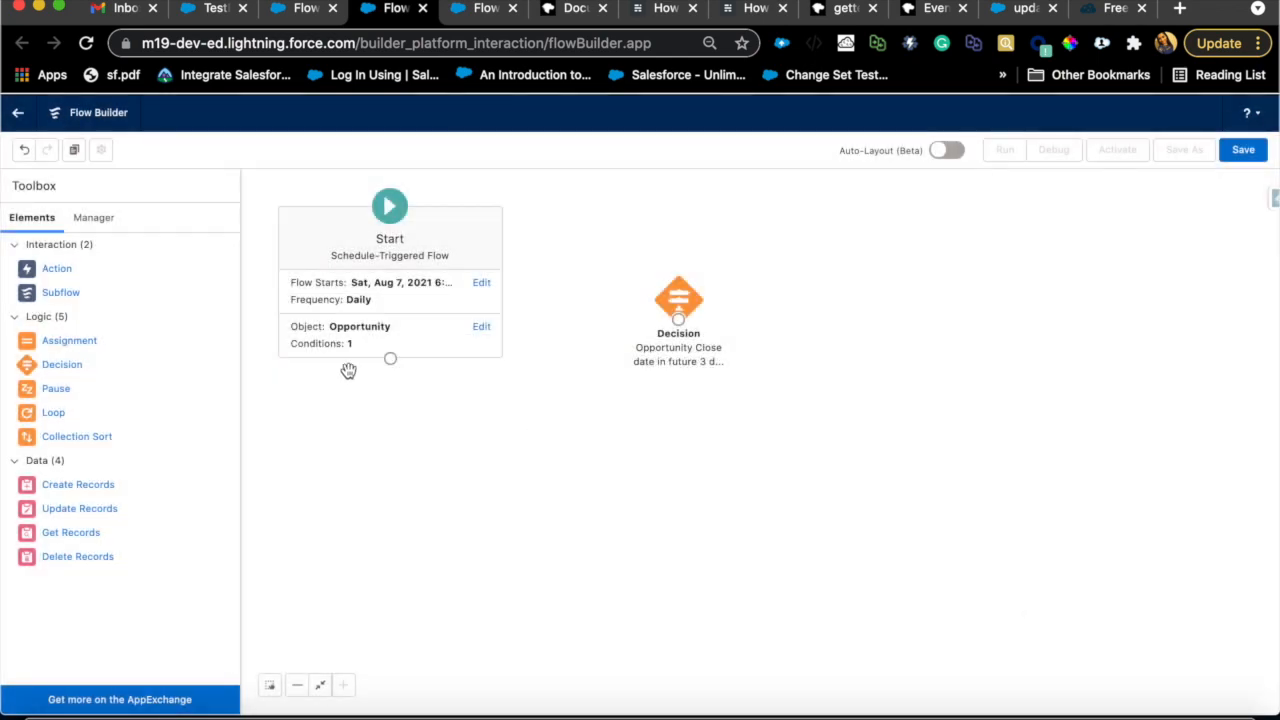
# Step: Rewrite varTodayMinusCloseDate in the Manager as {!$Record.CloseDate} - TODAY() and save it
pyautogui.click(92, 216)
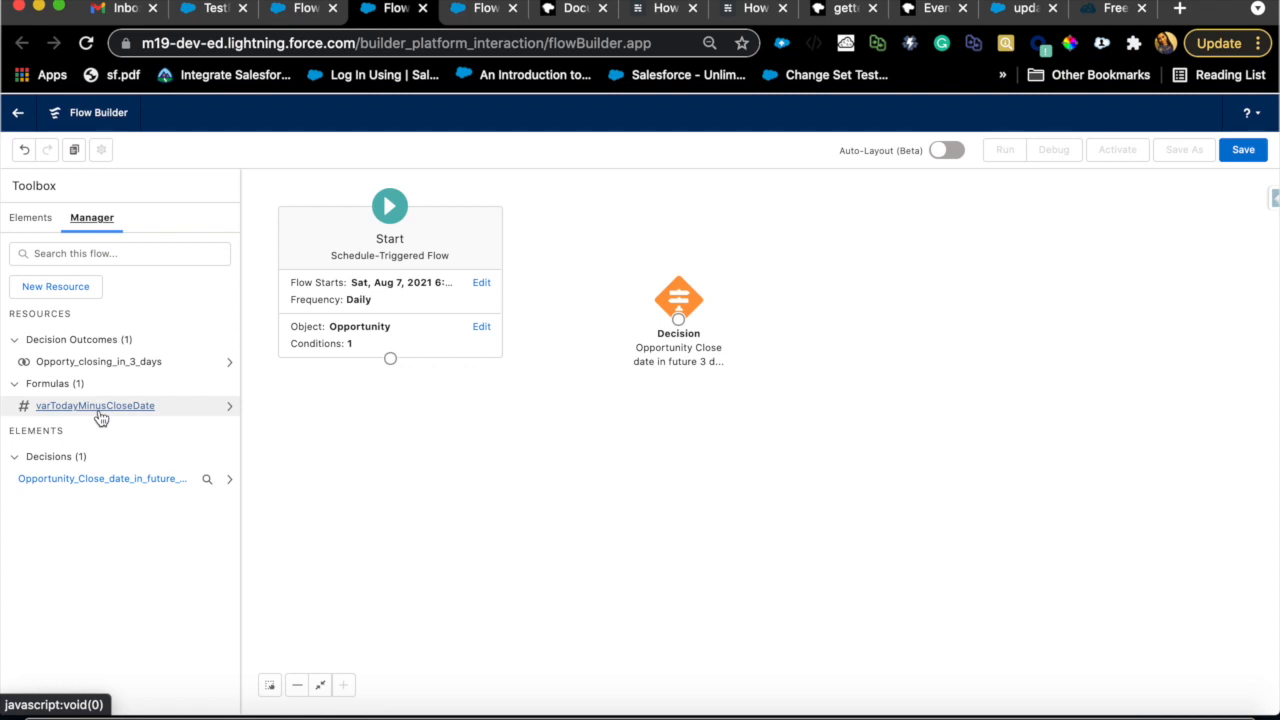
pyautogui.click(96, 404)
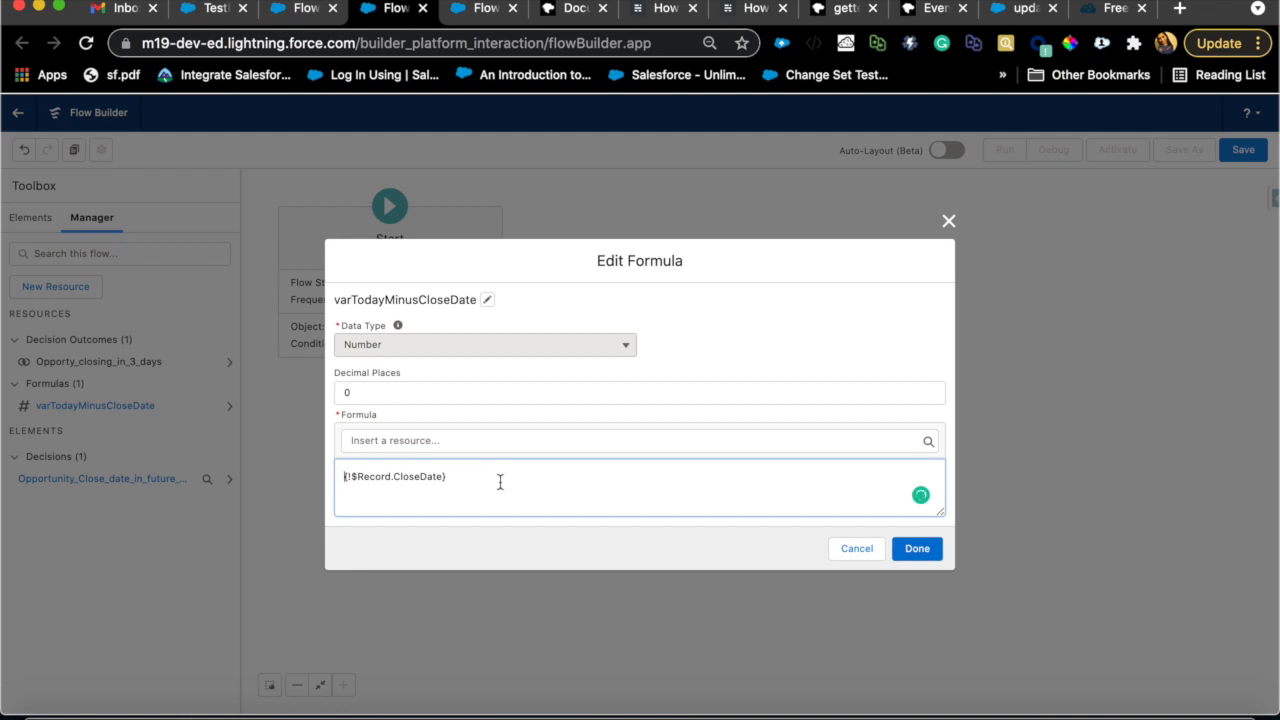
pyautogui.write('- TO')
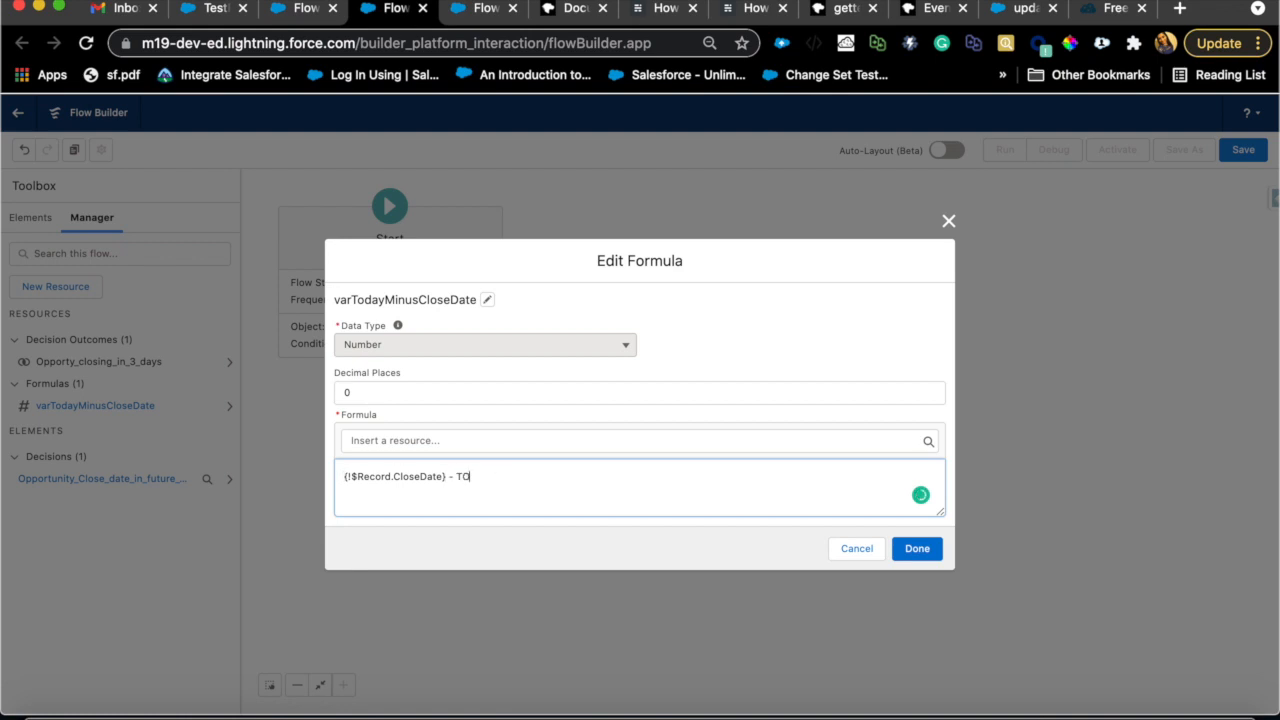
pyautogui.write('DAY()')
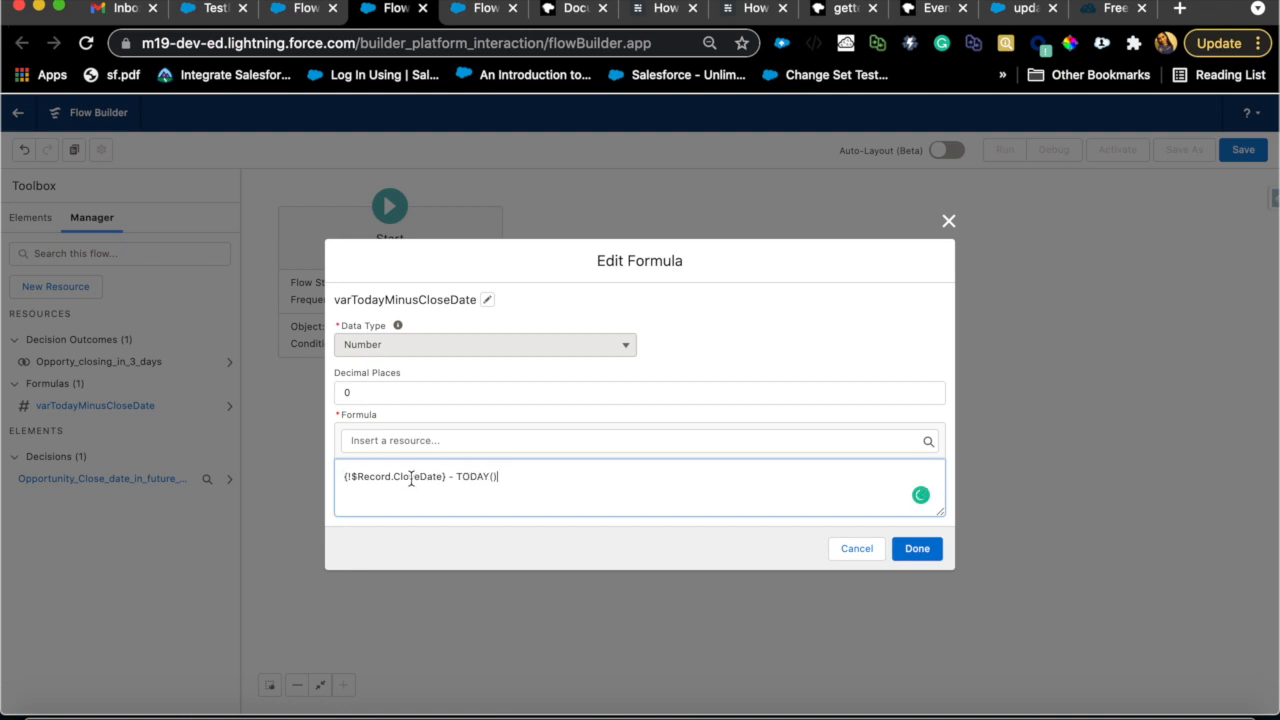
pyautogui.doubleClick(418, 476)
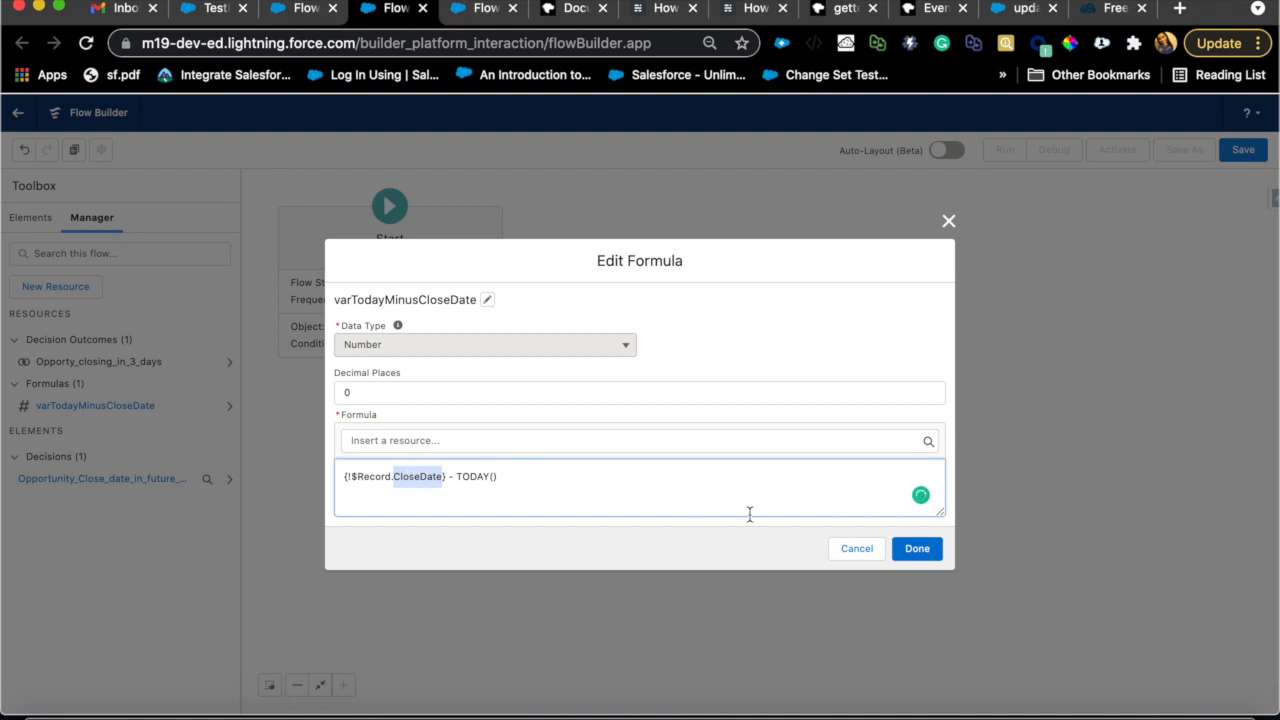
pyautogui.click(916, 548)
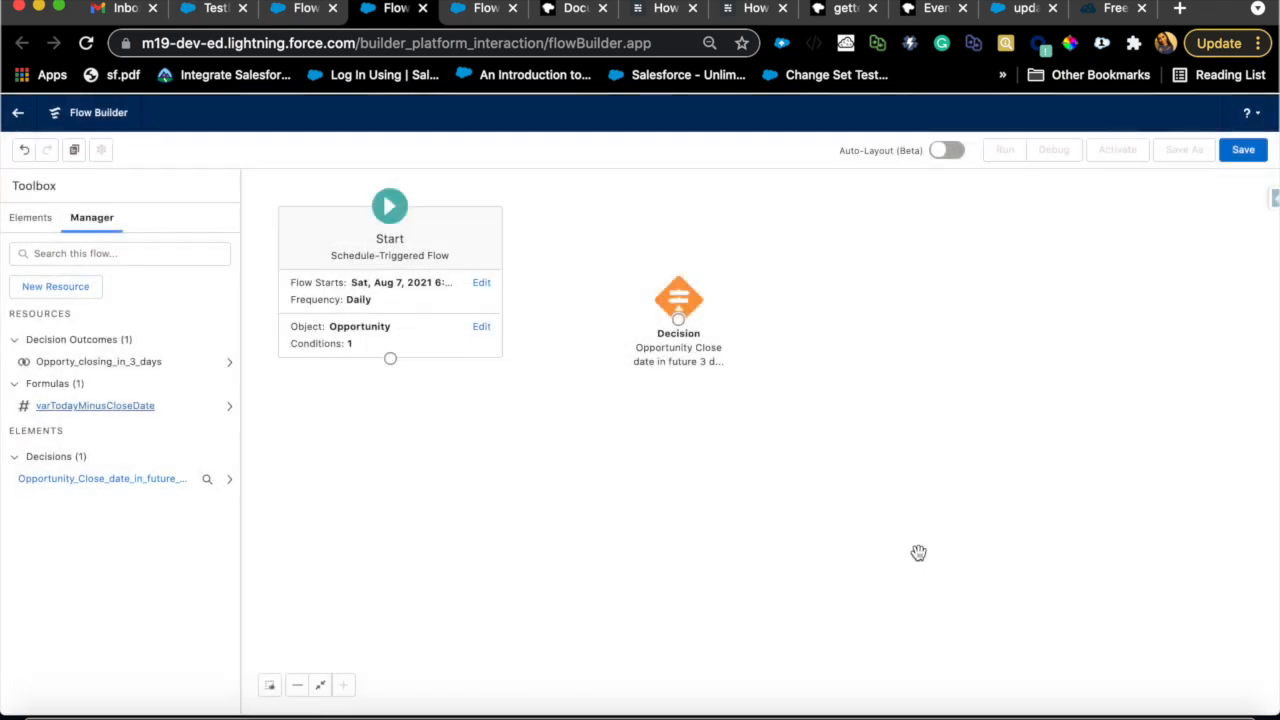
# Step: Review the decision outcome (varTodayMinusCloseDate at most 3) unchanged and show the Elements palette
pyautogui.doubleClick(678, 300)
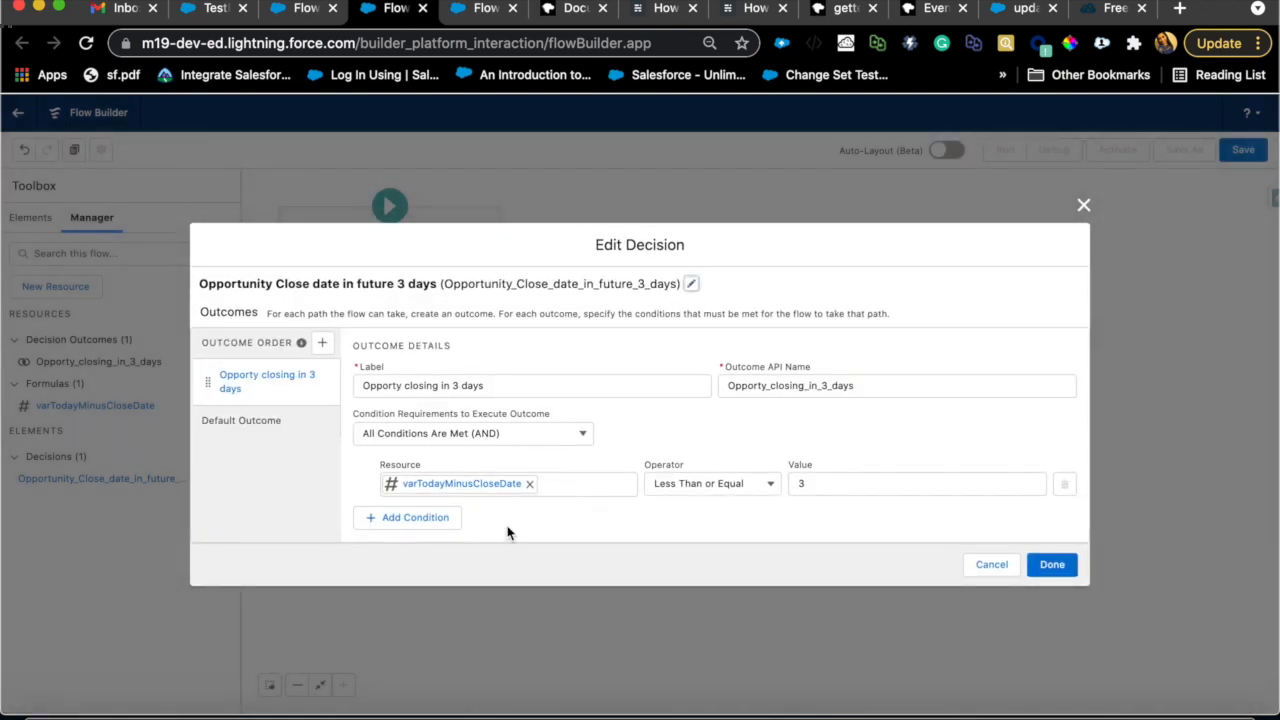
pyautogui.moveTo(488, 512)
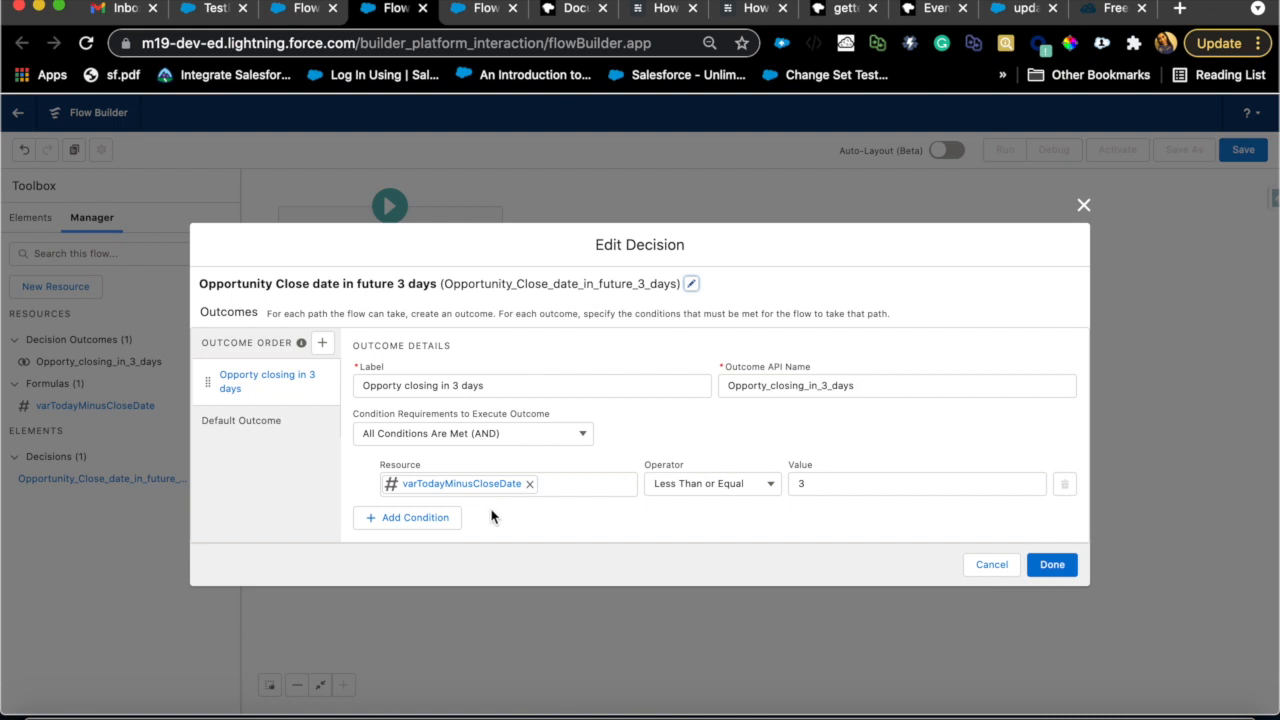
pyautogui.moveTo(804, 518)
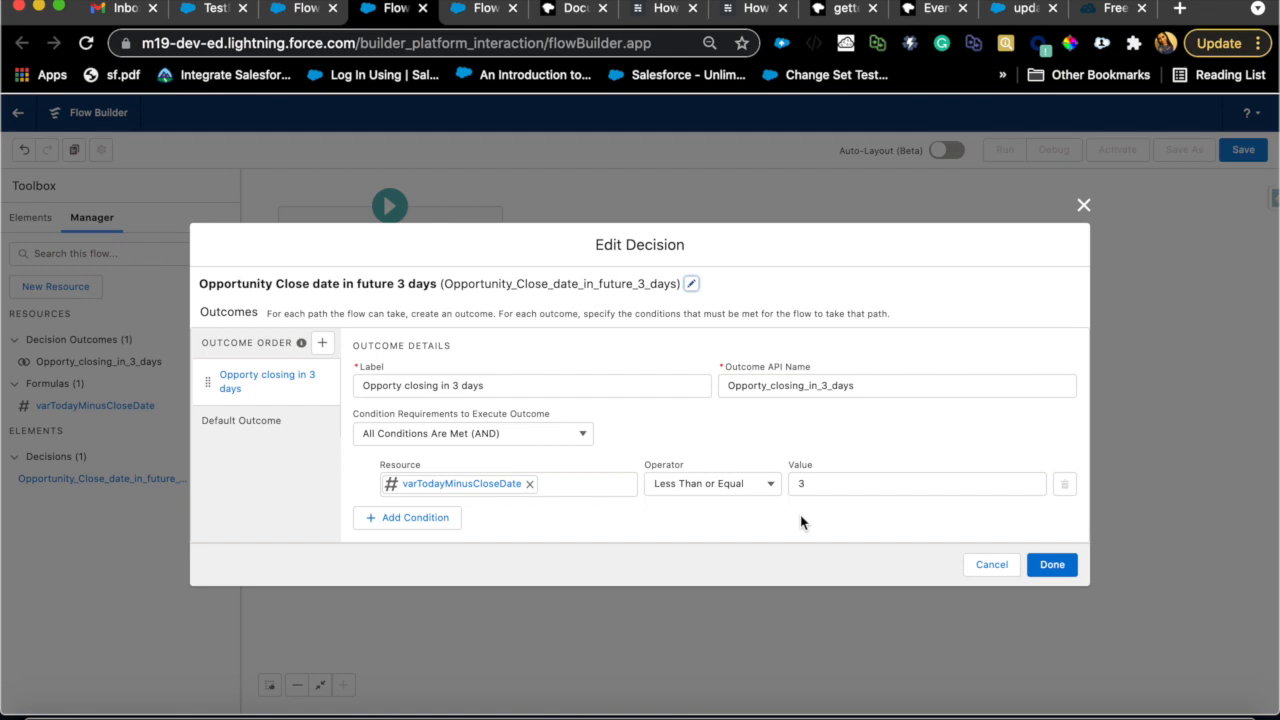
pyautogui.click(1052, 564)
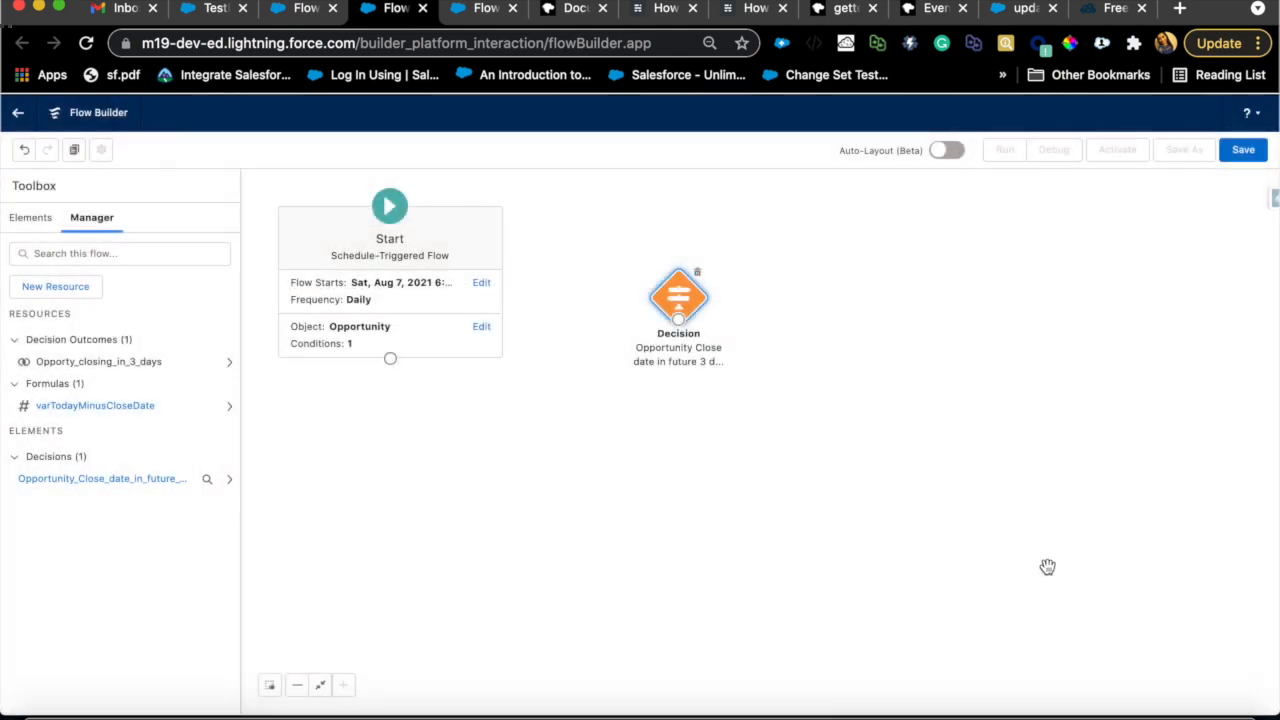
pyautogui.moveTo(1048, 568); pyautogui.dragTo(592, 348)
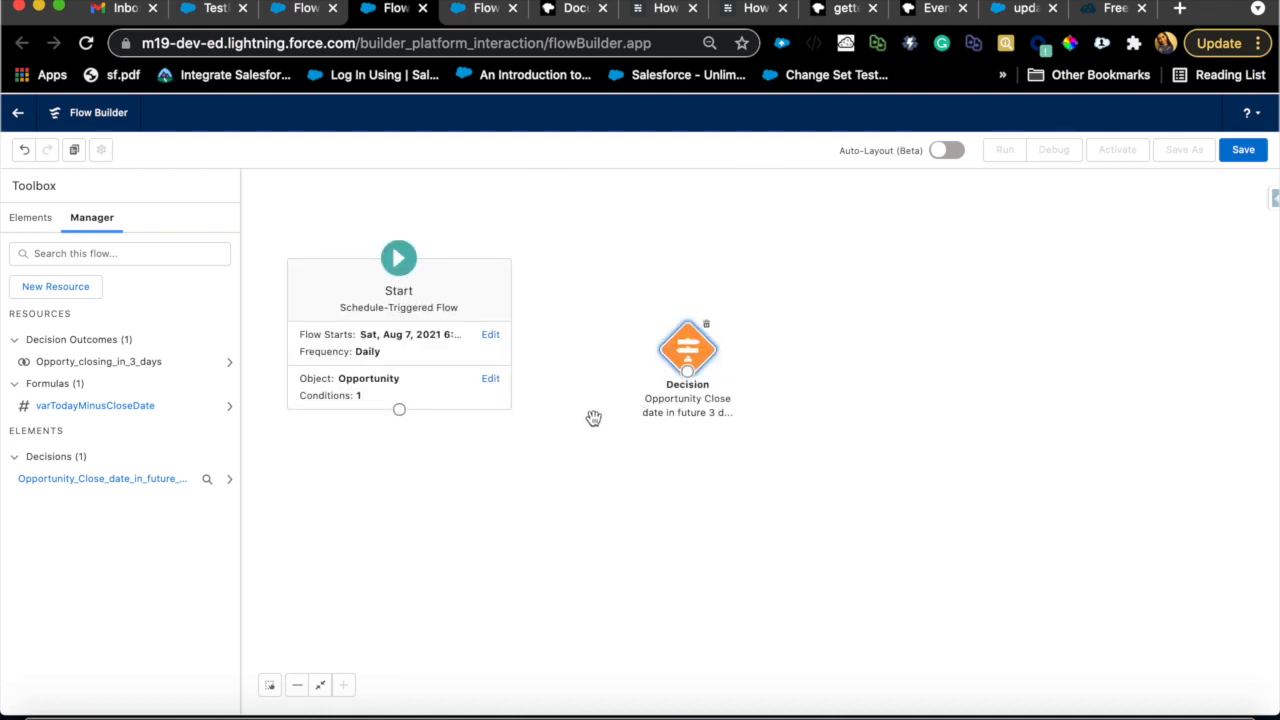
pyautogui.click(32, 216)
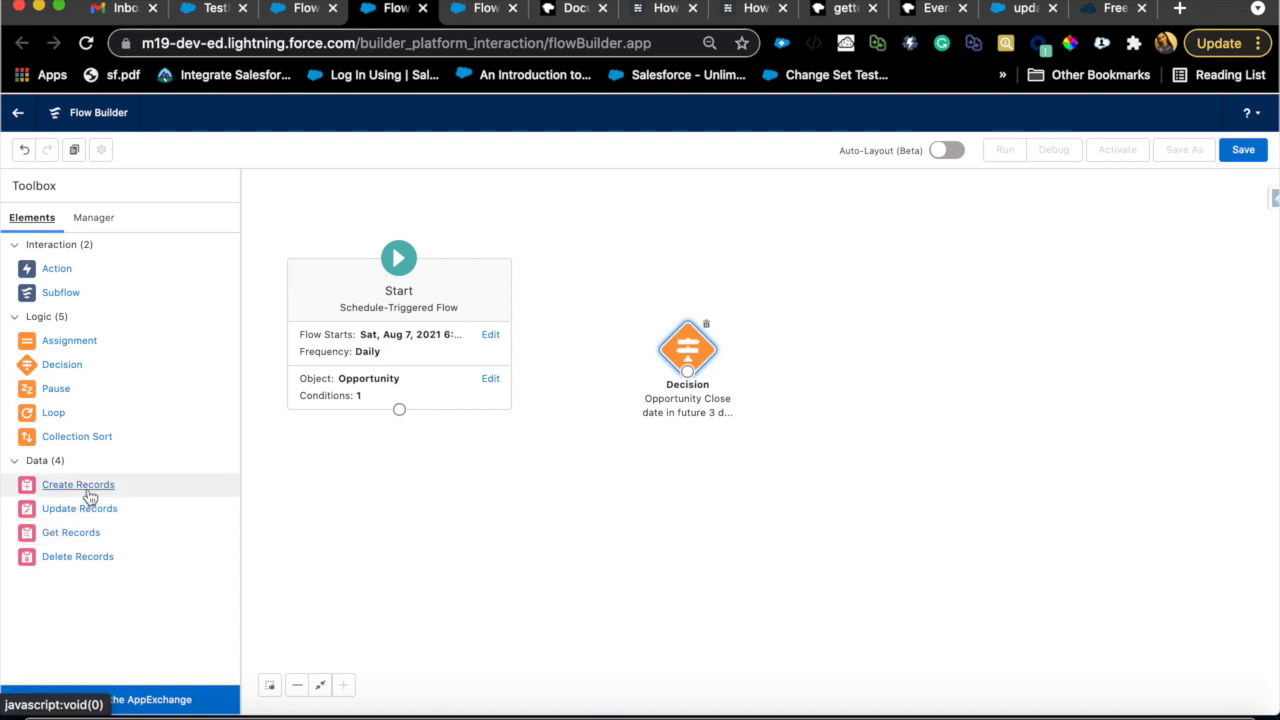
# Step: Add a Create Records element 'Create a task reminder' using separate resources and literal values
pyautogui.click(78, 484)
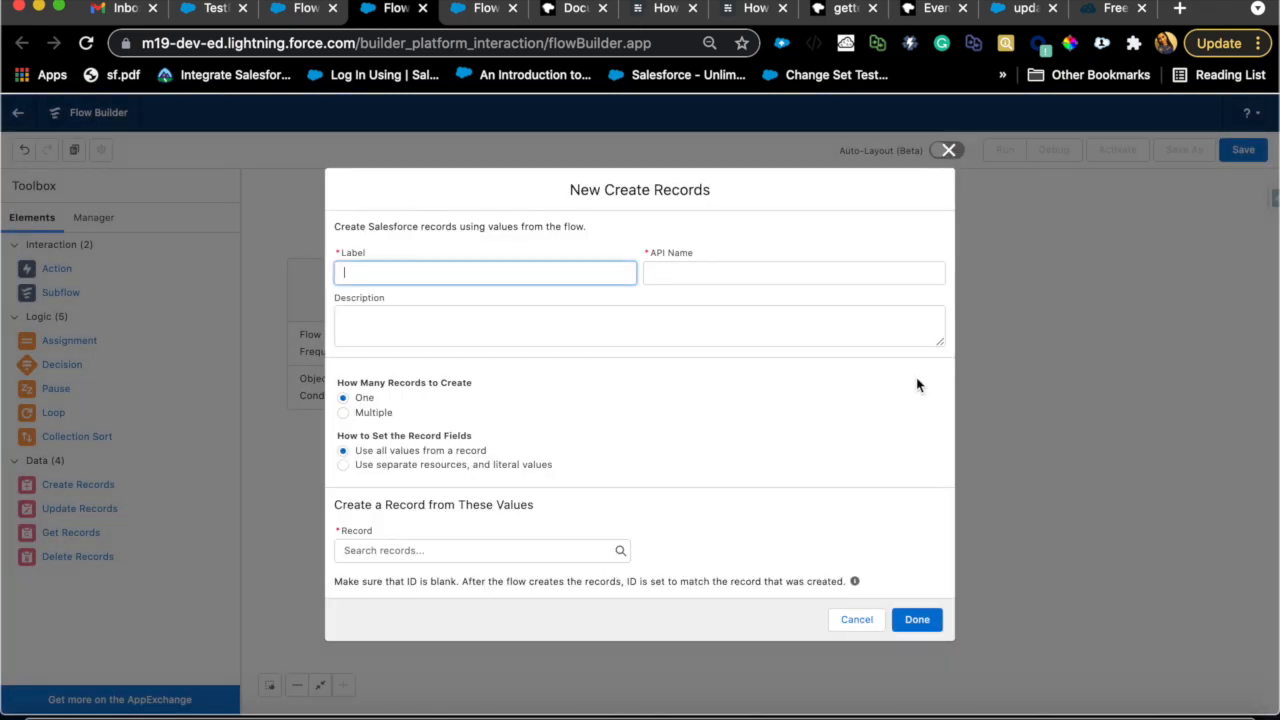
pyautogui.write('Cerate')
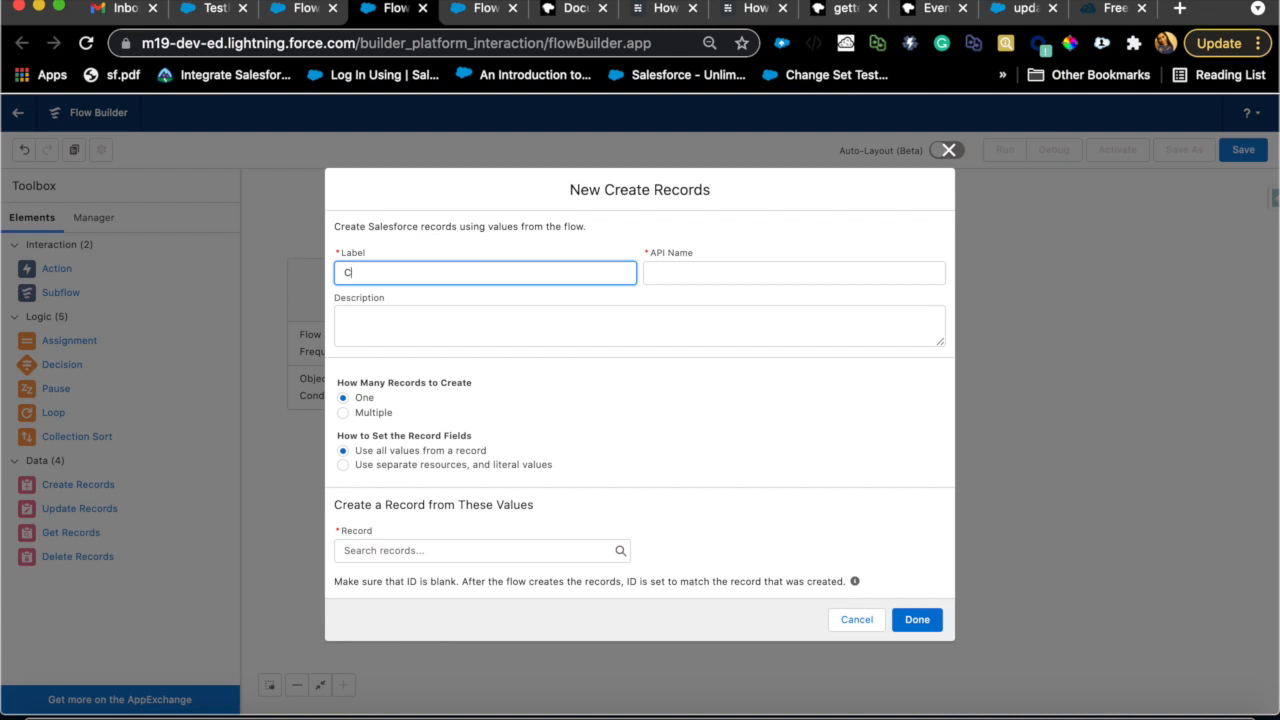
pyautogui.write('reate a task')
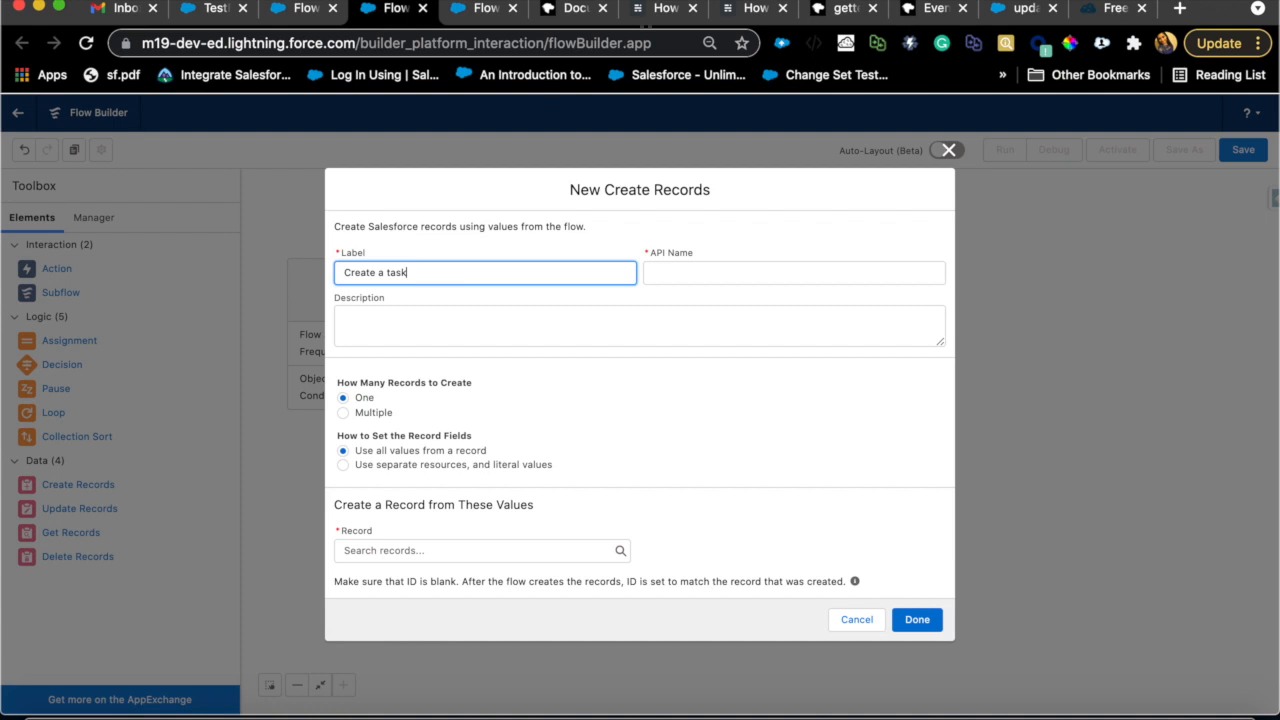
pyautogui.write('reminder')
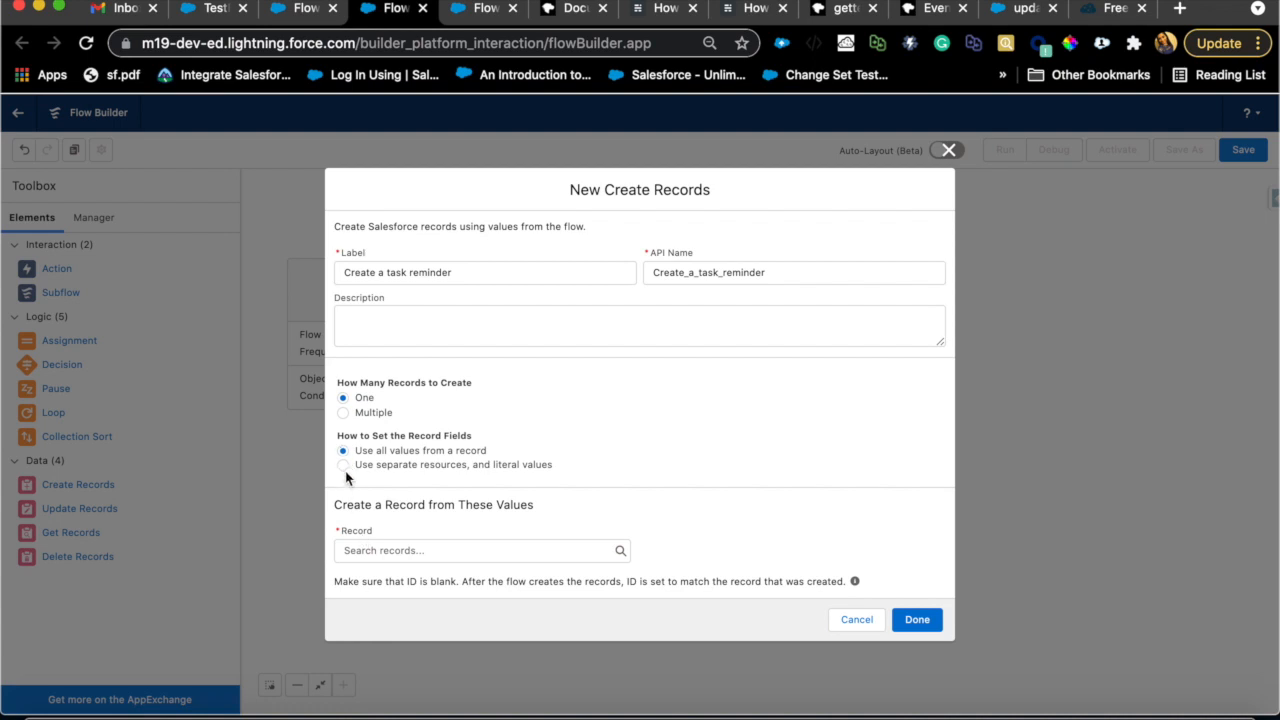
pyautogui.click(344, 464)
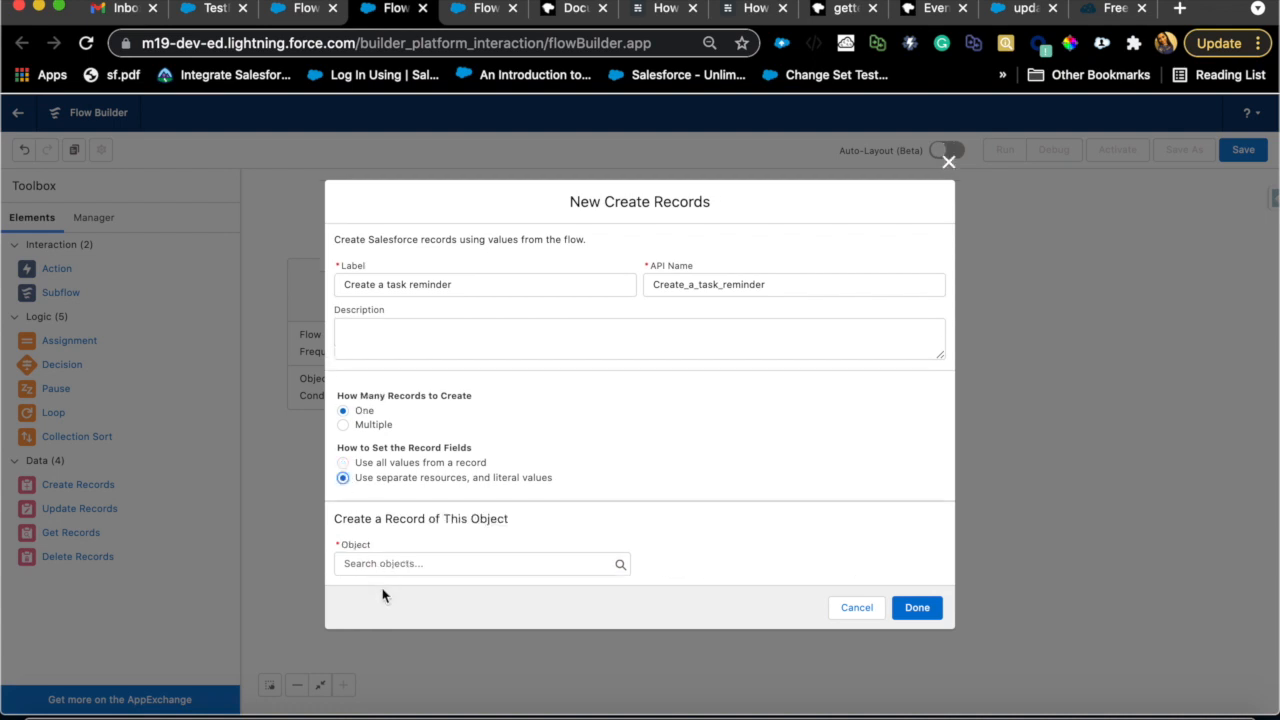
# Step: Set the object to Task and assign its fields including WhatId to the related opportunity
pyautogui.write('tas')
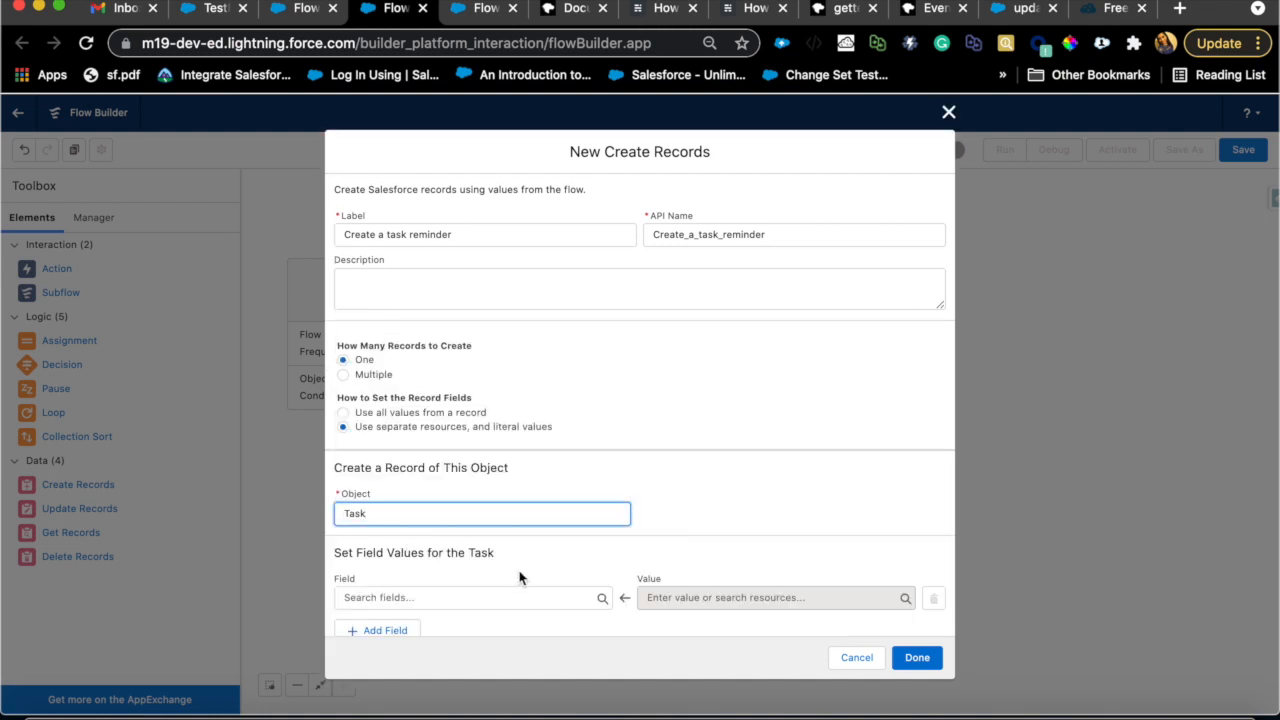
pyautogui.scroll(-3)
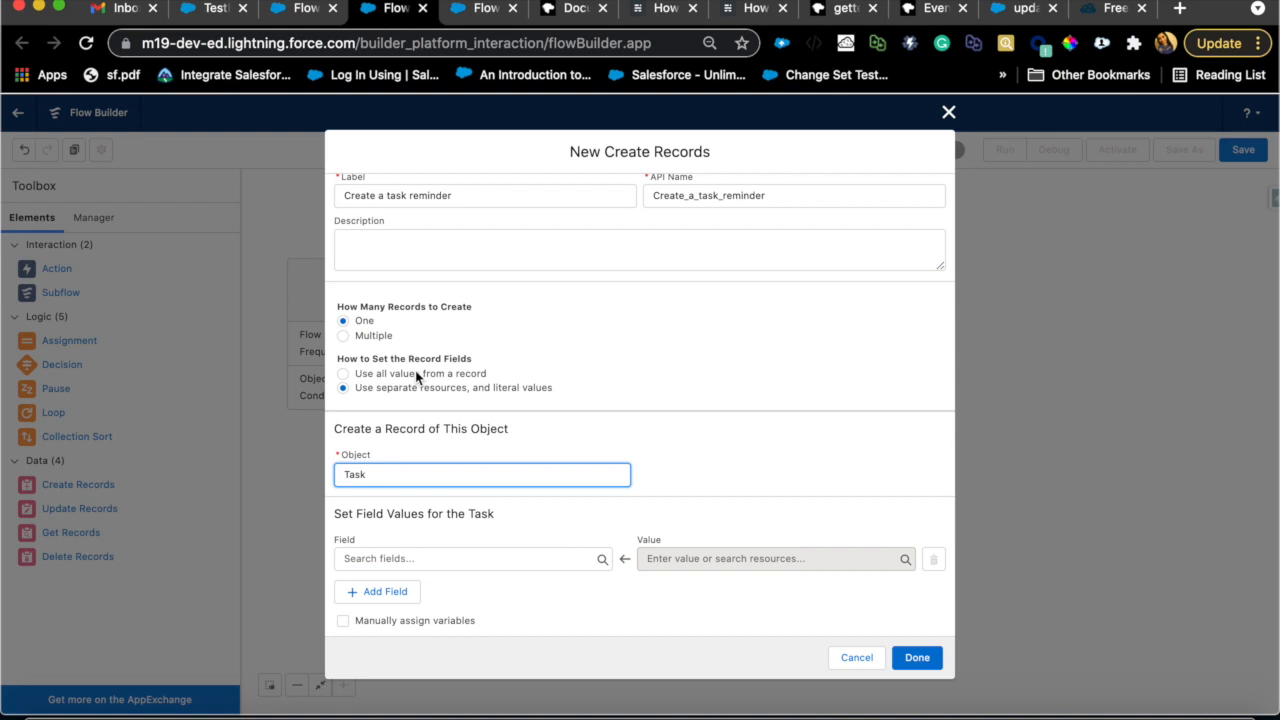
pyautogui.moveTo(444, 566)
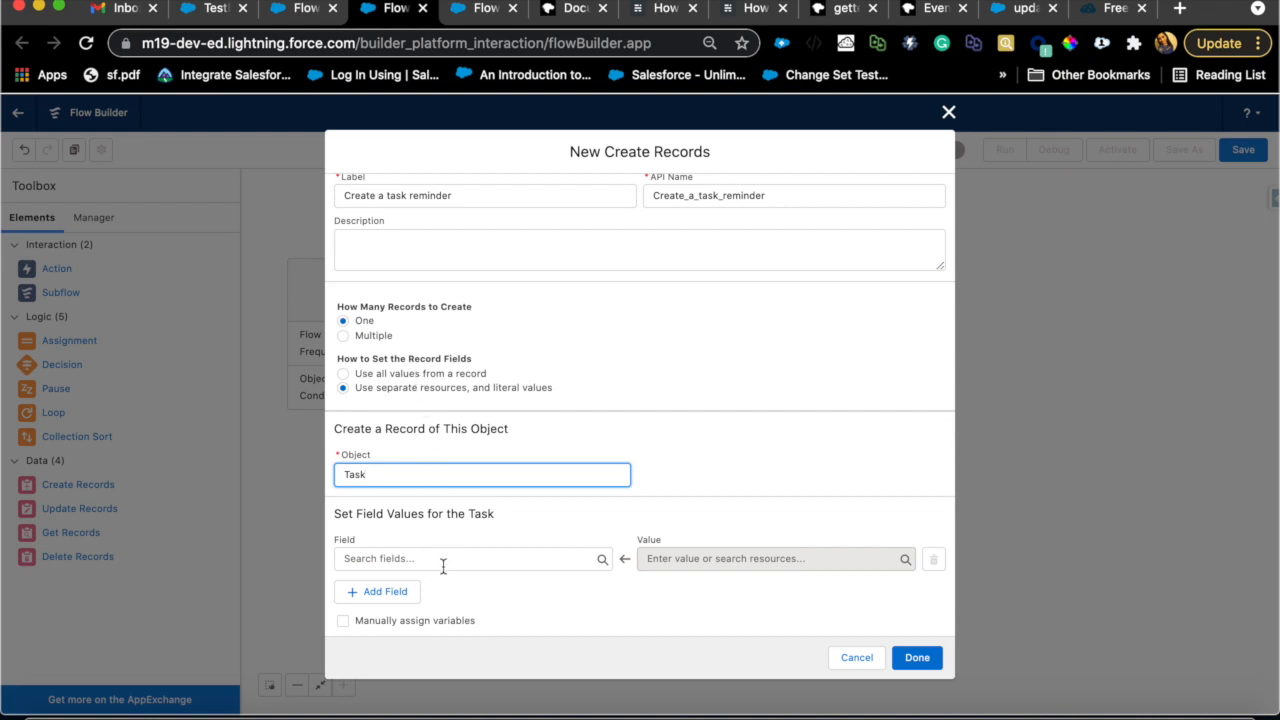
pyautogui.click(470, 558)
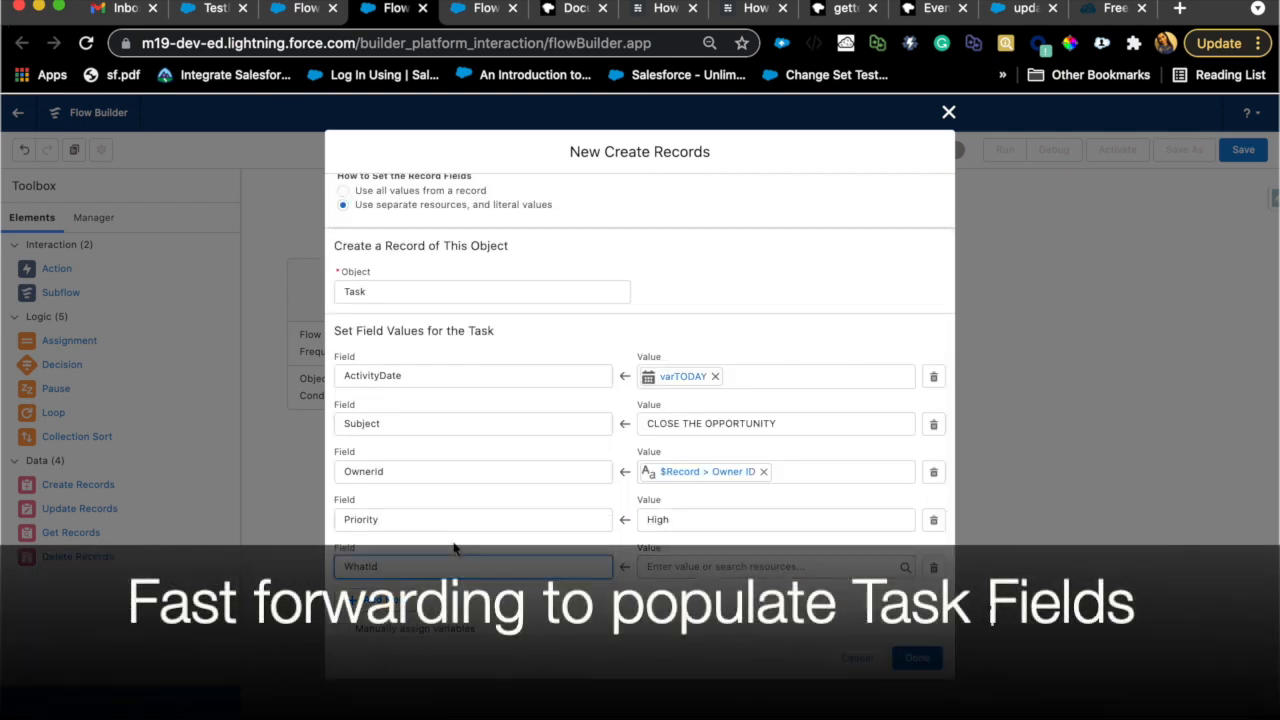
pyautogui.click(770, 566)
pyautogui.write('{!$Record.id}')
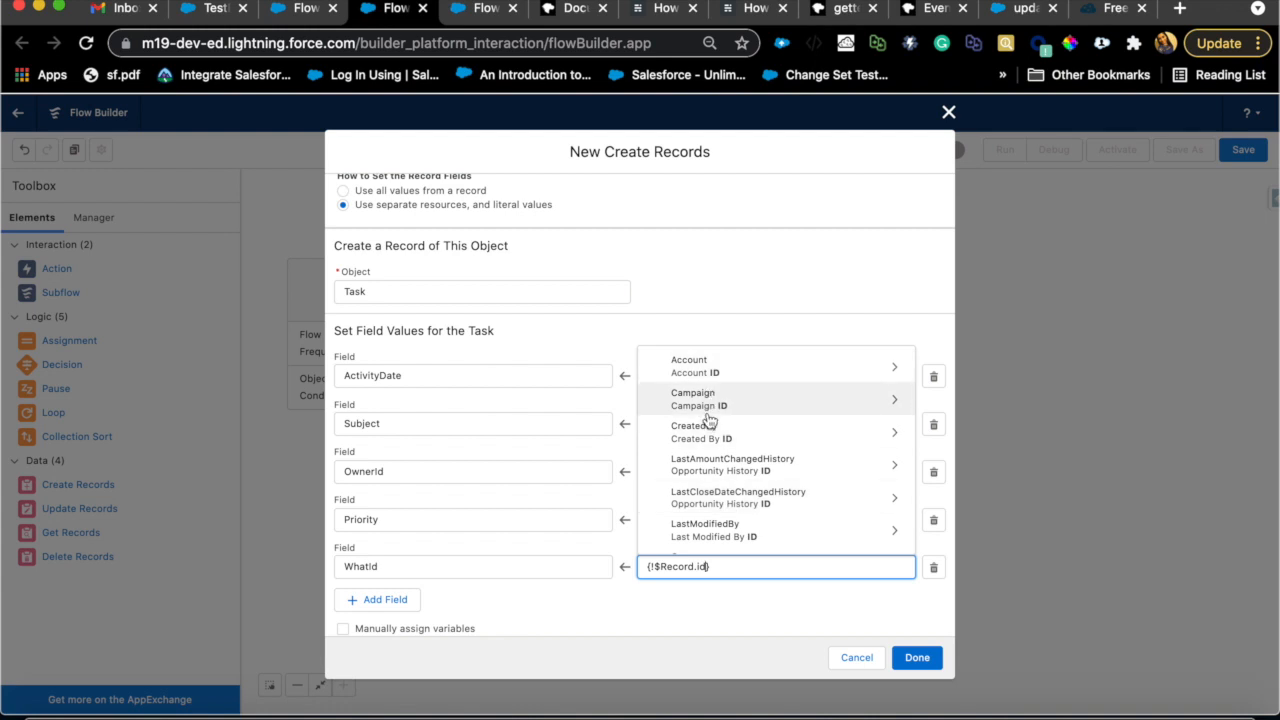
pyautogui.scroll(-3)
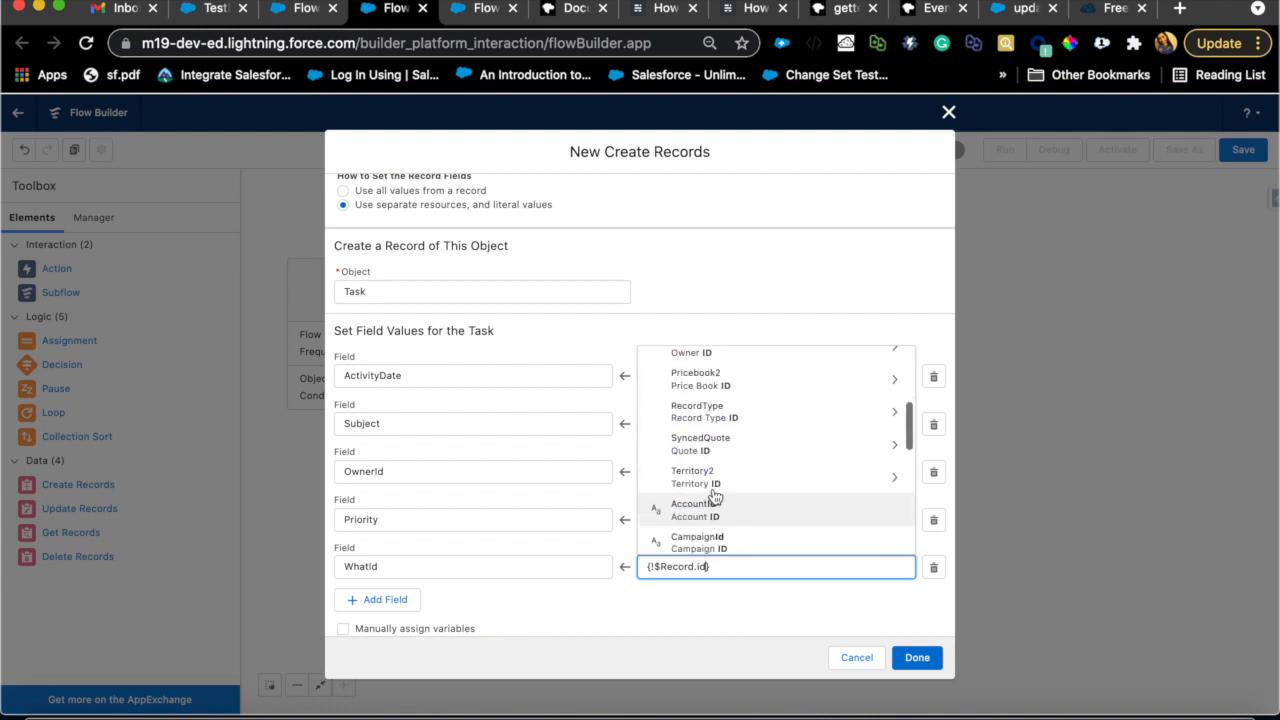
pyautogui.scroll(-3)
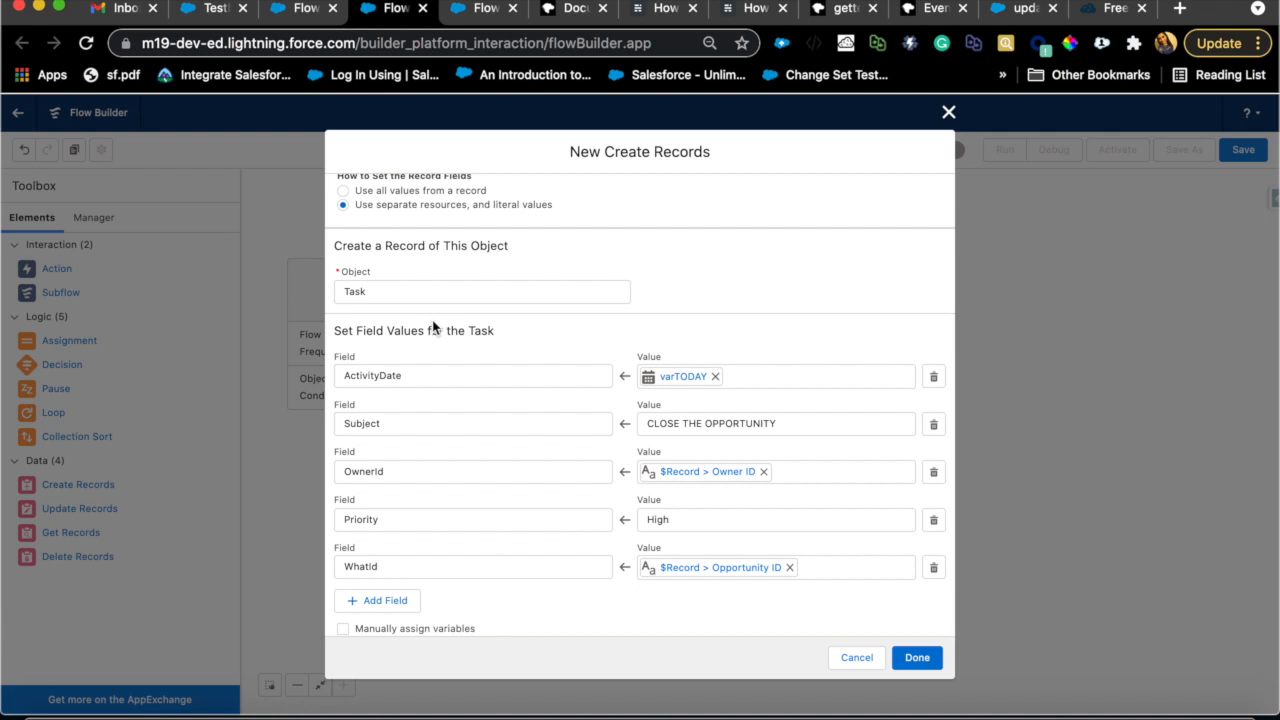
# Step: Add a Status field set to 'Not Started' and finish the task reminder element
pyautogui.click(384, 600)
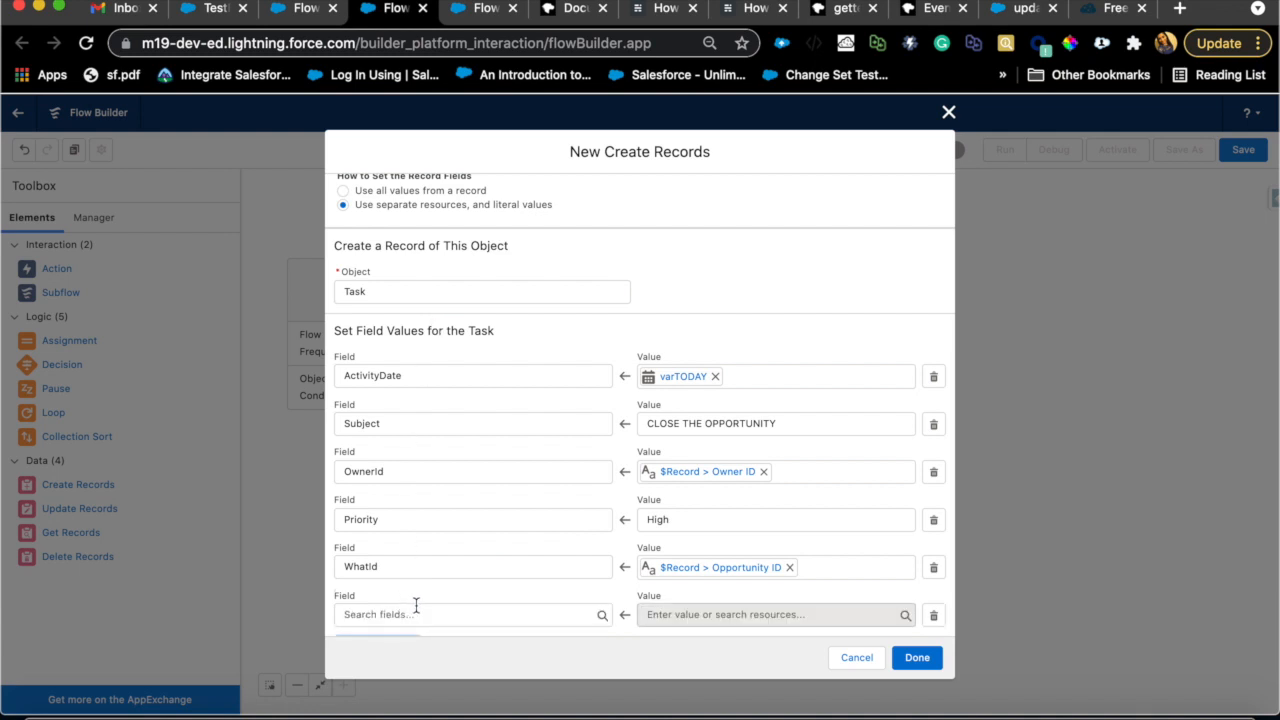
pyautogui.click(470, 614)
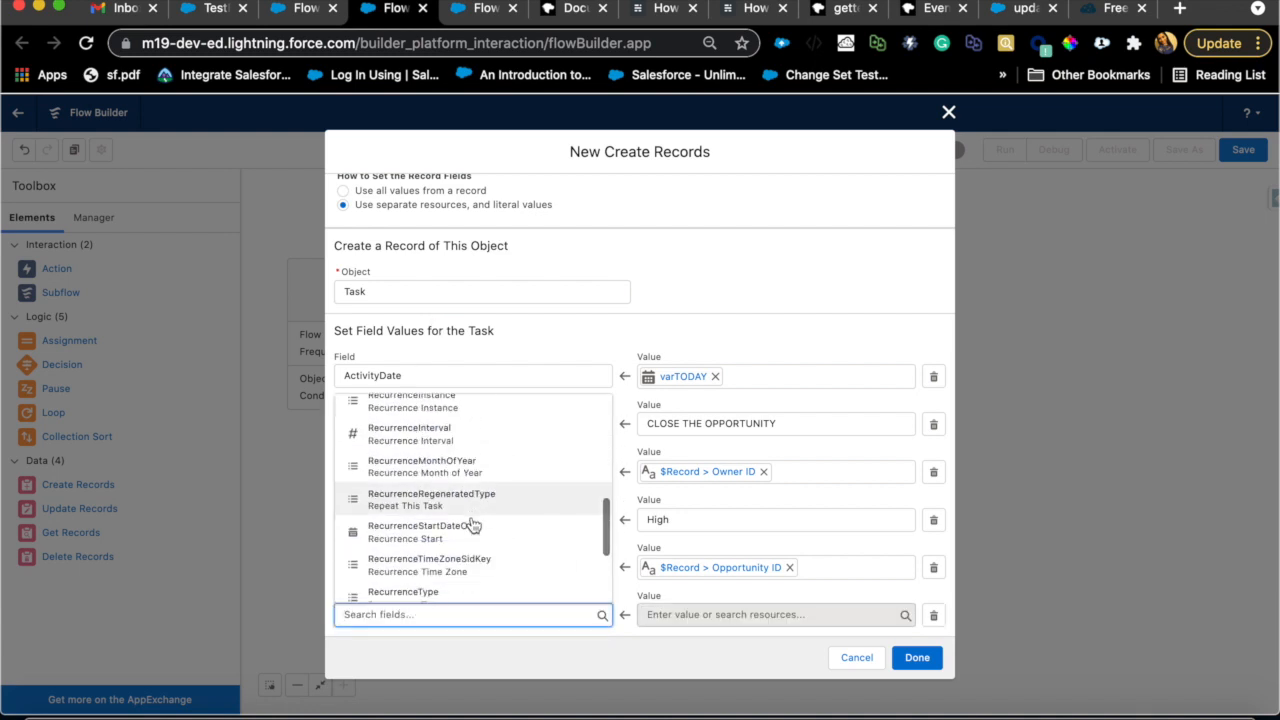
pyautogui.scroll(-3)
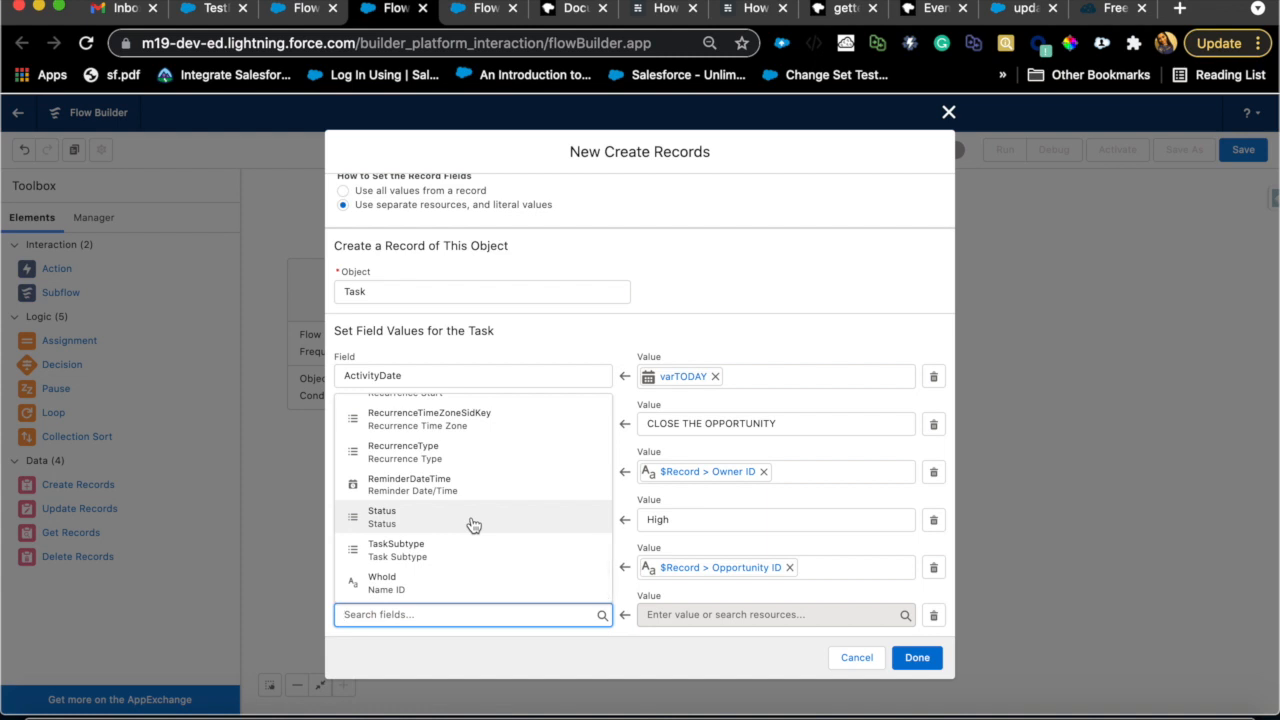
pyautogui.click(380, 516)
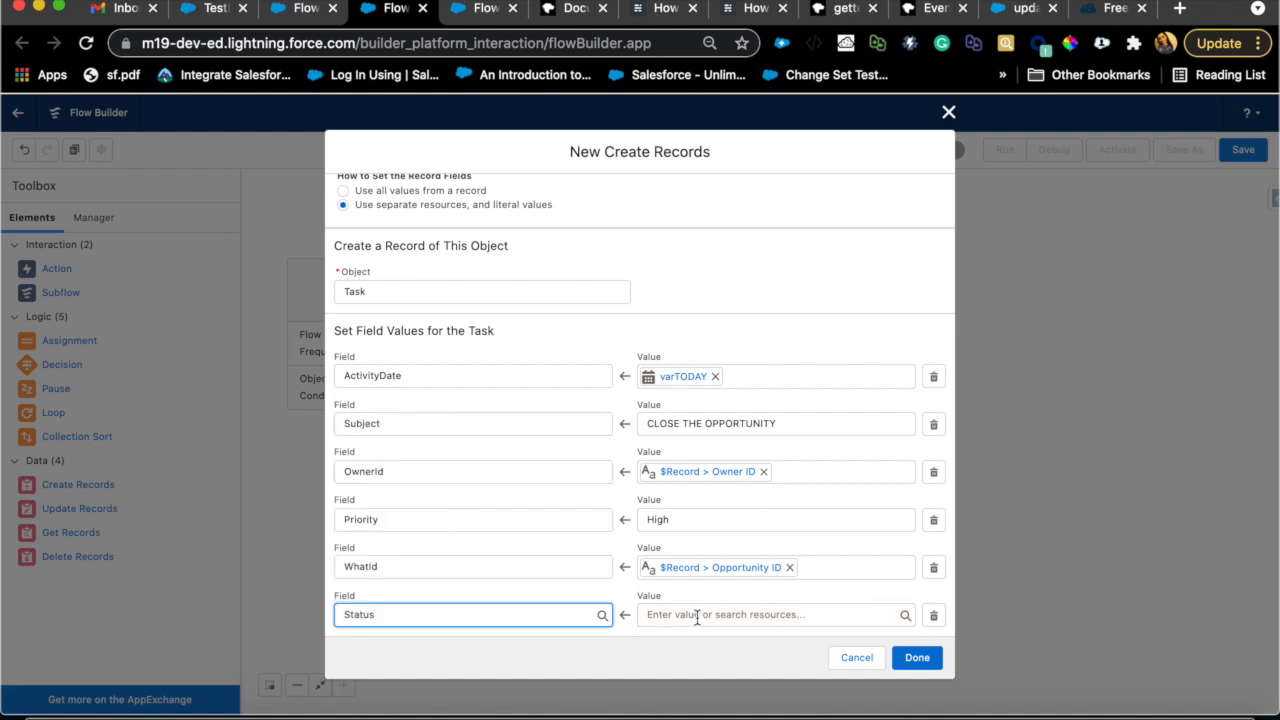
pyautogui.write('Not Started')
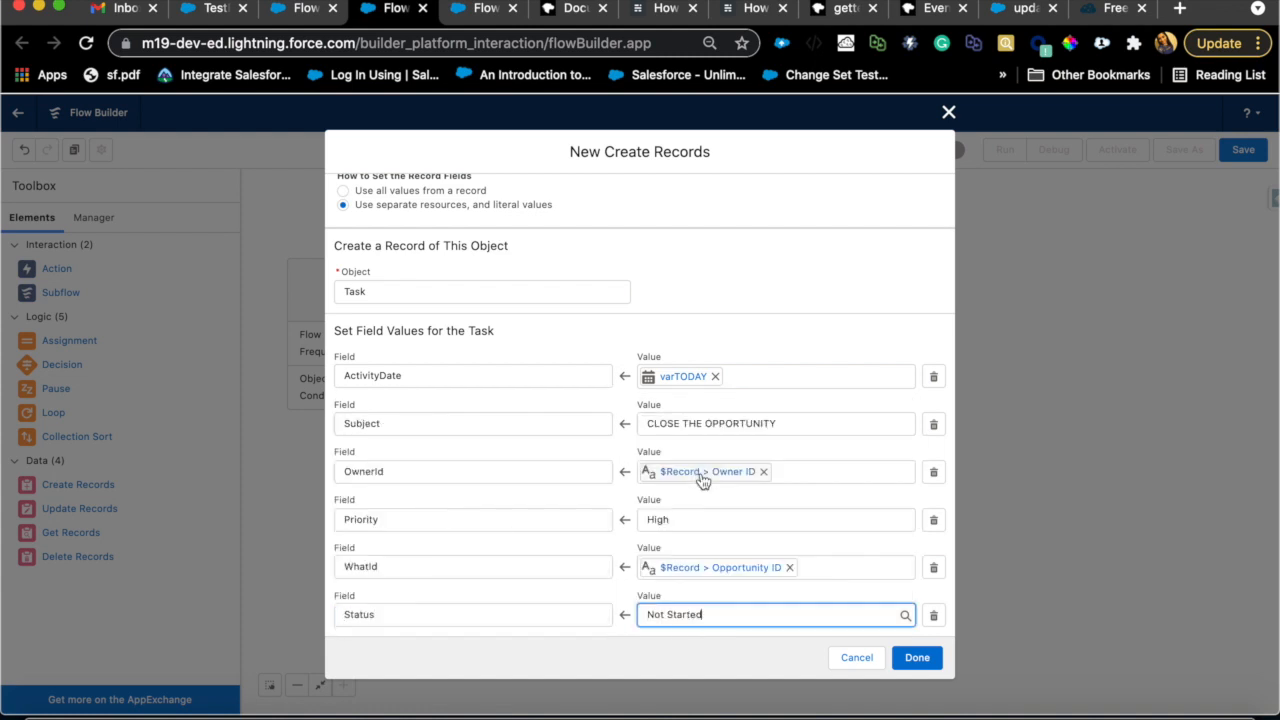
pyautogui.scroll(-3)
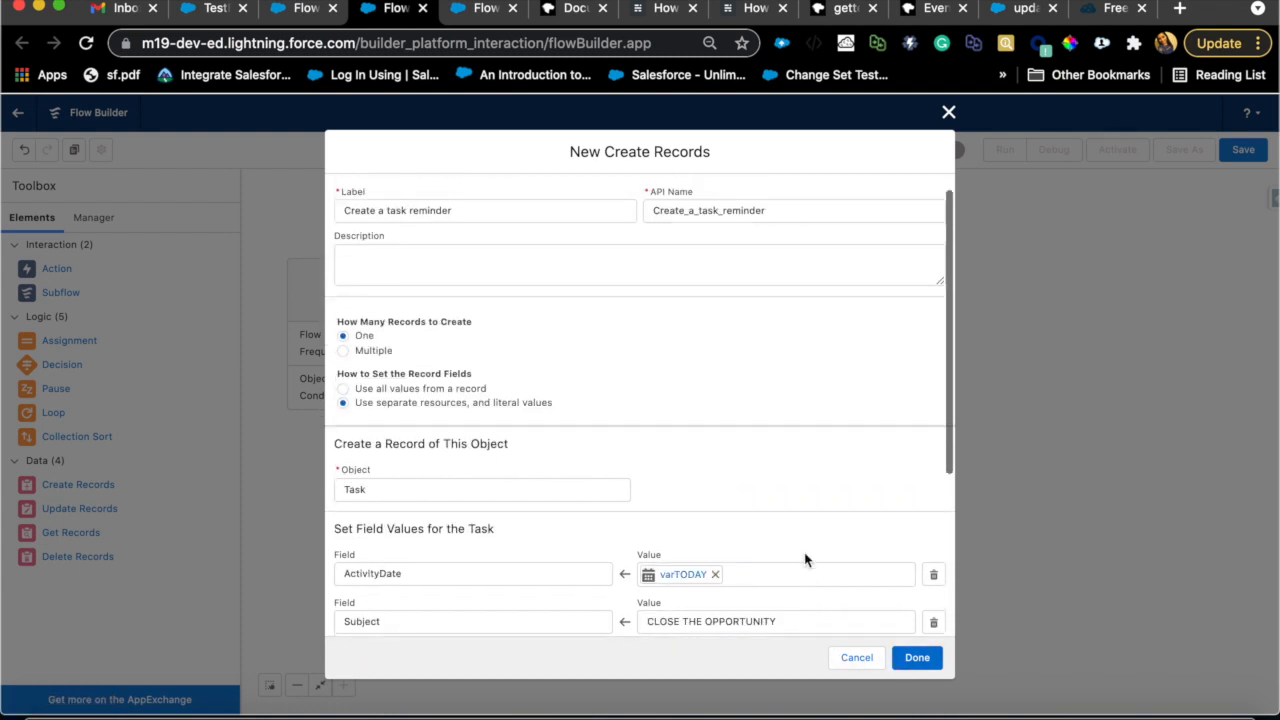
pyautogui.scroll(-3)
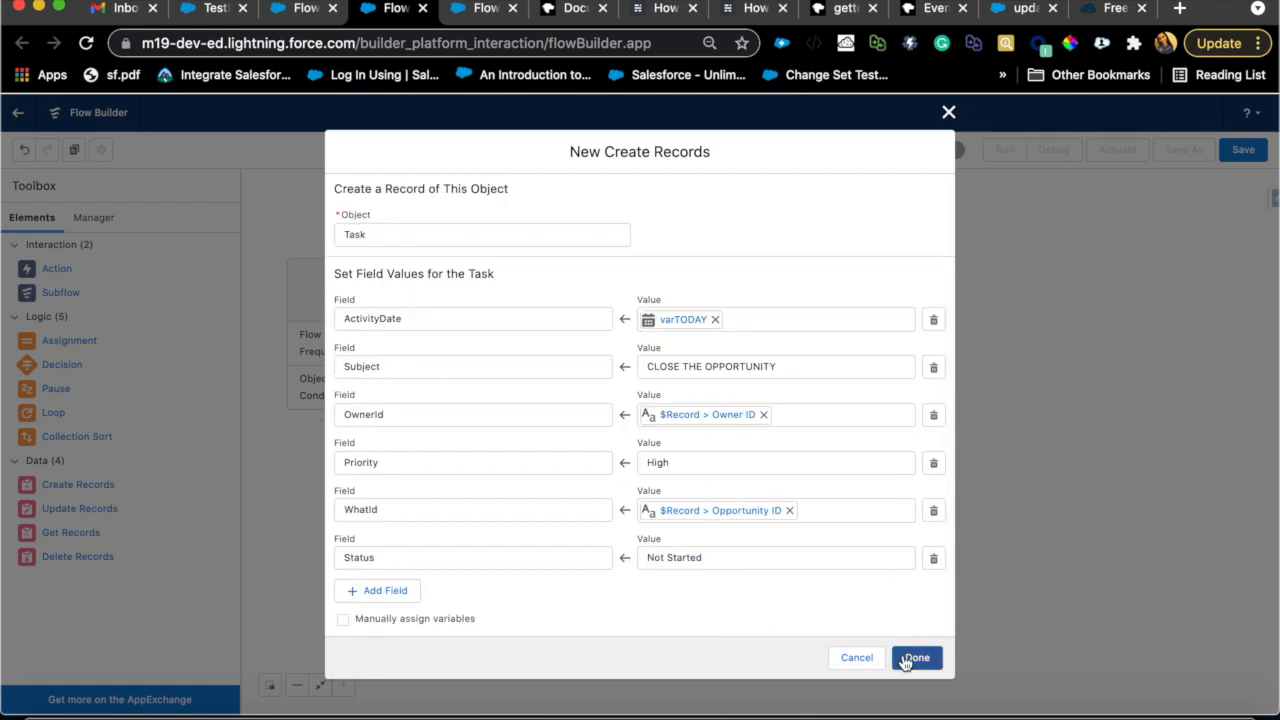
pyautogui.click(916, 656)
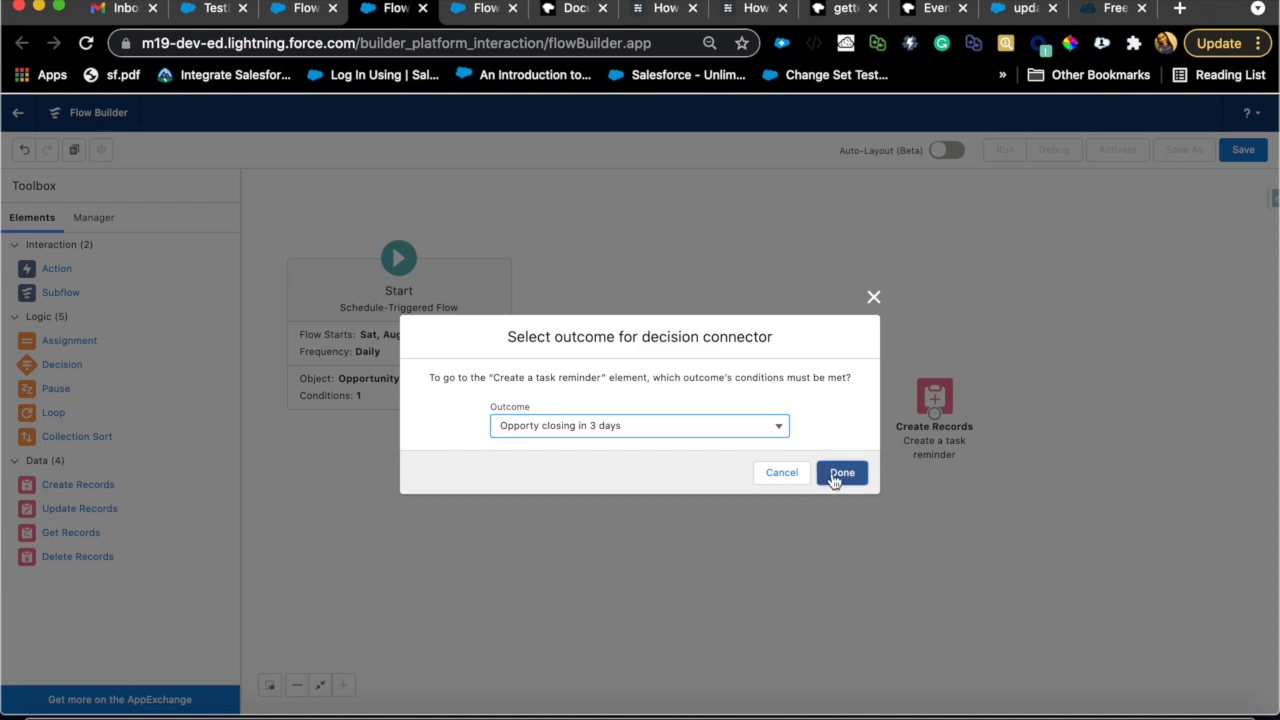
# Step: Connect the Decision to Create a task reminder on the closing-in-3-days outcome
pyautogui.click(840, 472)
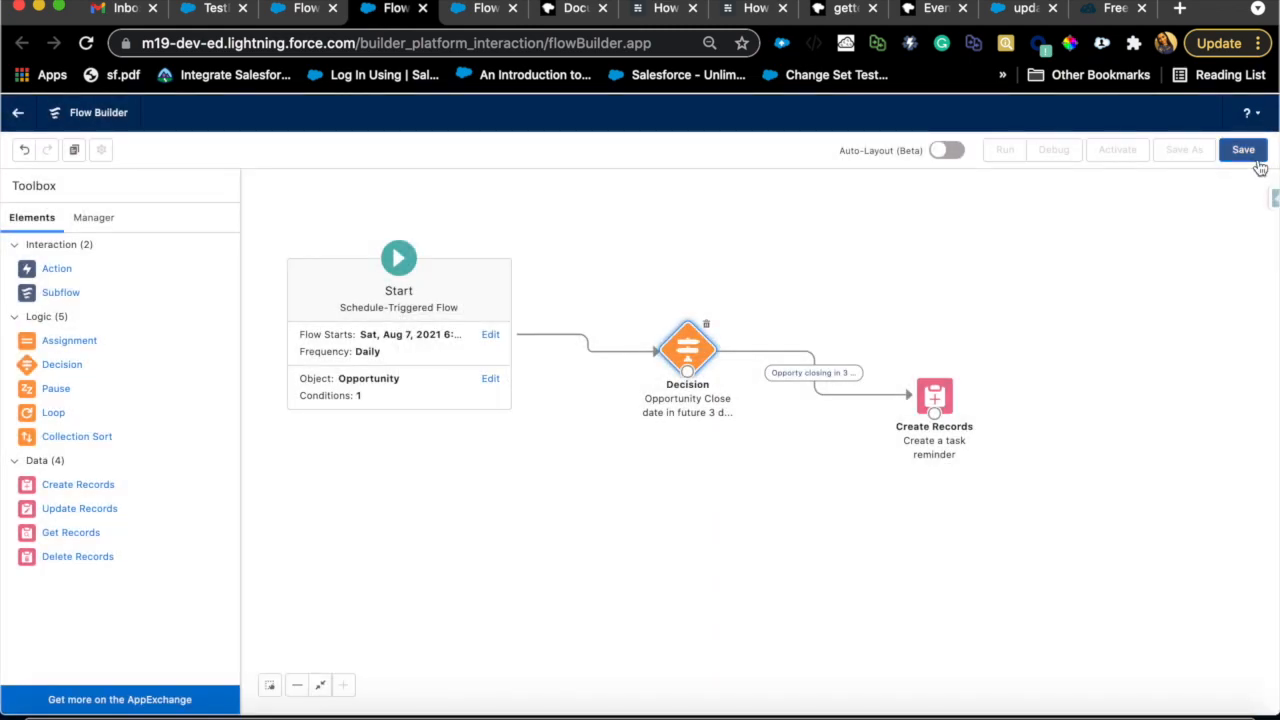
# Step: Save the flow as 'Scheduled Flow for Oportunity Closing in 3 Days' with auto-filled API name
pyautogui.click(1244, 148)
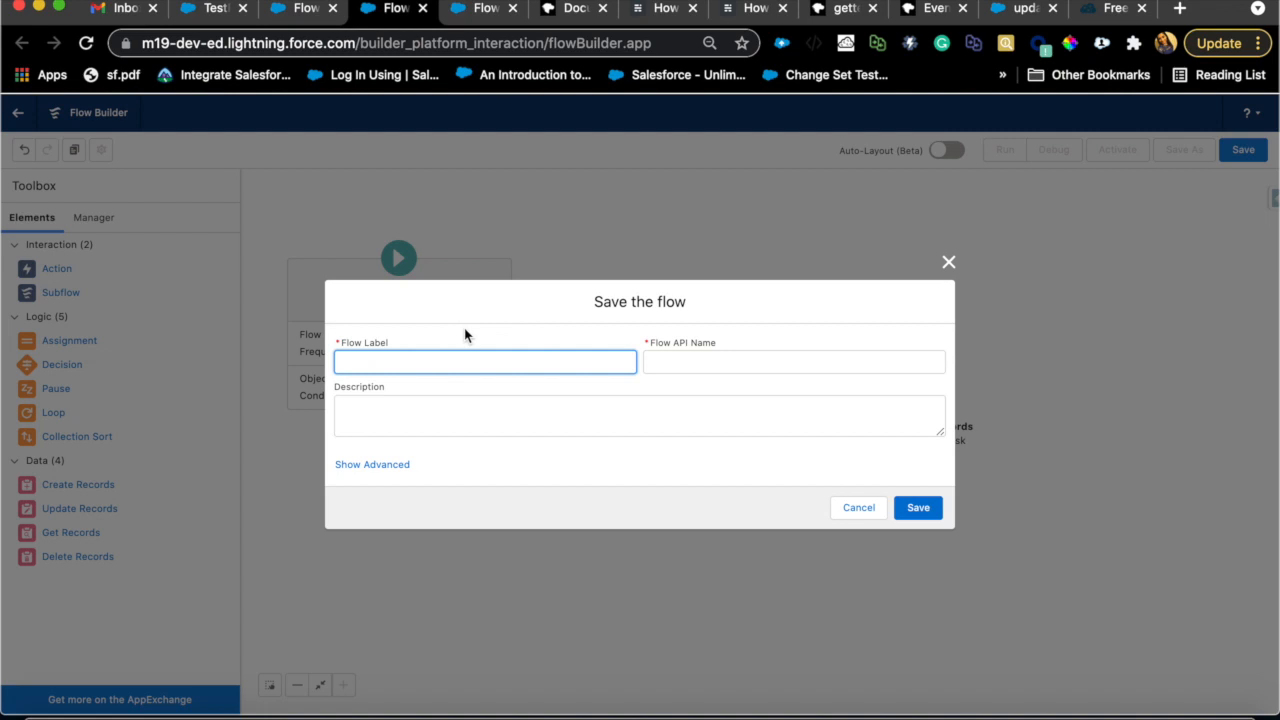
pyautogui.write('Scheduled Flow for Oportunity R')
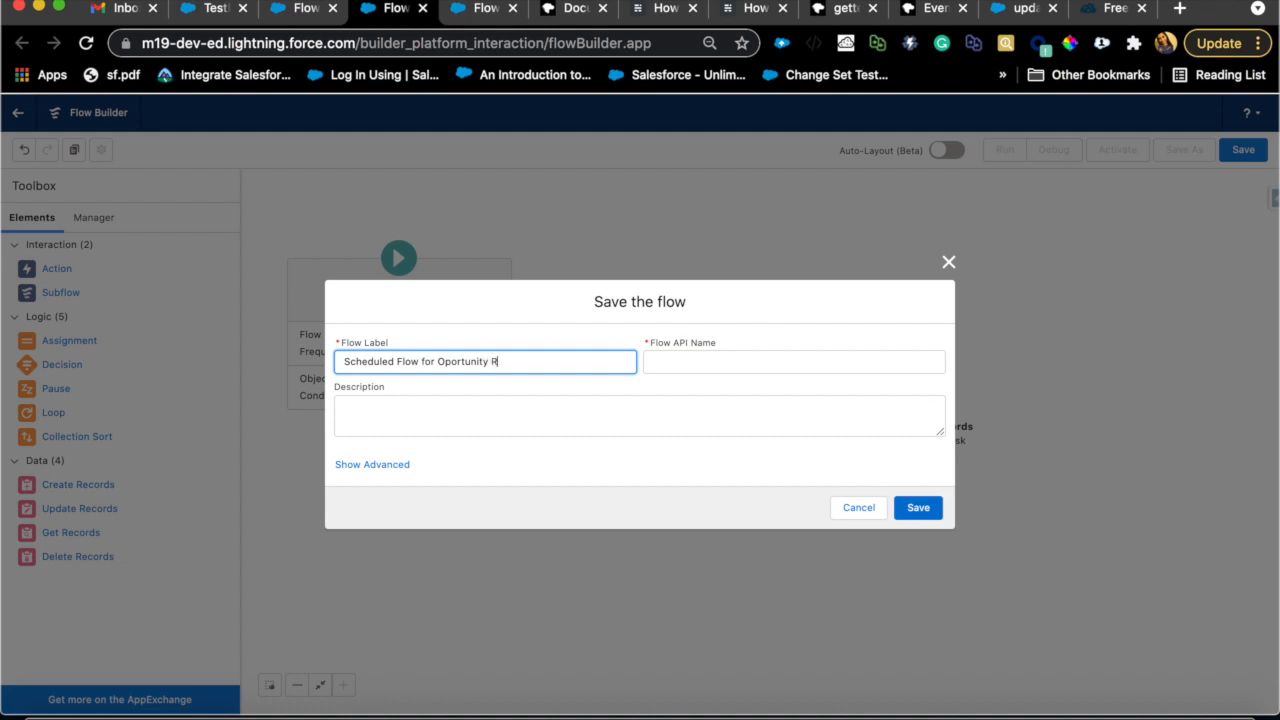
pyautogui.write('Clos')
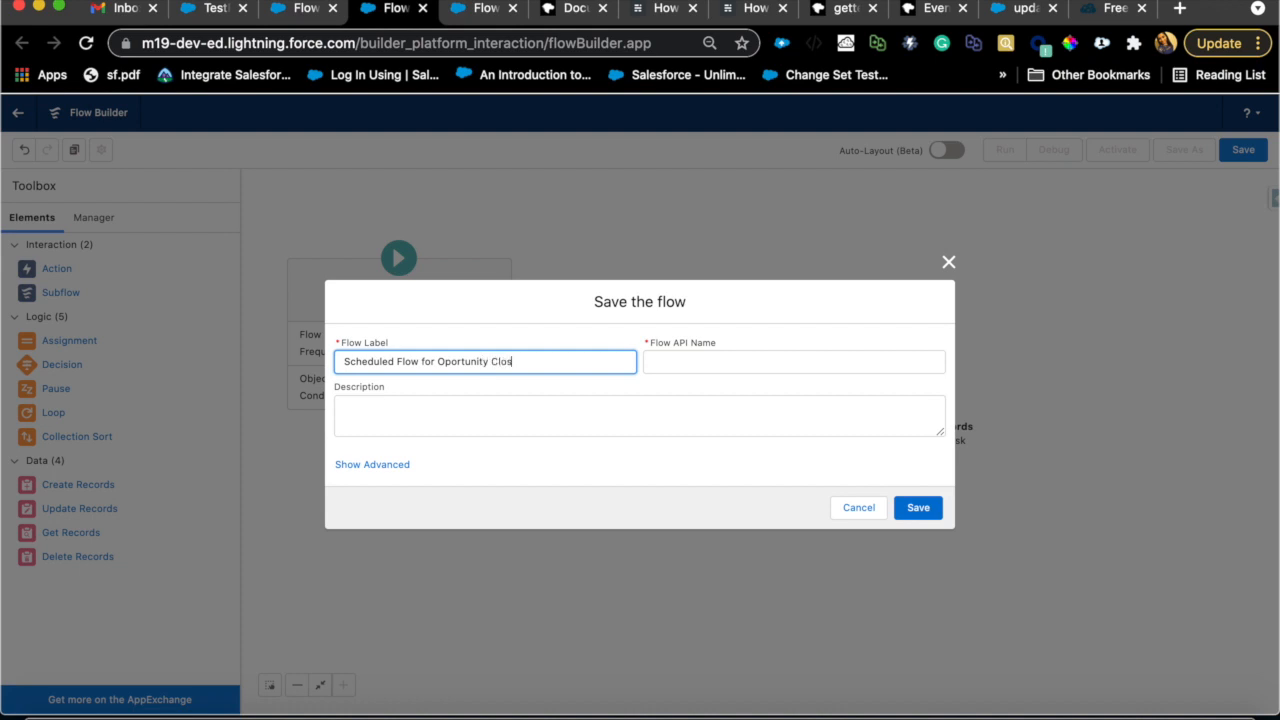
pyautogui.write('ing in 3 Days')
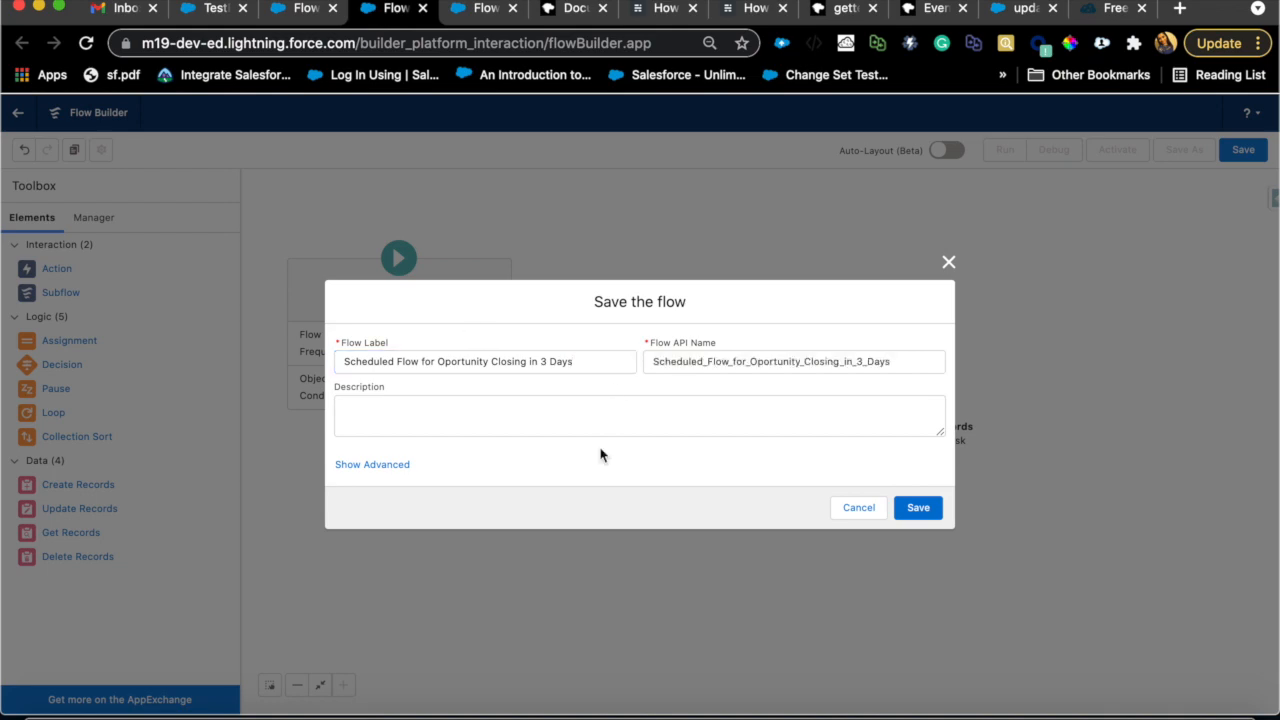
pyautogui.click(916, 508)
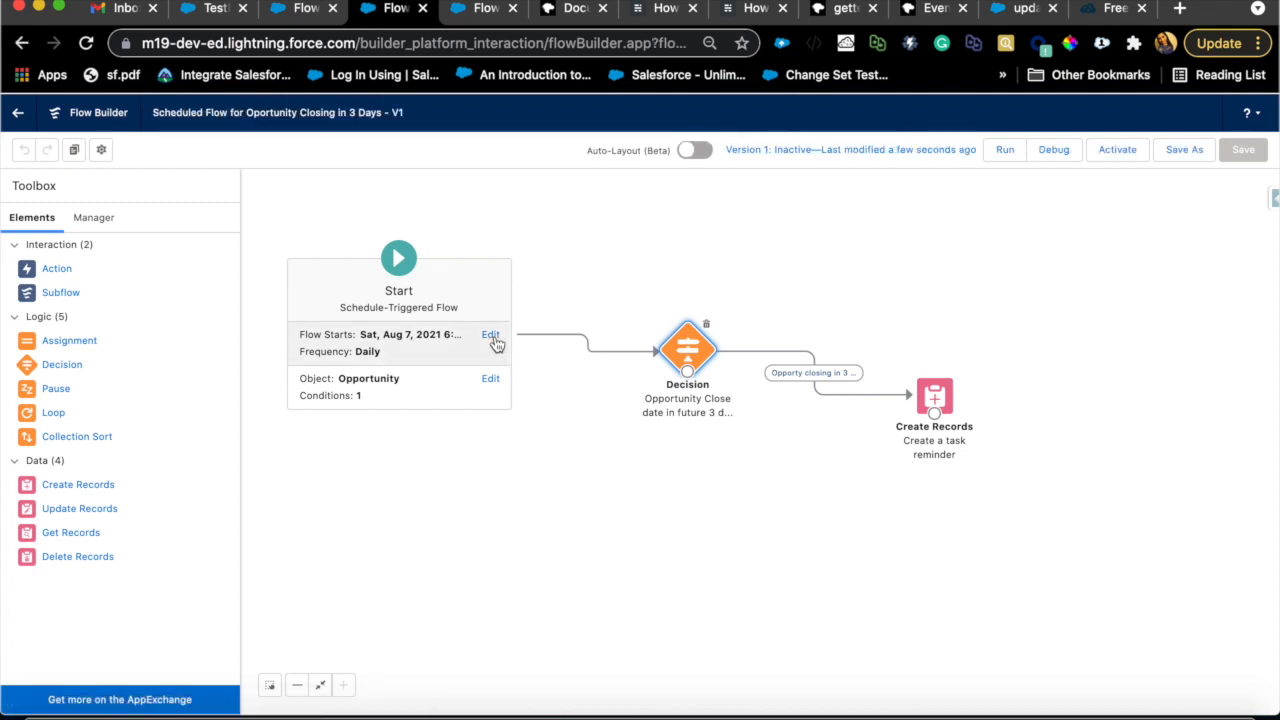
# Step: Open Scheduled Jobs in Setup and find the Scheduled_Flow row next running 8/9/2021 6:15 PM
pyautogui.click(490, 334)
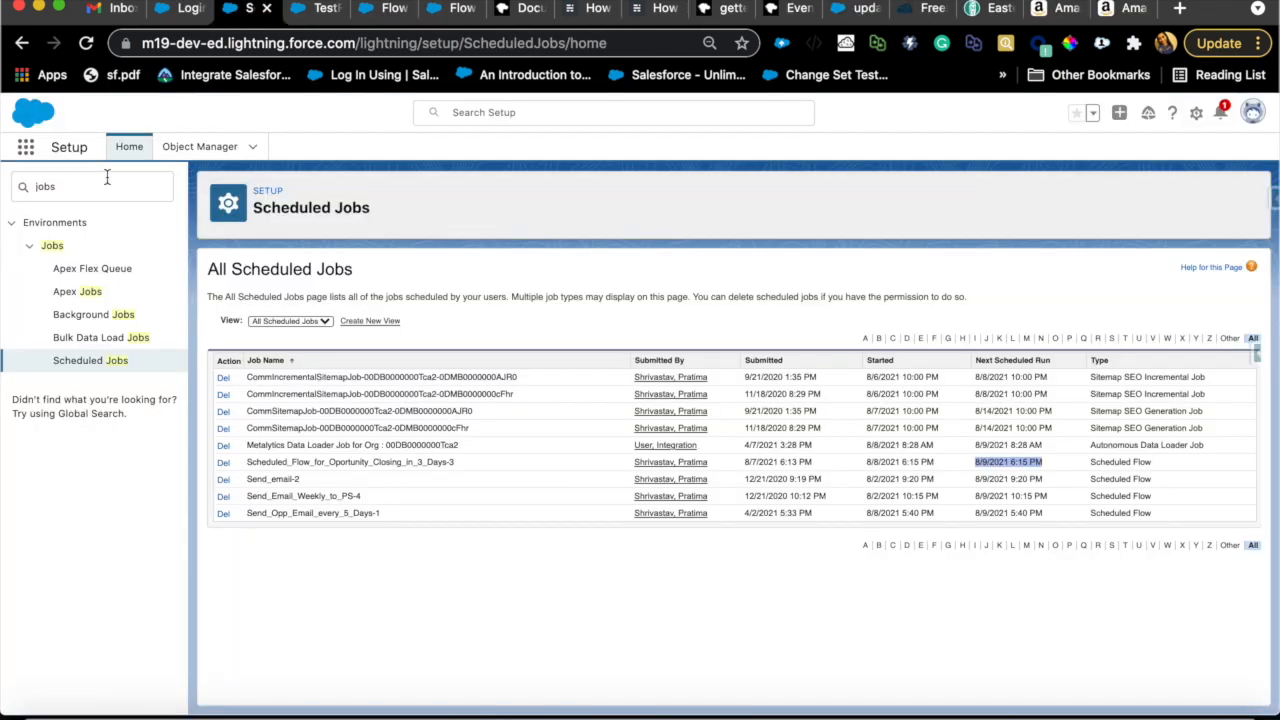
pyautogui.click(90, 186)
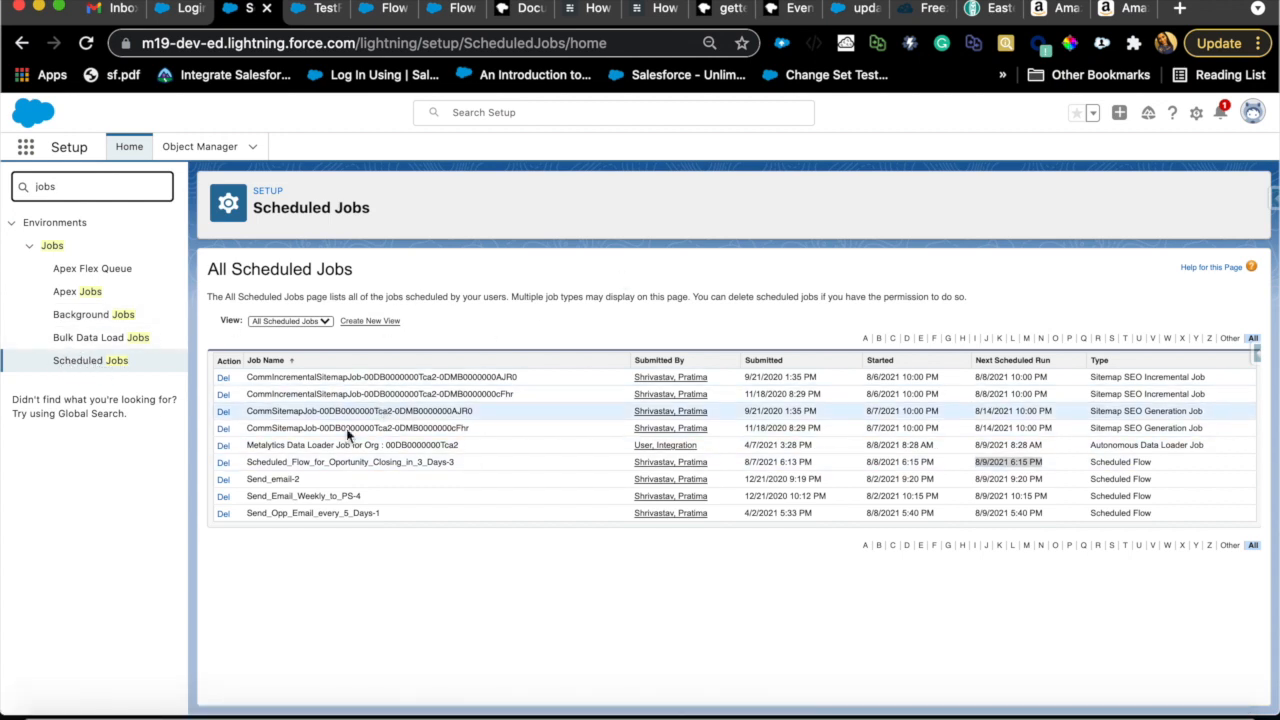
pyautogui.moveTo(452, 546)
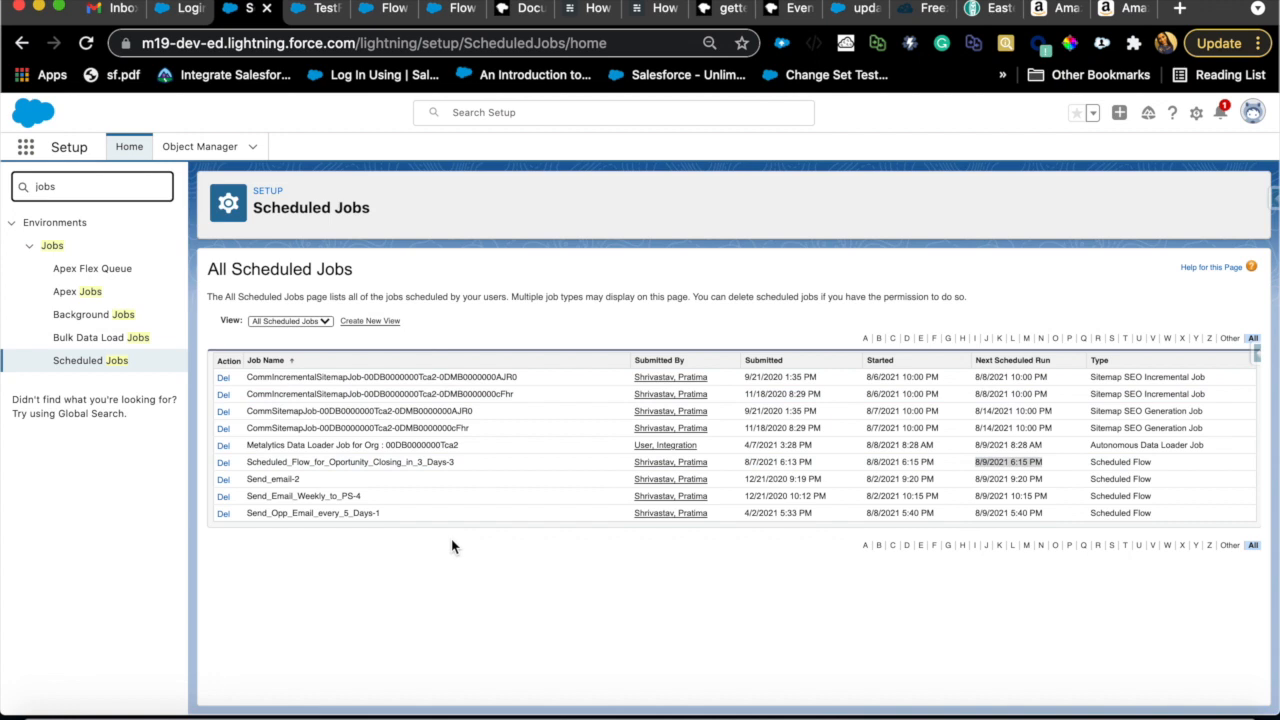
pyautogui.moveTo(458, 538)
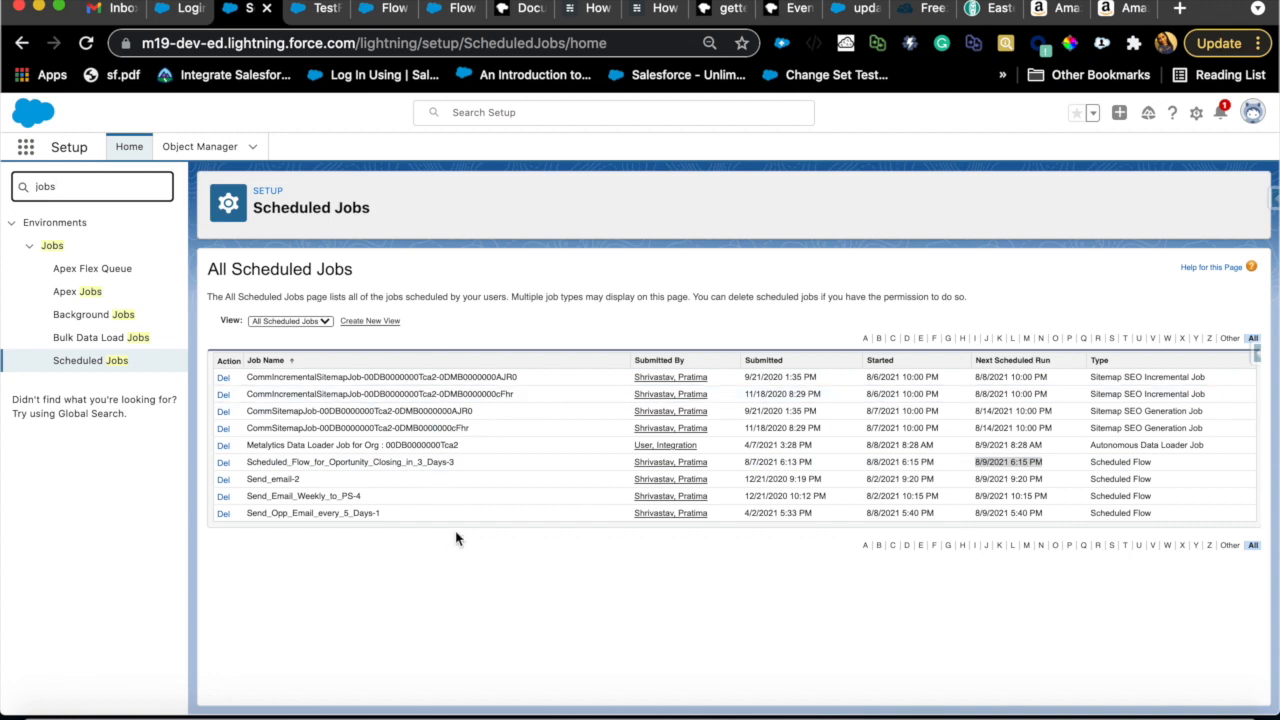
pyautogui.moveTo(456, 538)
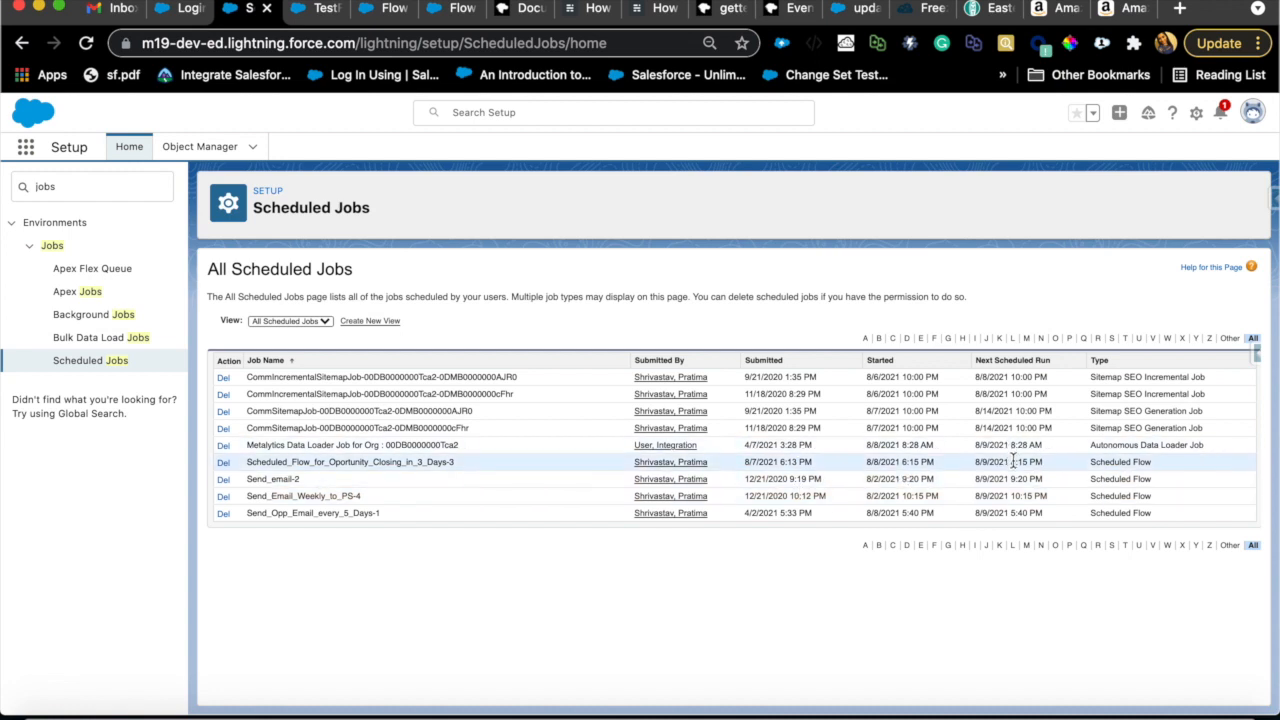
pyautogui.moveTo(1044, 468)
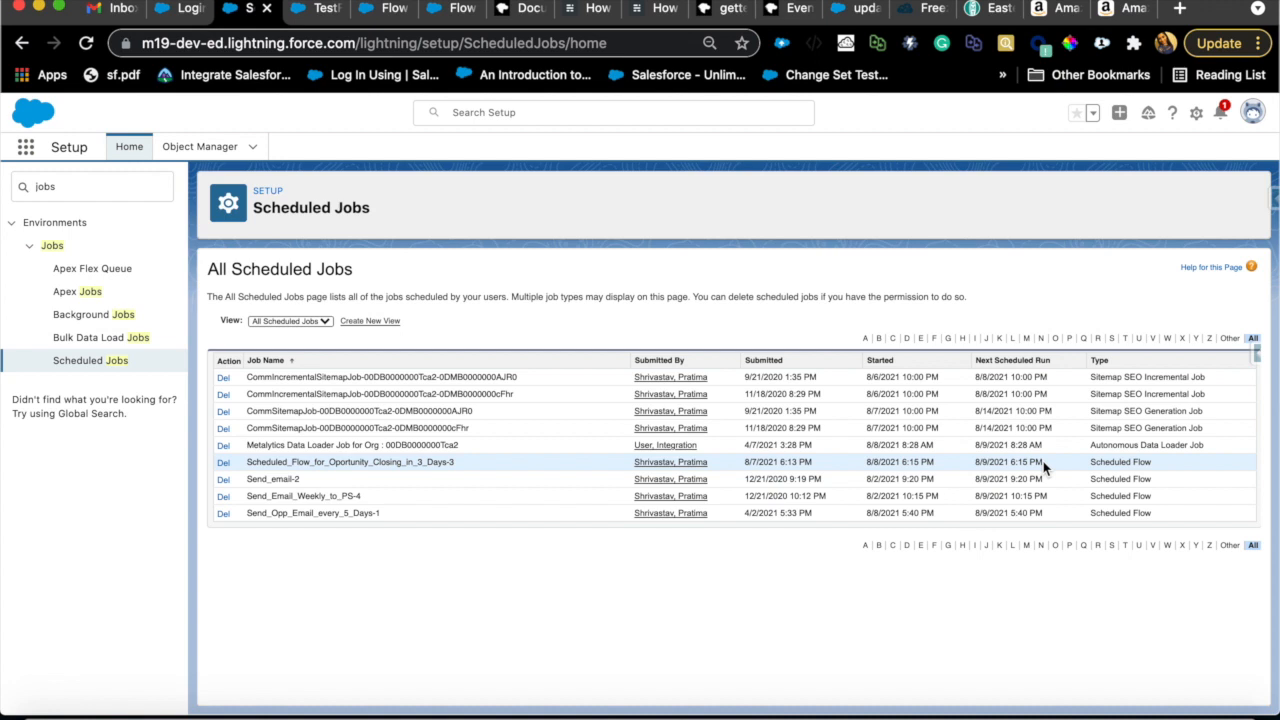
pyautogui.moveTo(1018, 472)
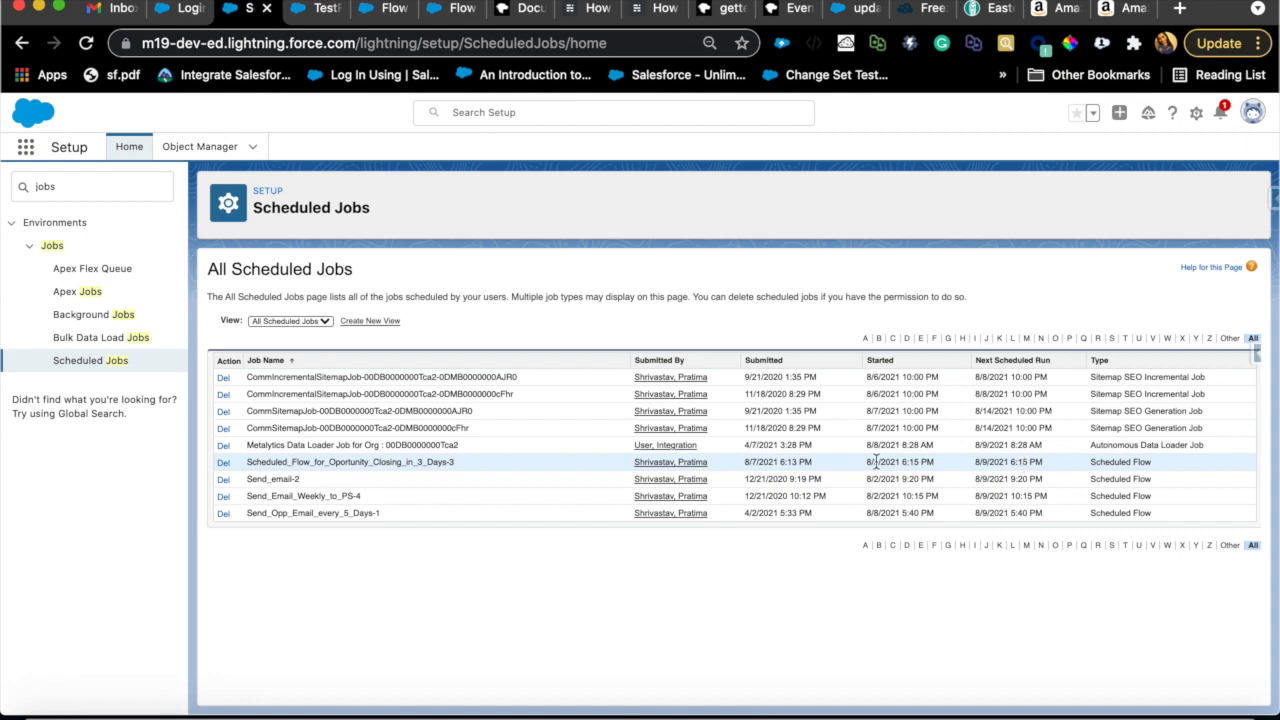
# Step: Open TestFLow Qualification opportunity and scroll to its upcoming CLOSE THE OPPORTUNITY tasks
pyautogui.click(316, 8)
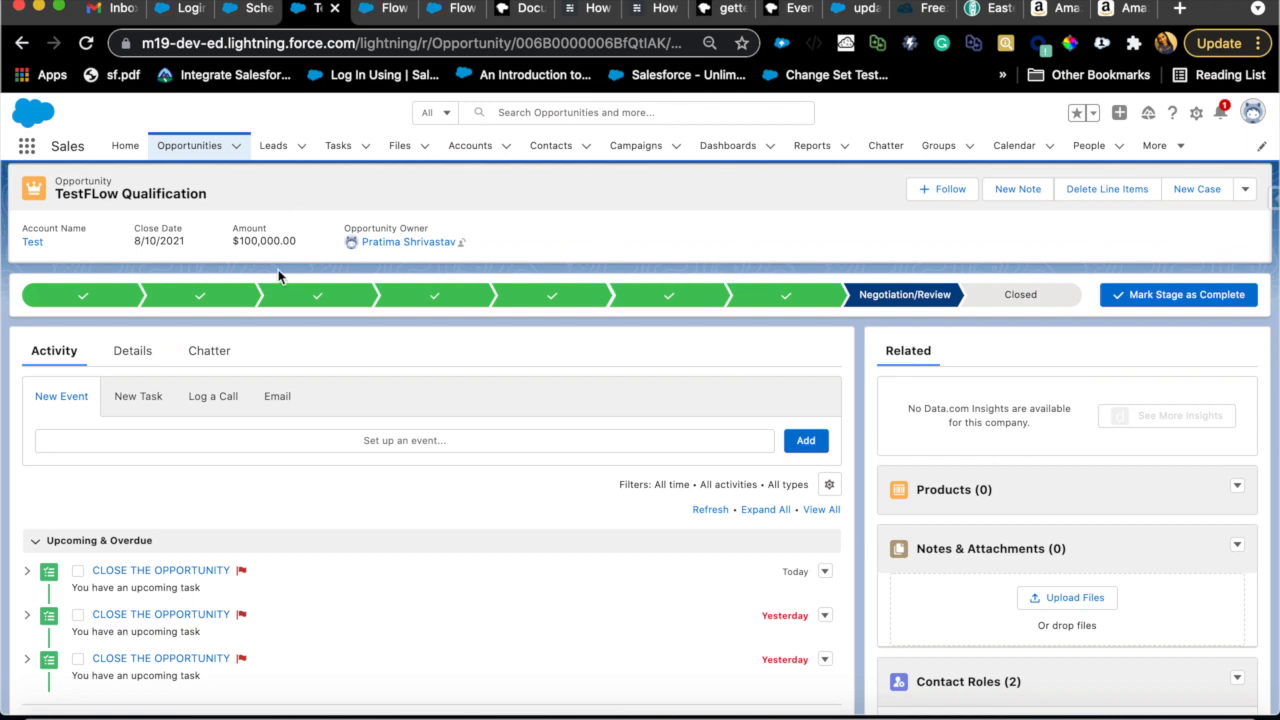
pyautogui.scroll(-3)
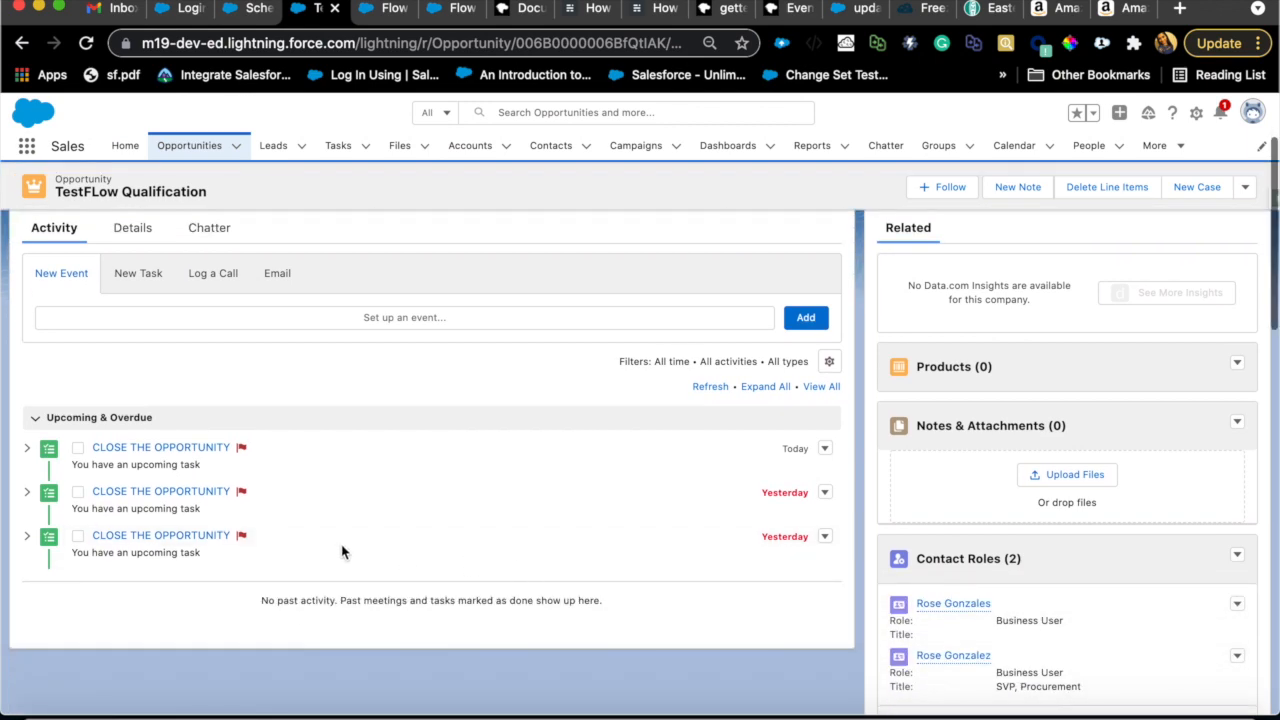
pyautogui.moveTo(140, 568)
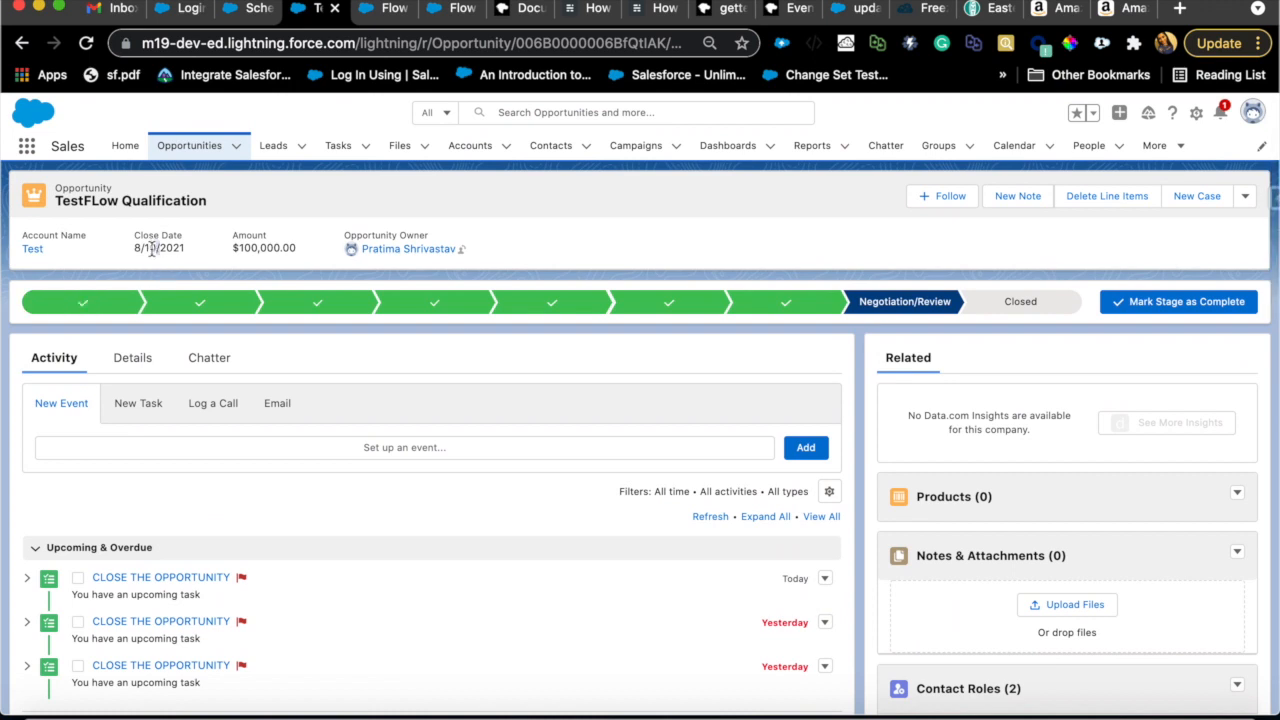
pyautogui.scroll(-3)
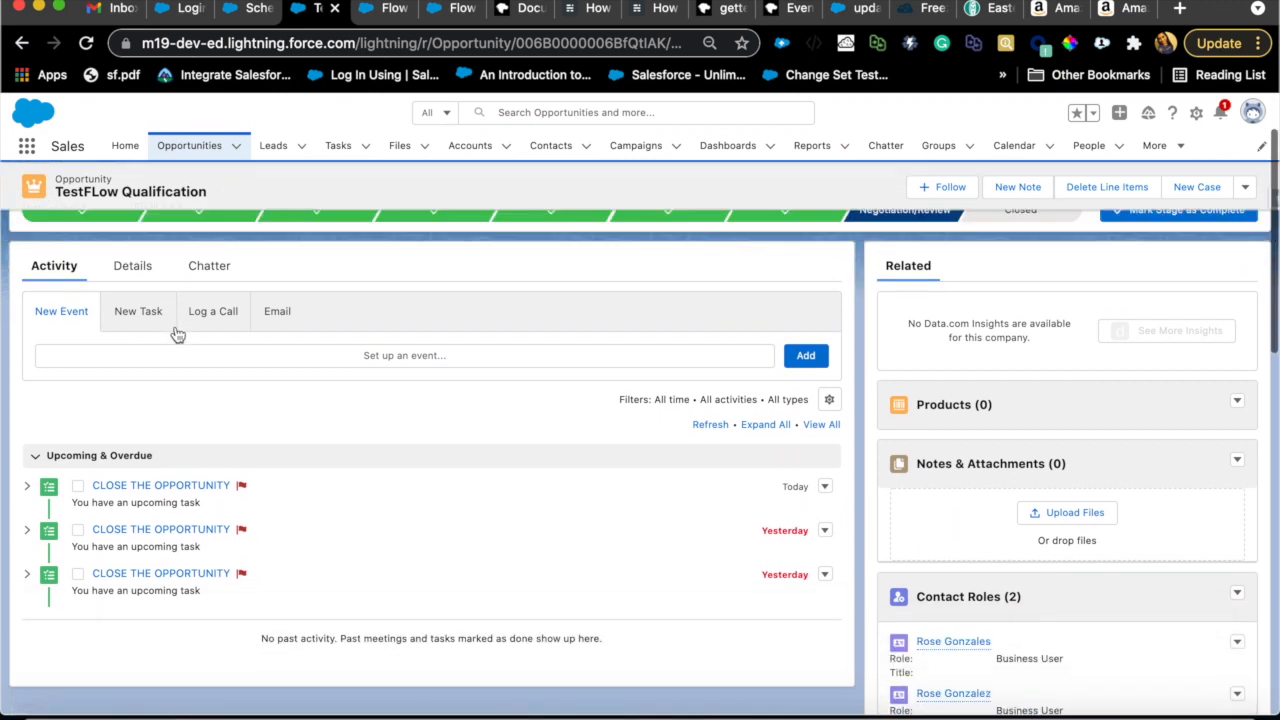
pyautogui.scroll(-3)
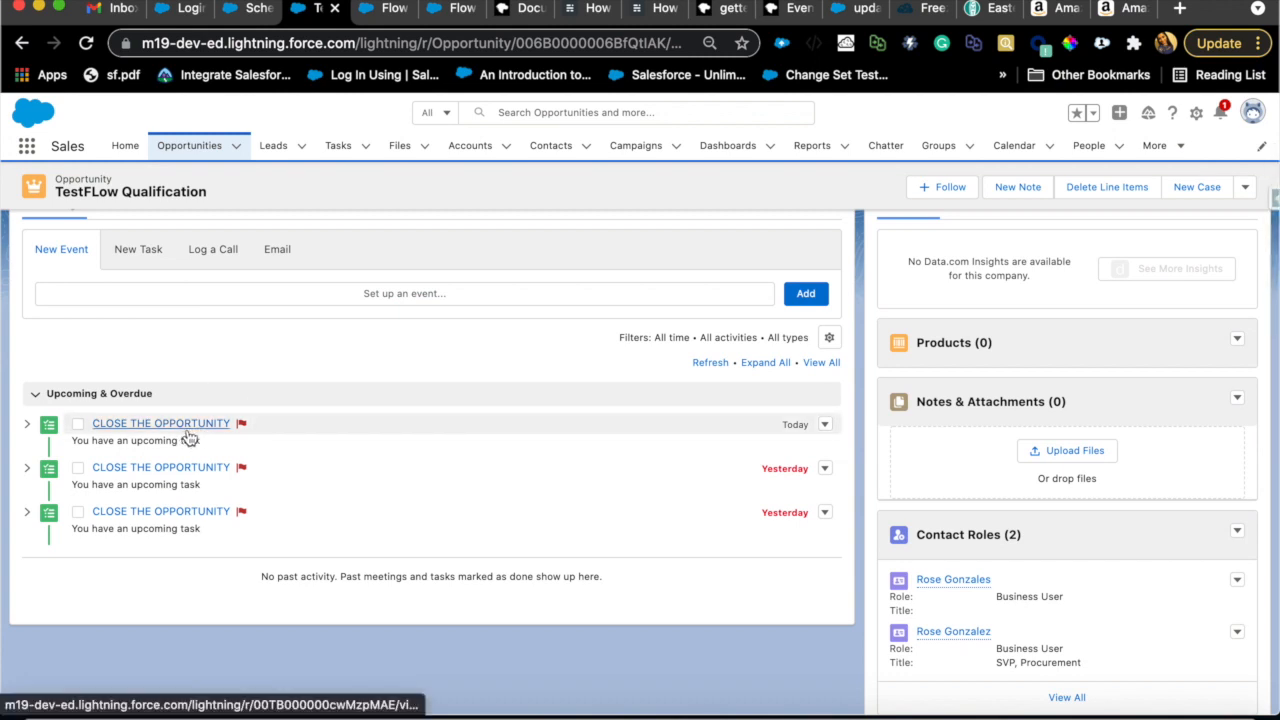
pyautogui.moveTo(160, 424)
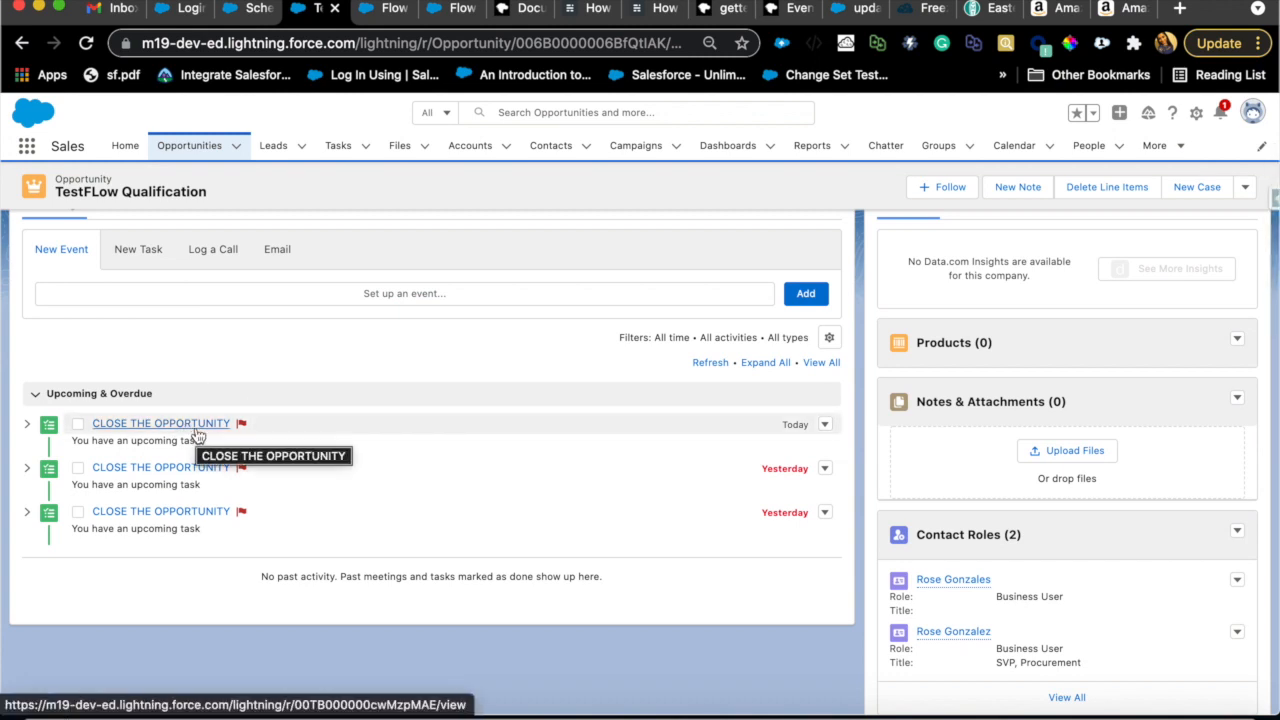